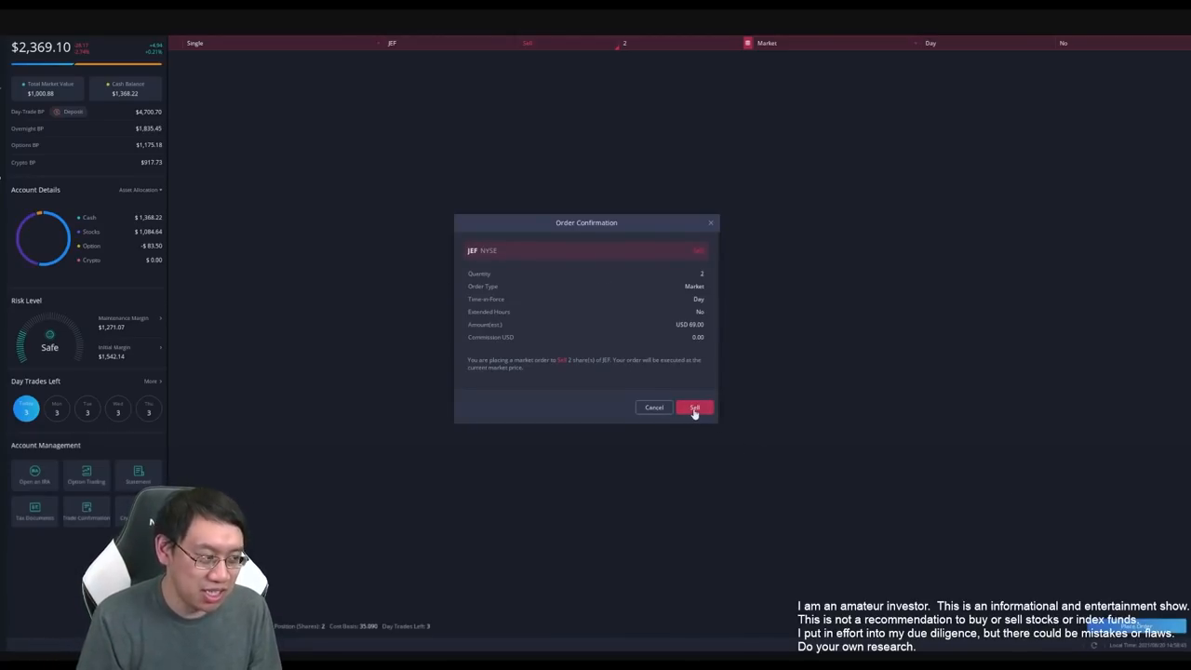
# Step: Confirm the sell market order in Webull's Order Confirmation dialog
pyautogui.click(694, 408)
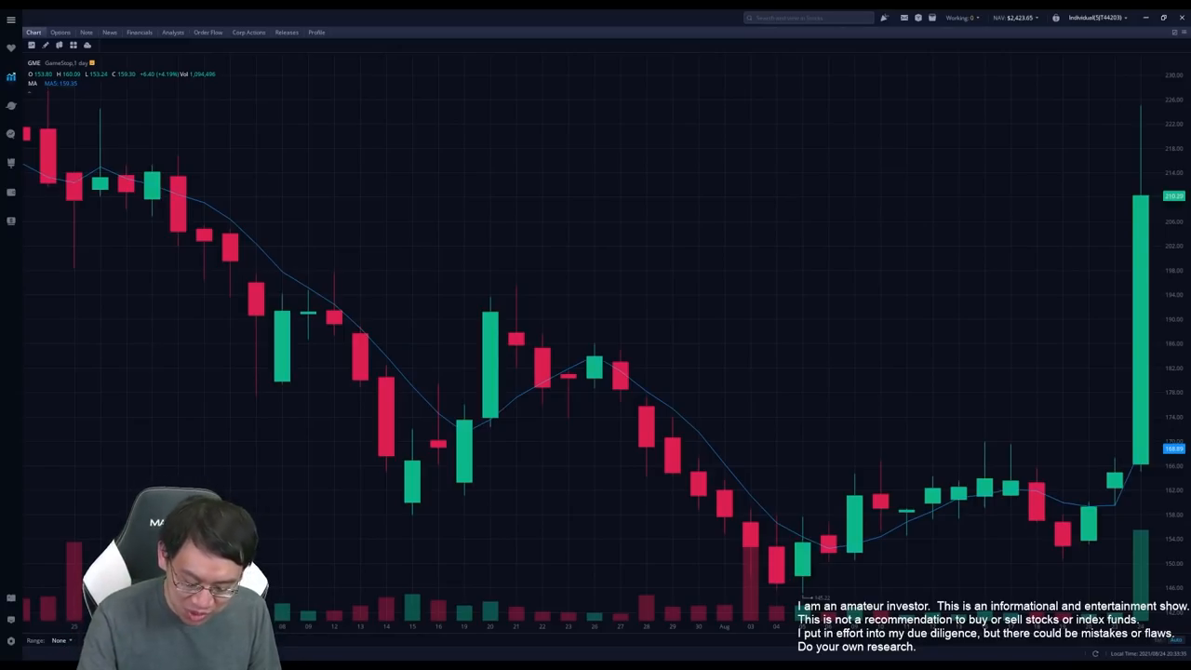
pyautogui.moveTo(909, 510)
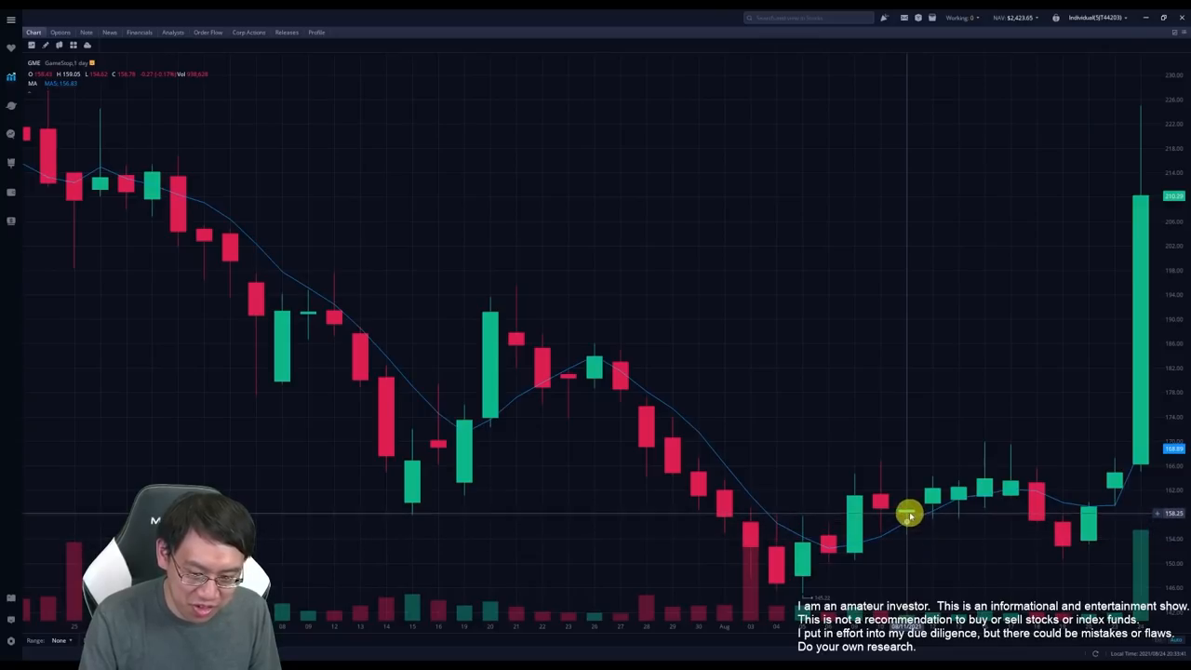
pyautogui.moveTo(910, 242)
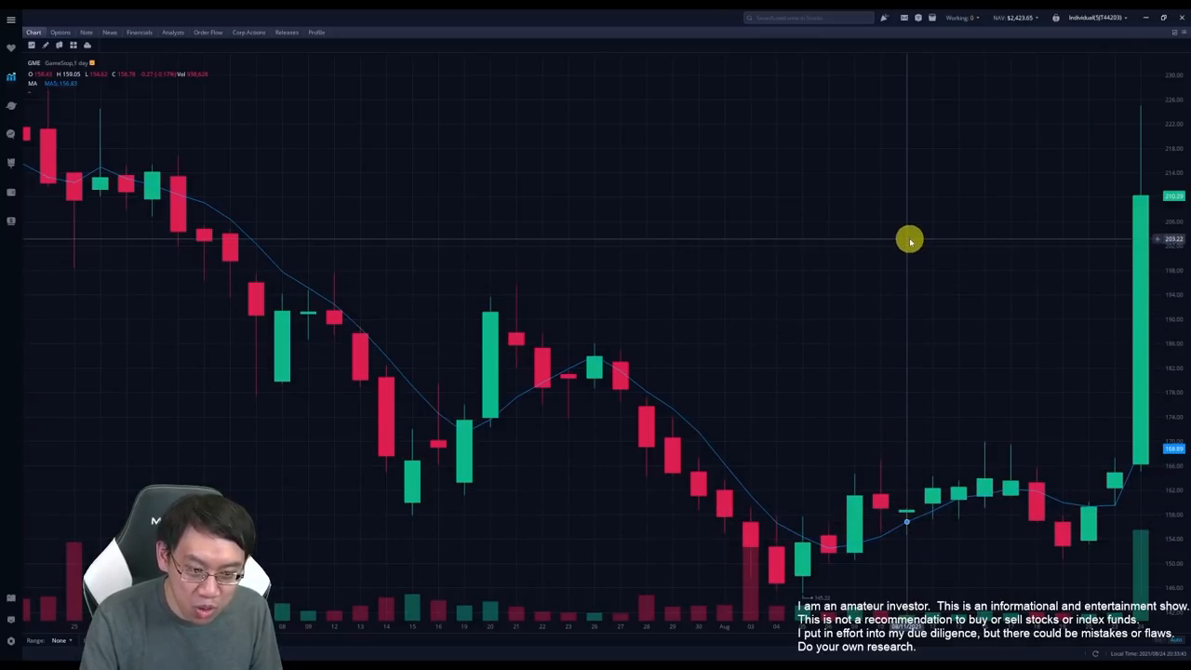
pyautogui.moveTo(905, 255)
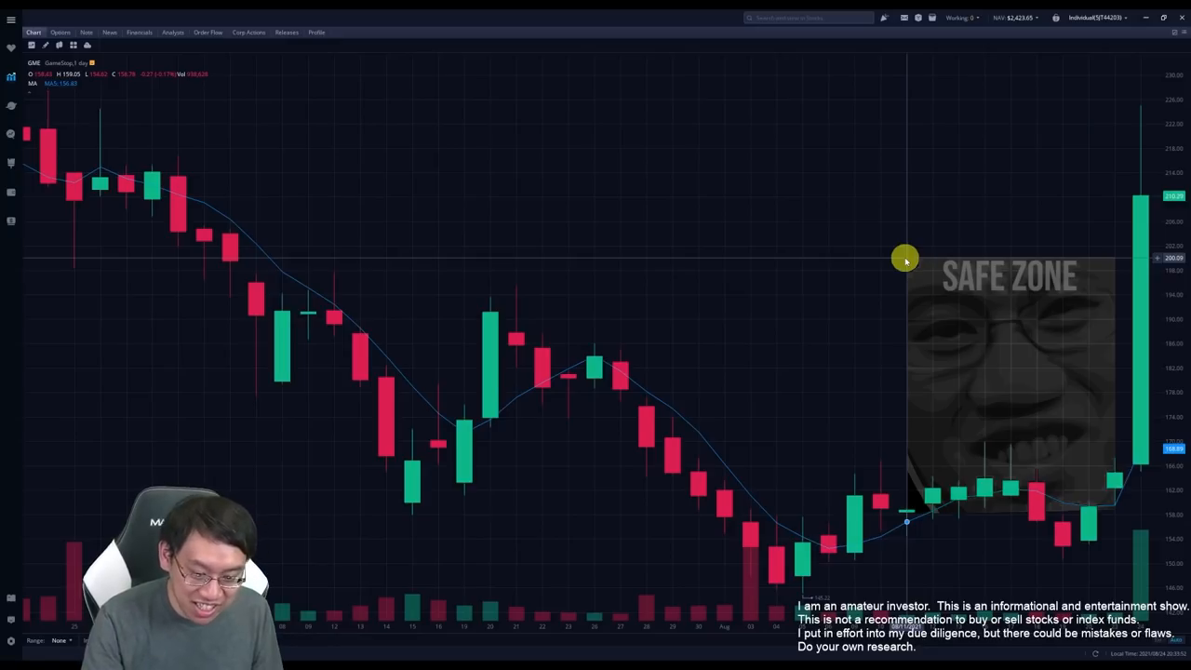
pyautogui.moveTo(1074, 354)
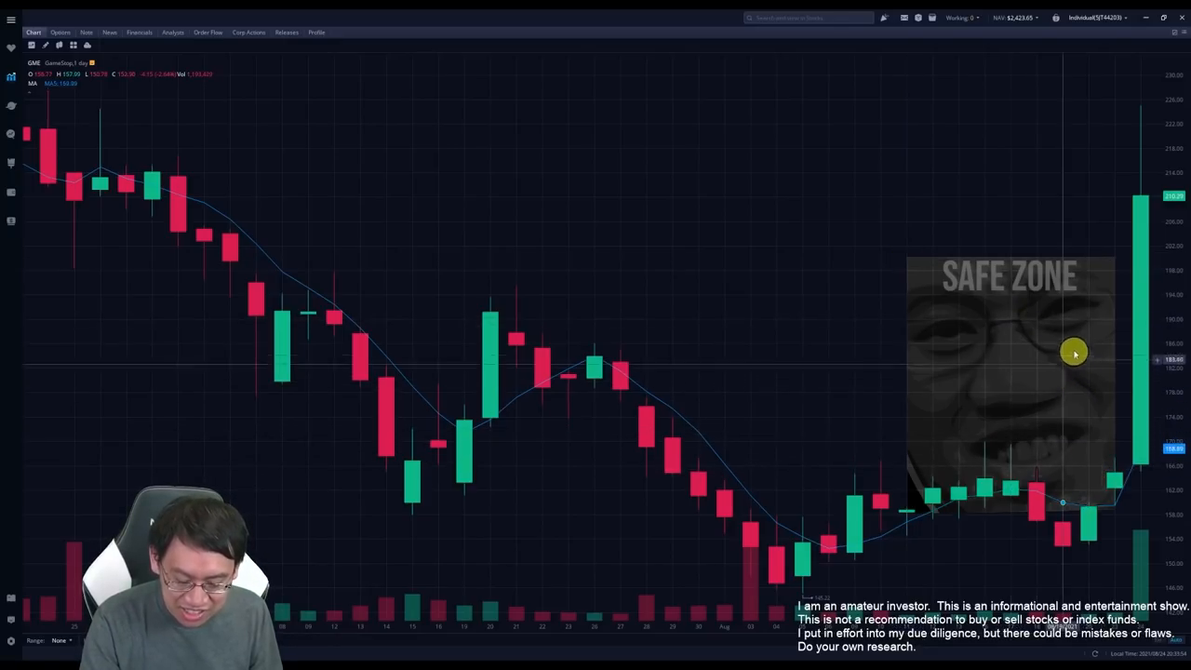
pyautogui.moveTo(1091, 456)
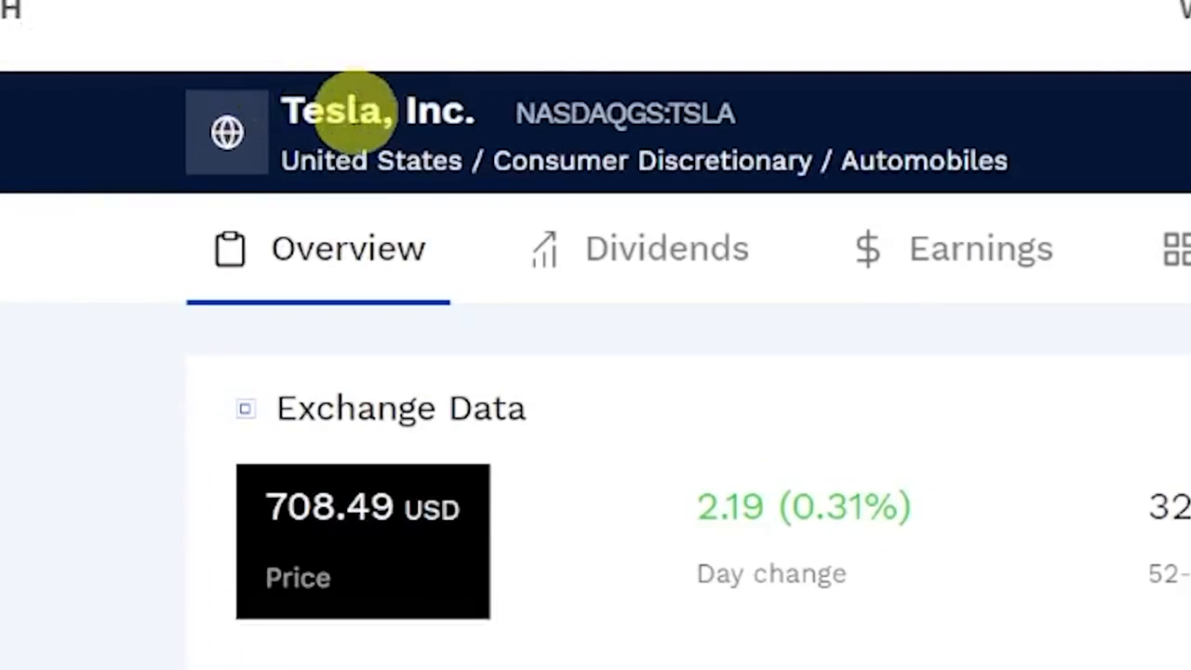
pyautogui.moveTo(1042, 158)
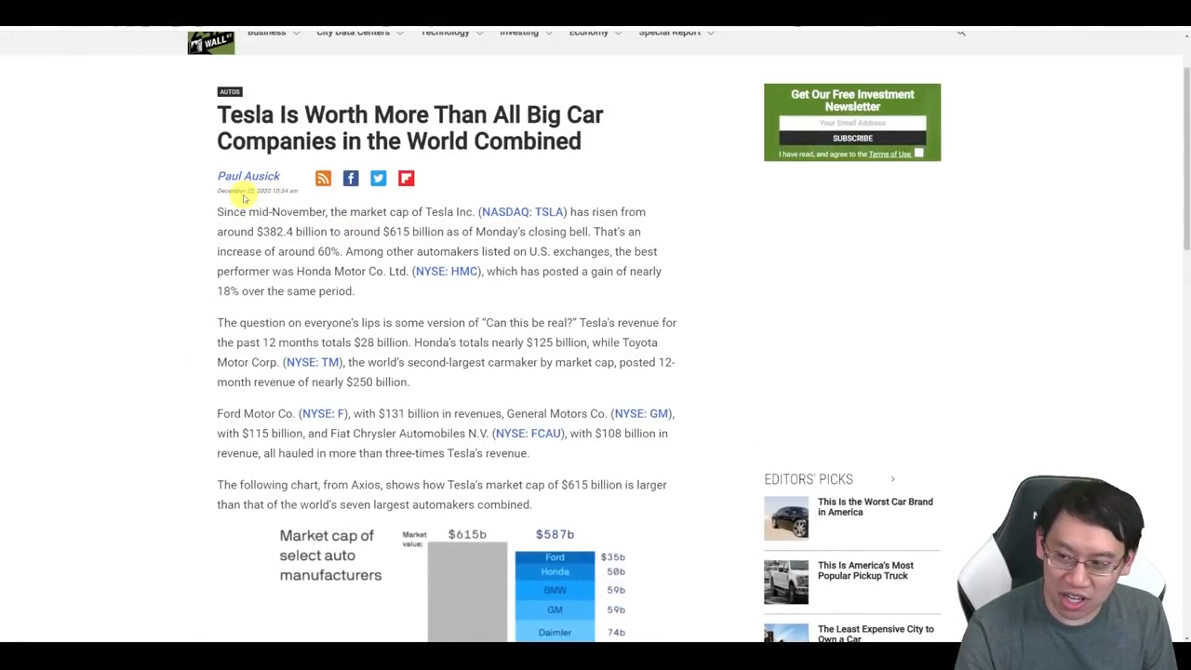
# Step: Scroll the 24/7 Wall St article down to the Tesla vs. automakers market-cap chart
pyautogui.scroll(-3)
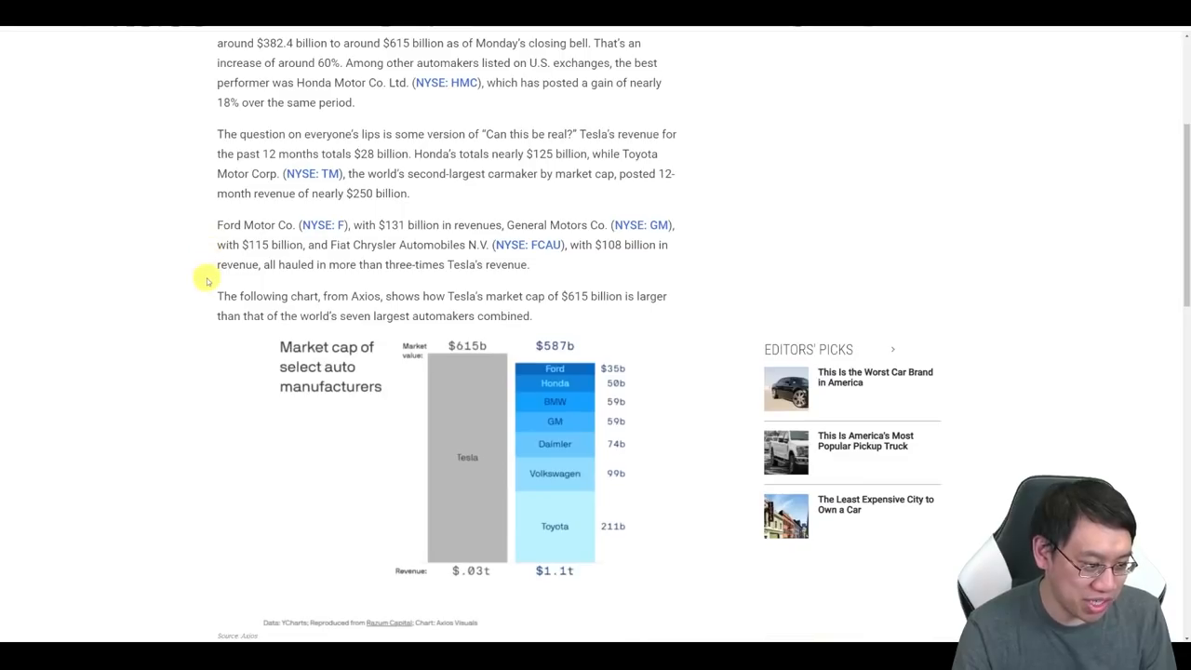
pyautogui.scroll(-3)
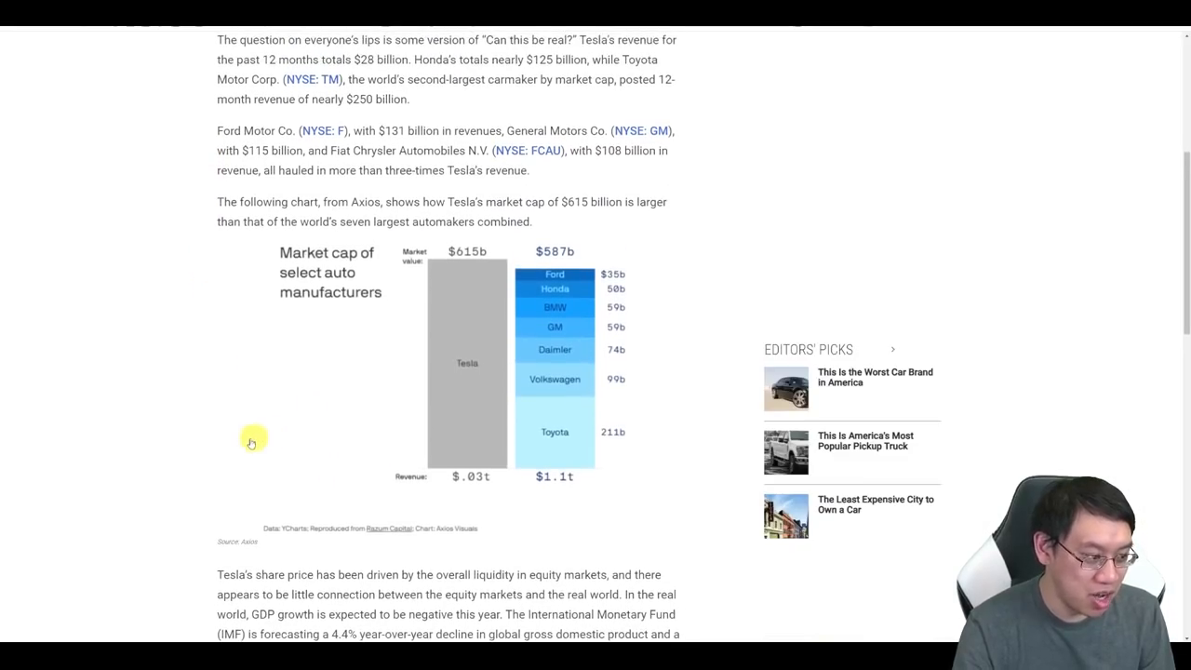
pyautogui.moveTo(194, 432)
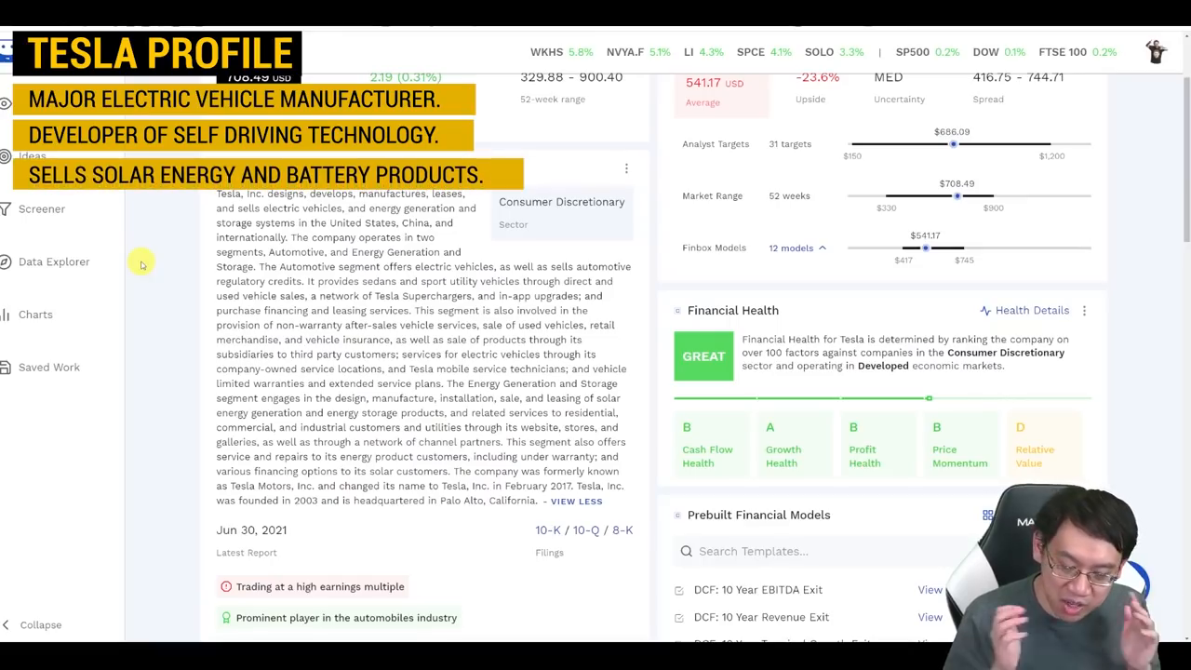
# Step: Scroll Finbox's Overview past the profile and 5-year price chart to Data Explorer
pyautogui.scroll(-3)
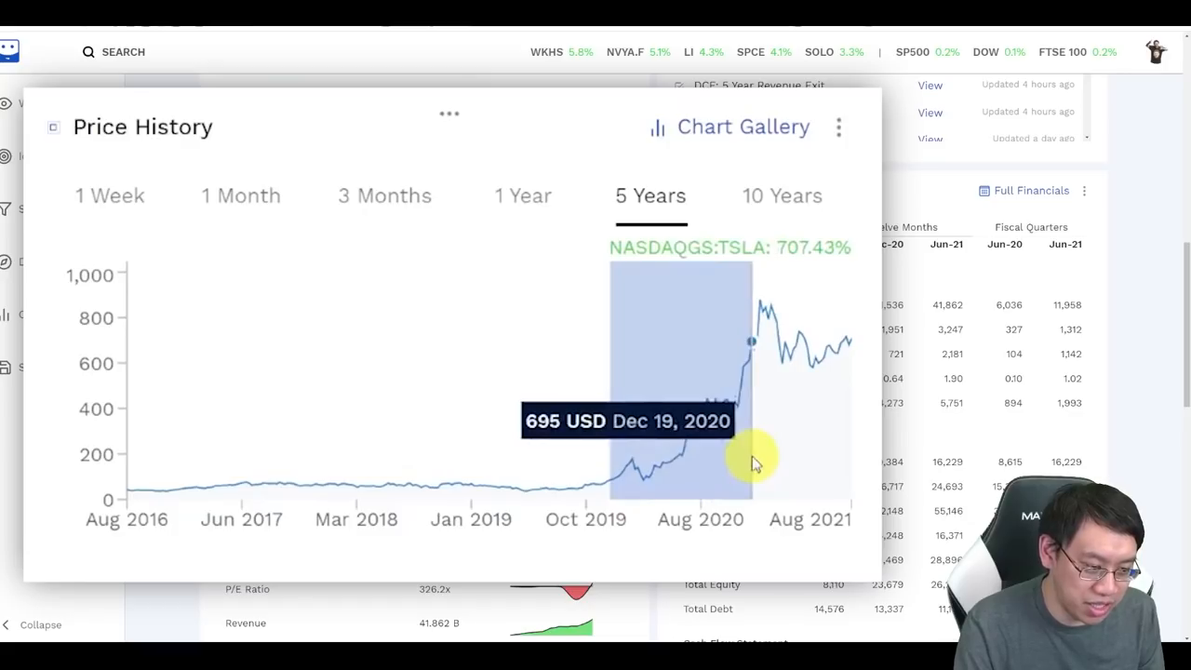
pyautogui.moveTo(754, 456)
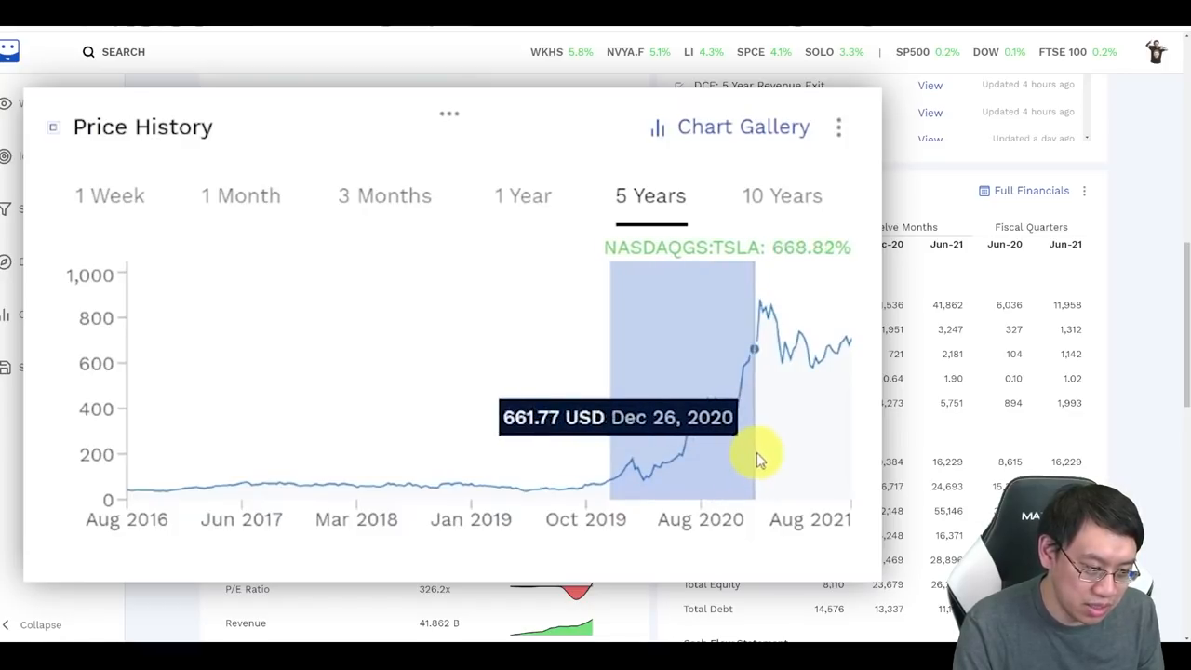
pyautogui.moveTo(754, 349)
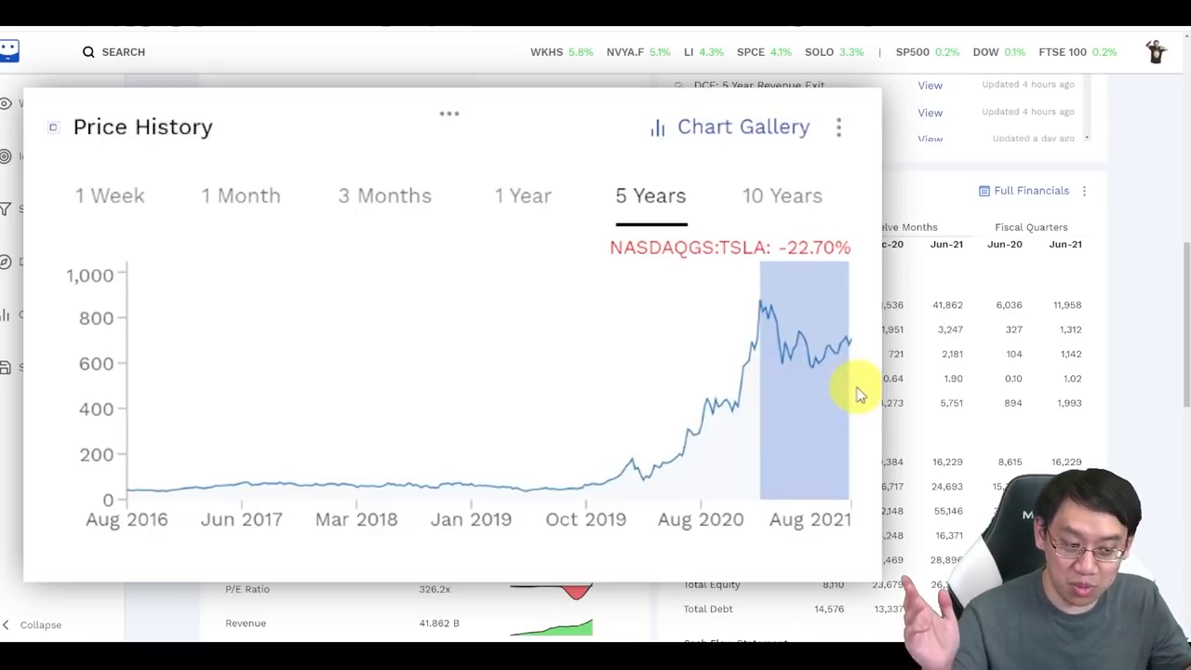
pyautogui.moveTo(854, 394)
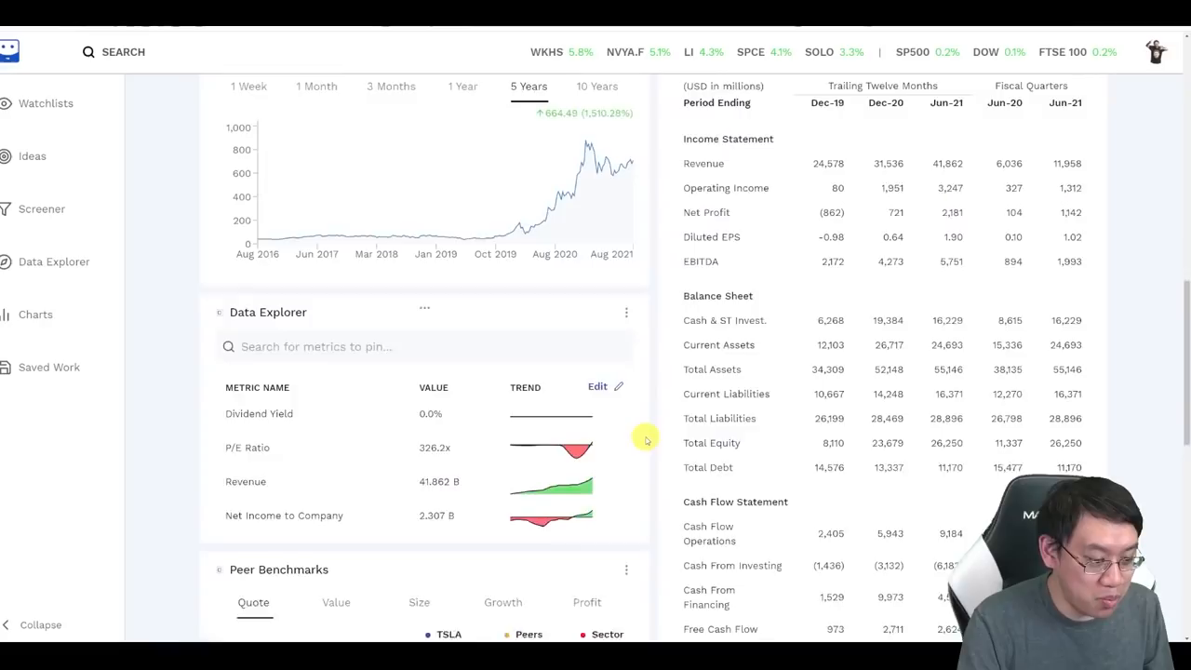
pyautogui.scroll(-3)
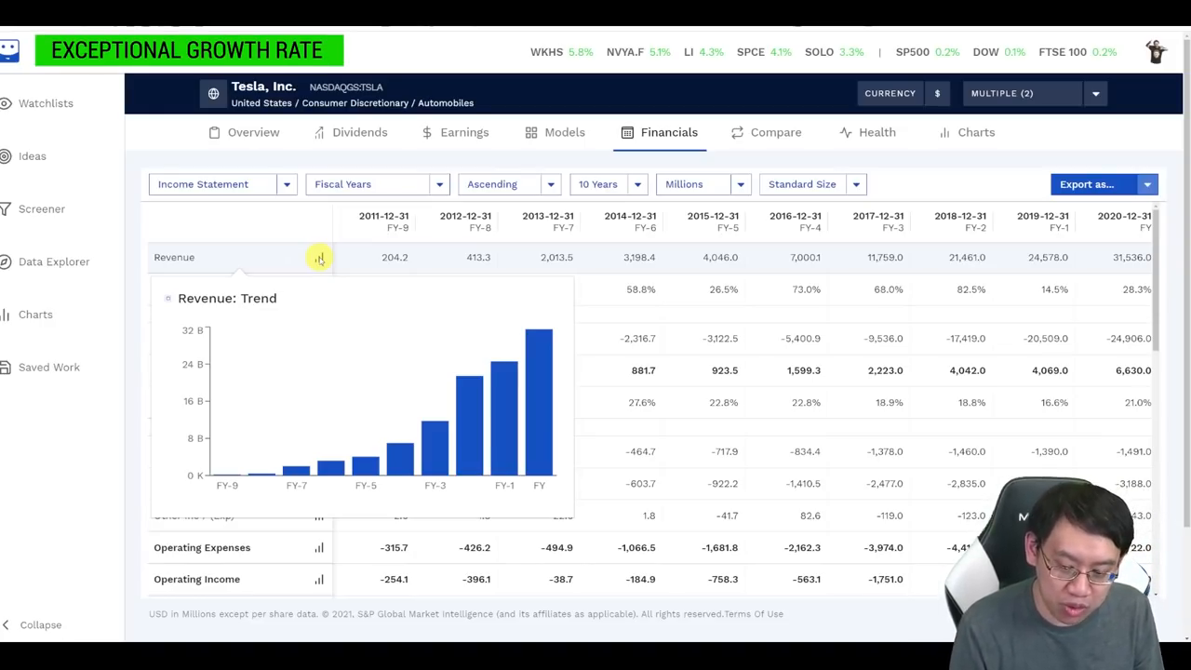
pyautogui.moveTo(945, 307)
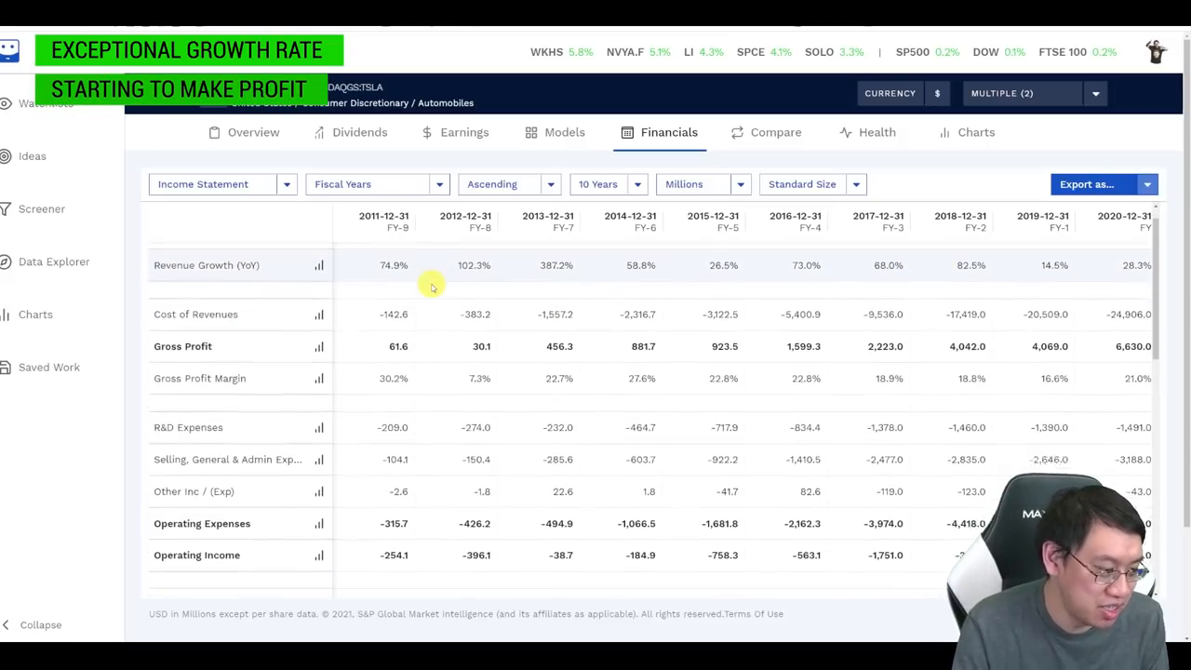
# Step: Review the income statement down to the diluted-shares trend, then move to the balance sheet
pyautogui.scroll(-3)
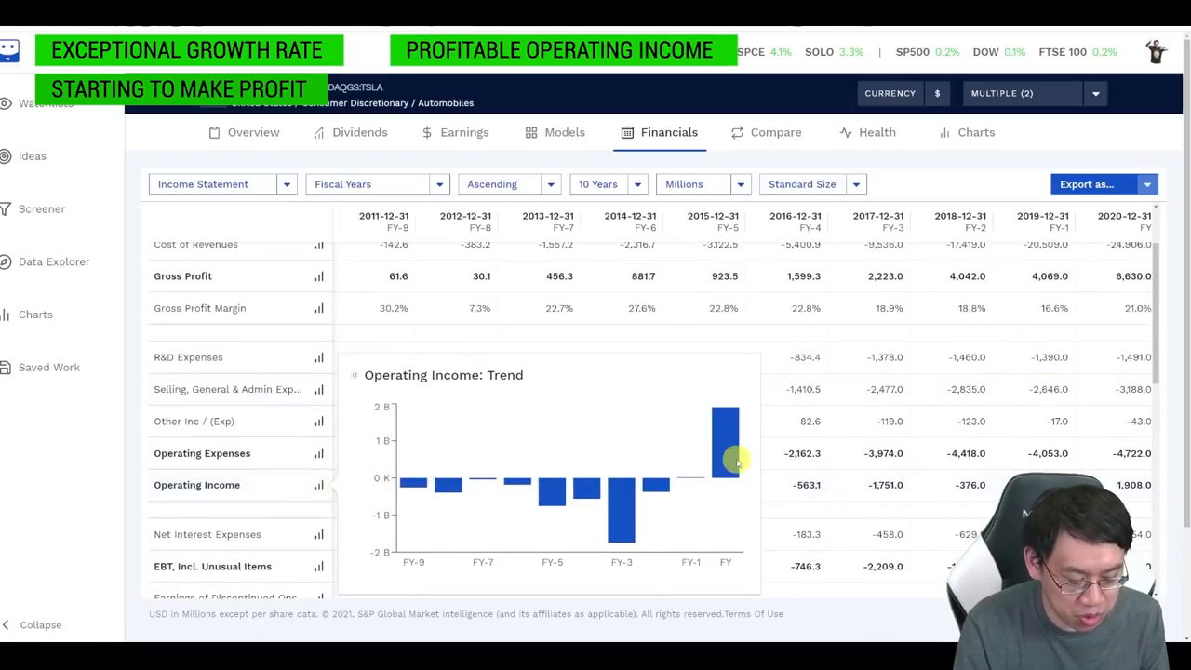
pyautogui.scroll(-3)
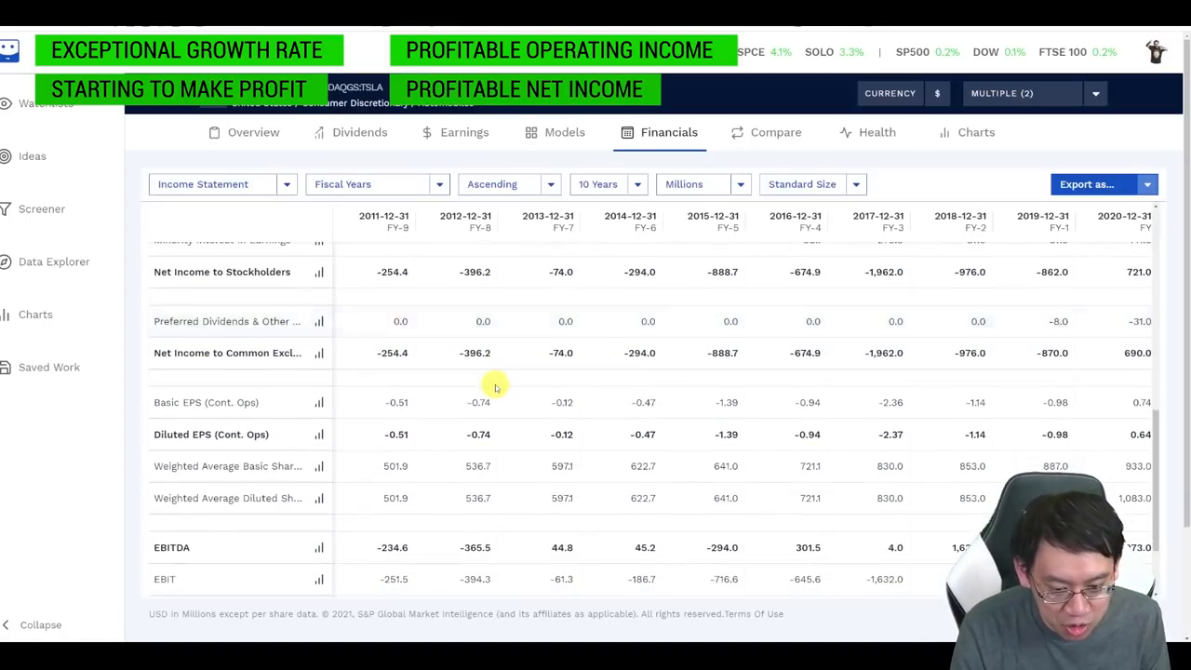
pyautogui.scroll(-3)
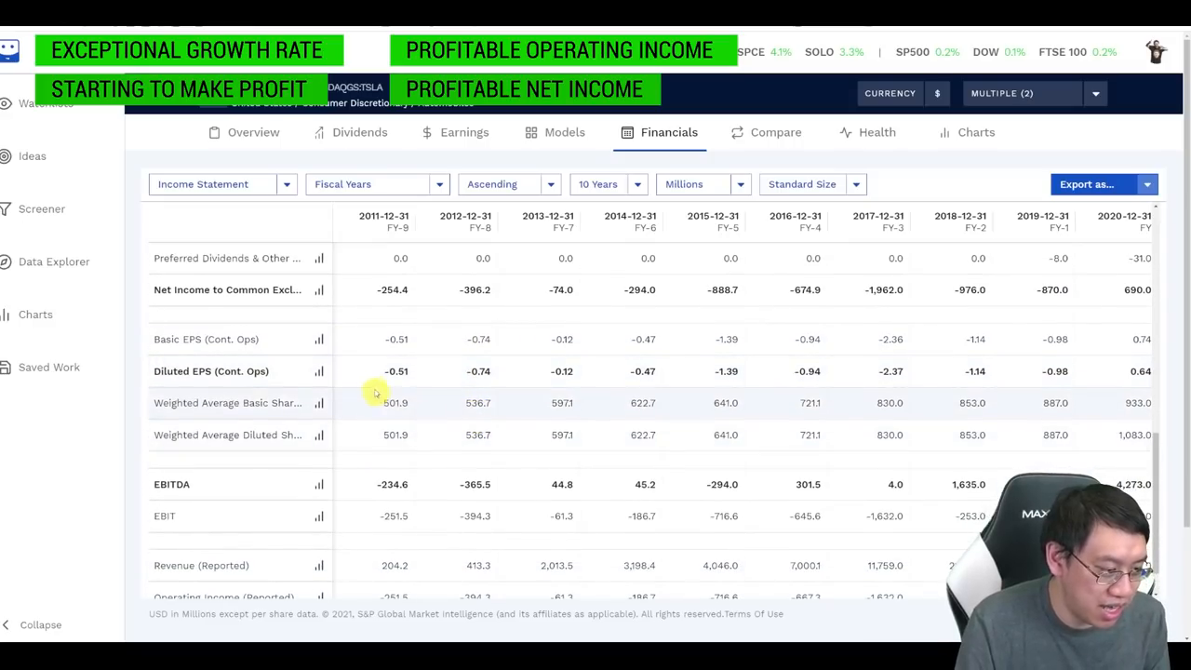
pyautogui.click(320, 402)
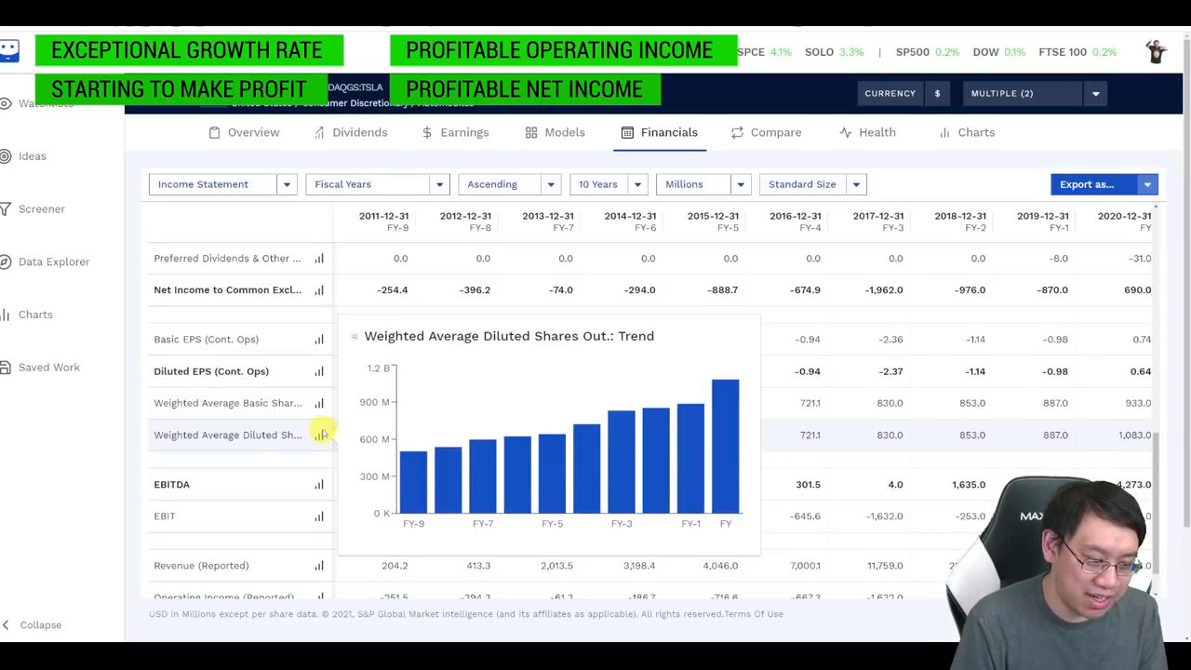
pyautogui.moveTo(577, 439)
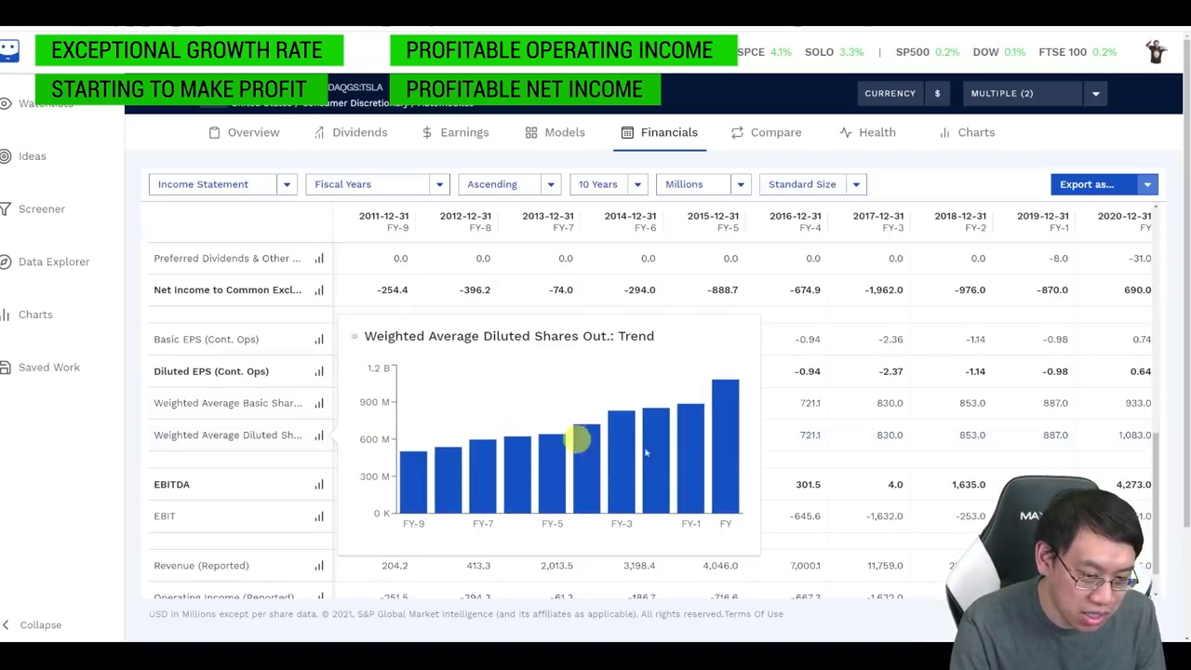
pyautogui.moveTo(983, 460)
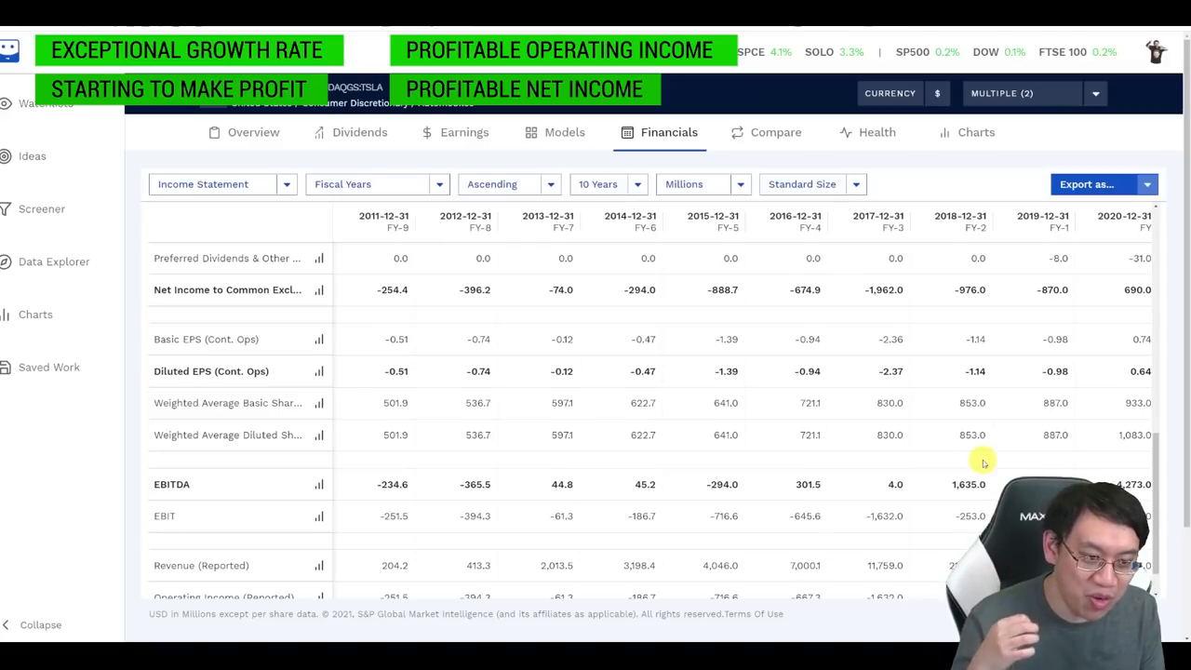
pyautogui.click(221, 185)
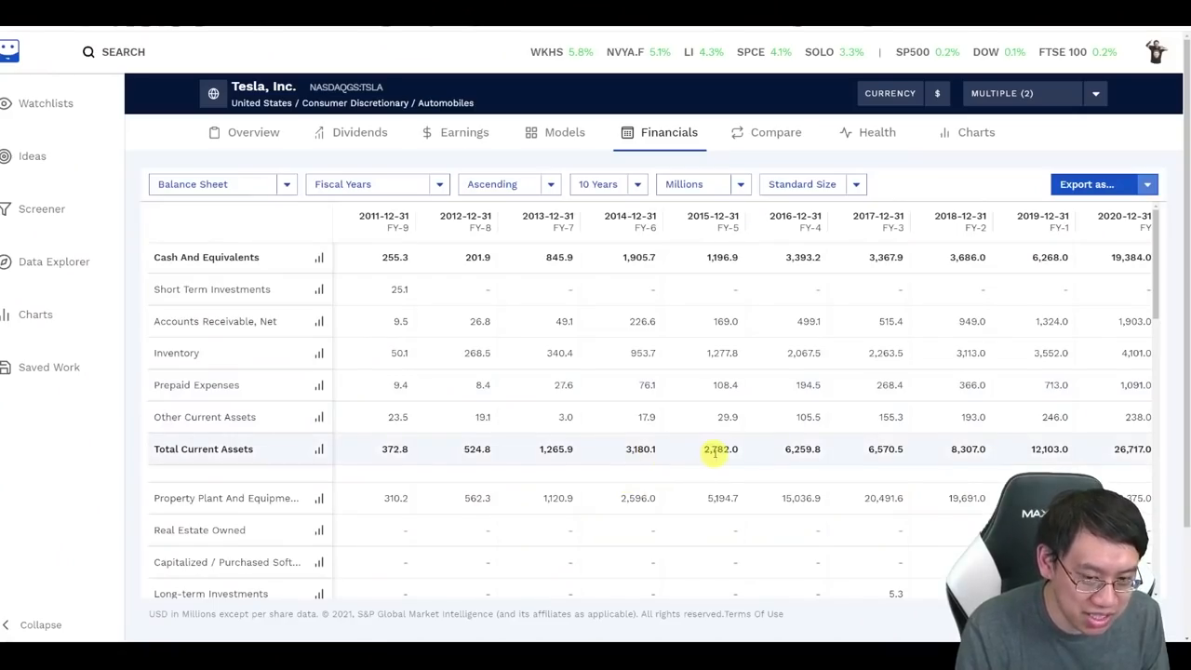
pyautogui.moveTo(1113, 454)
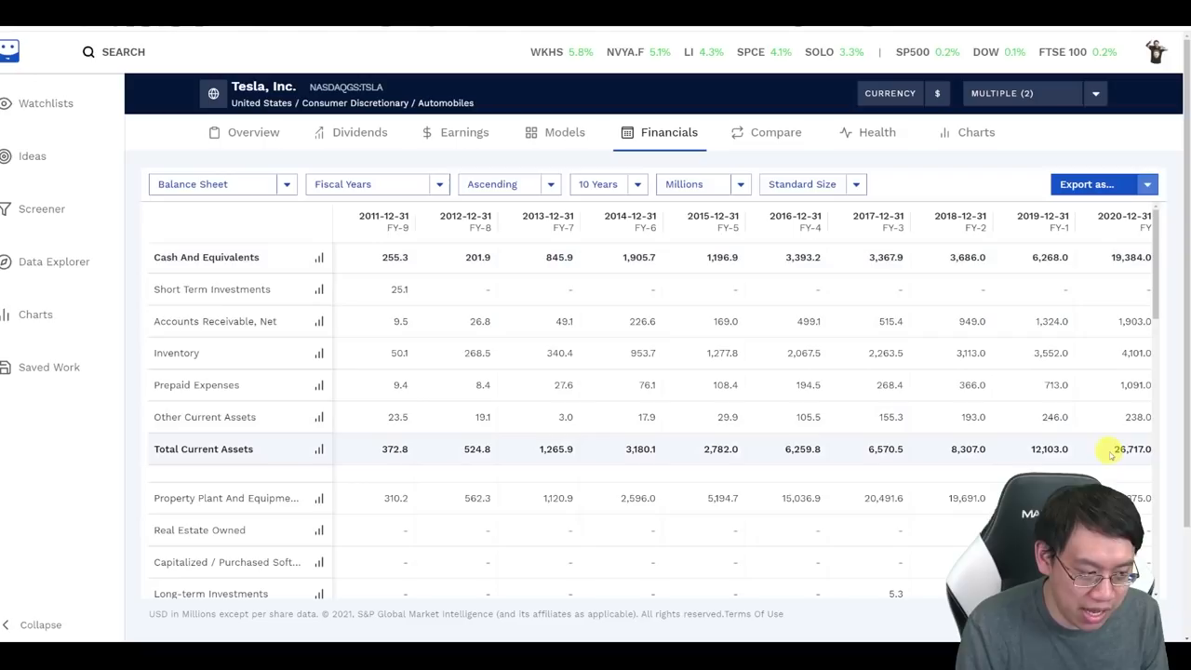
# Step: Scroll Tesla's balance sheet, then switch the statement view to Valuation Ratios
pyautogui.scroll(-3)
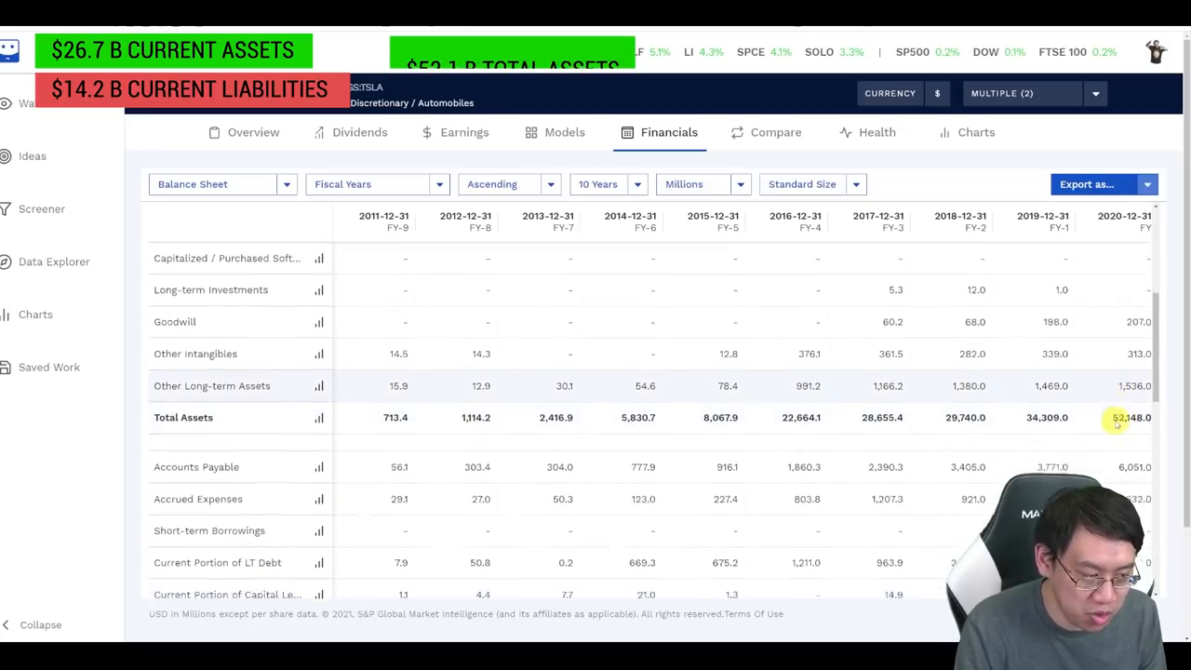
pyautogui.scroll(-3)
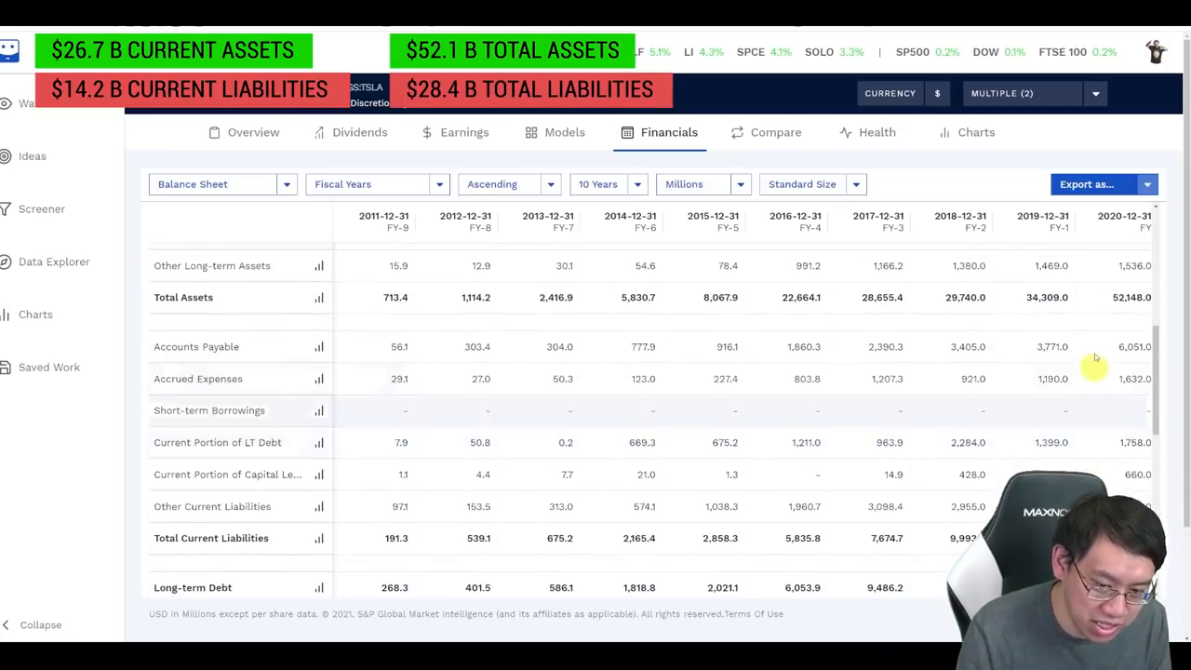
pyautogui.scroll(-3)
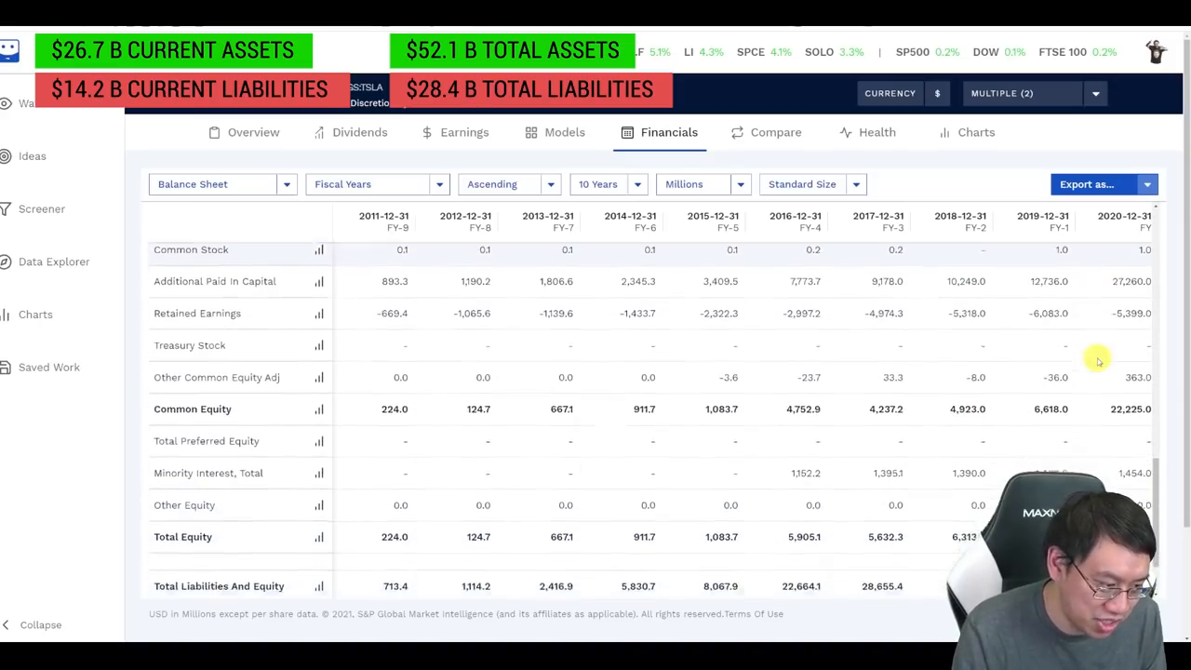
pyautogui.click(221, 185)
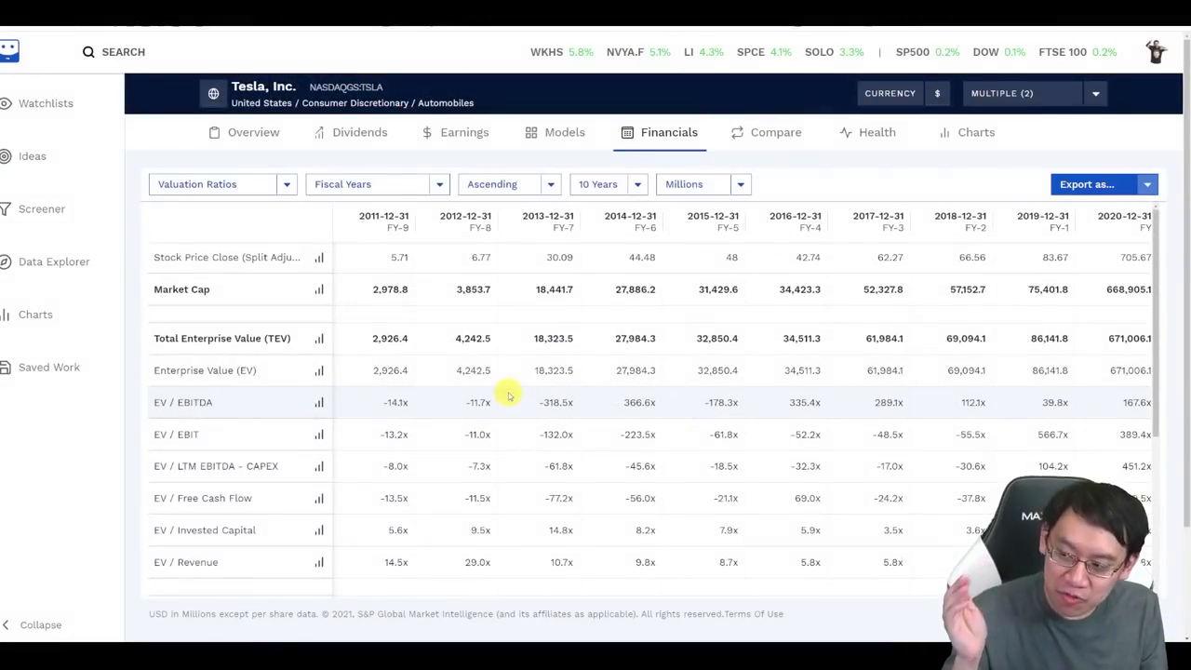
# Step: Scroll the Valuation Ratios table down to Tesla's P/E, price/book and price/sales rows
pyautogui.scroll(-3)
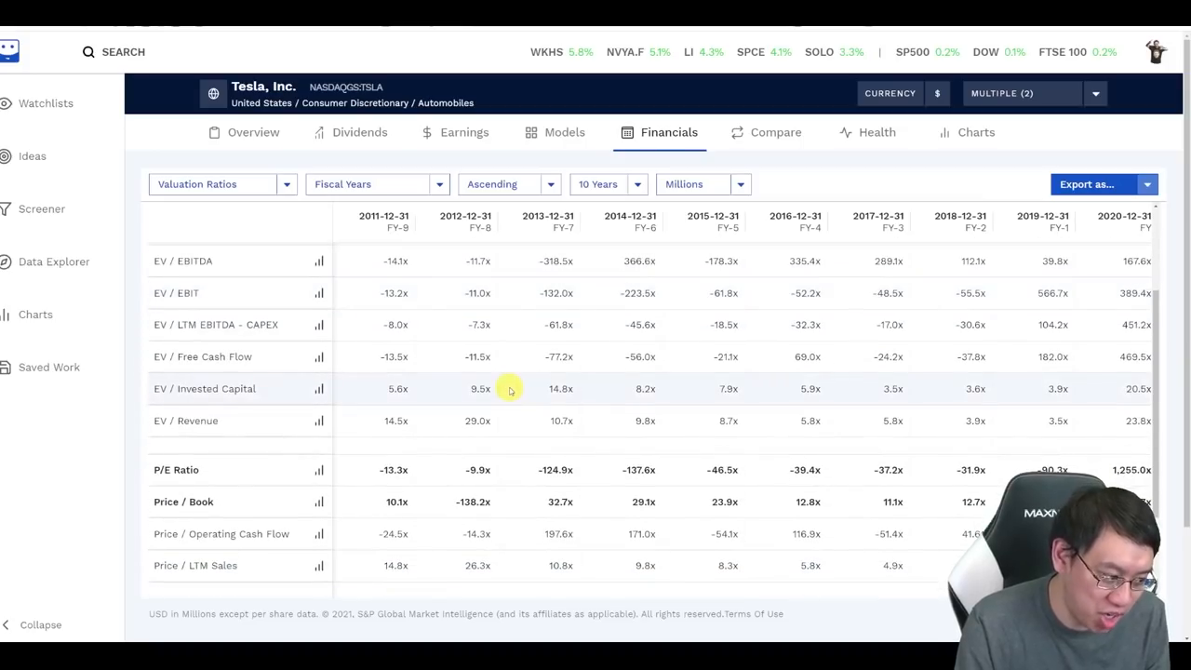
pyautogui.scroll(-3)
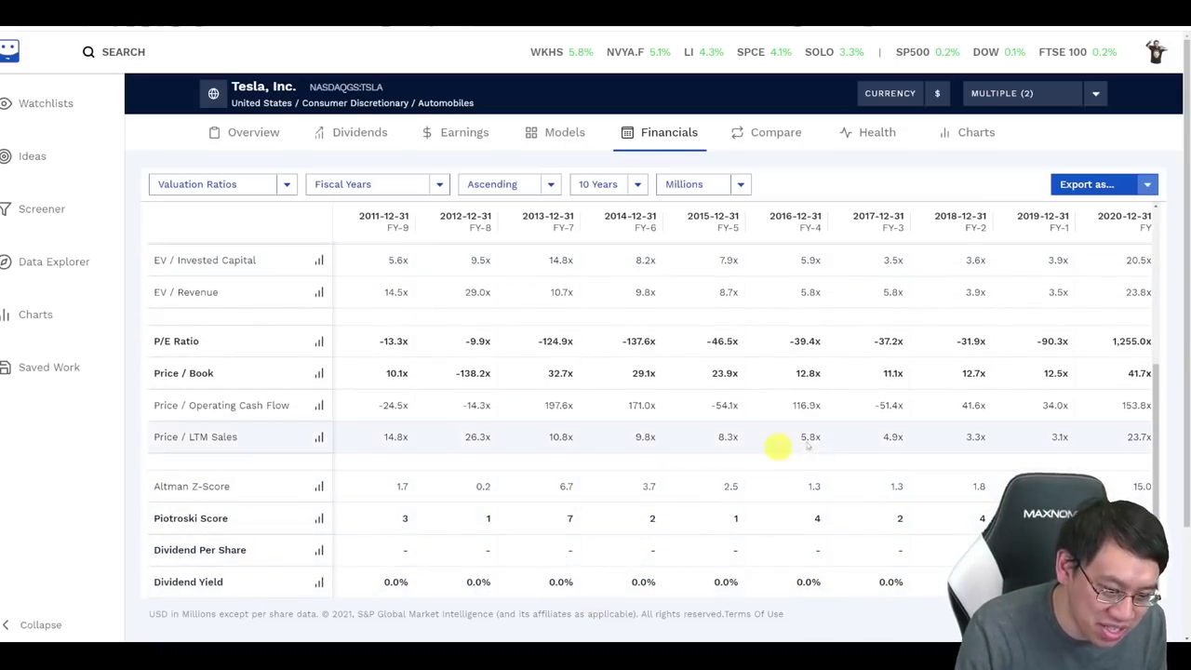
pyautogui.moveTo(797, 425)
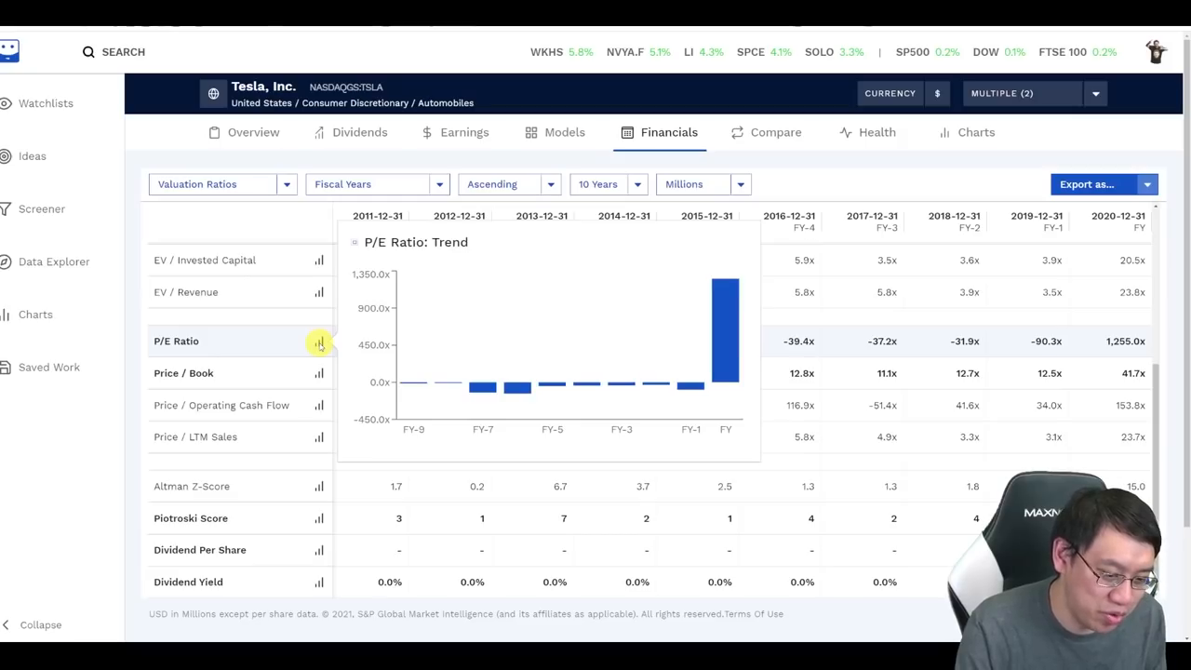
# Step: Switch periods to Latest Twelve Months and scroll right to the 2021-06-30 column
pyautogui.click(376, 184)
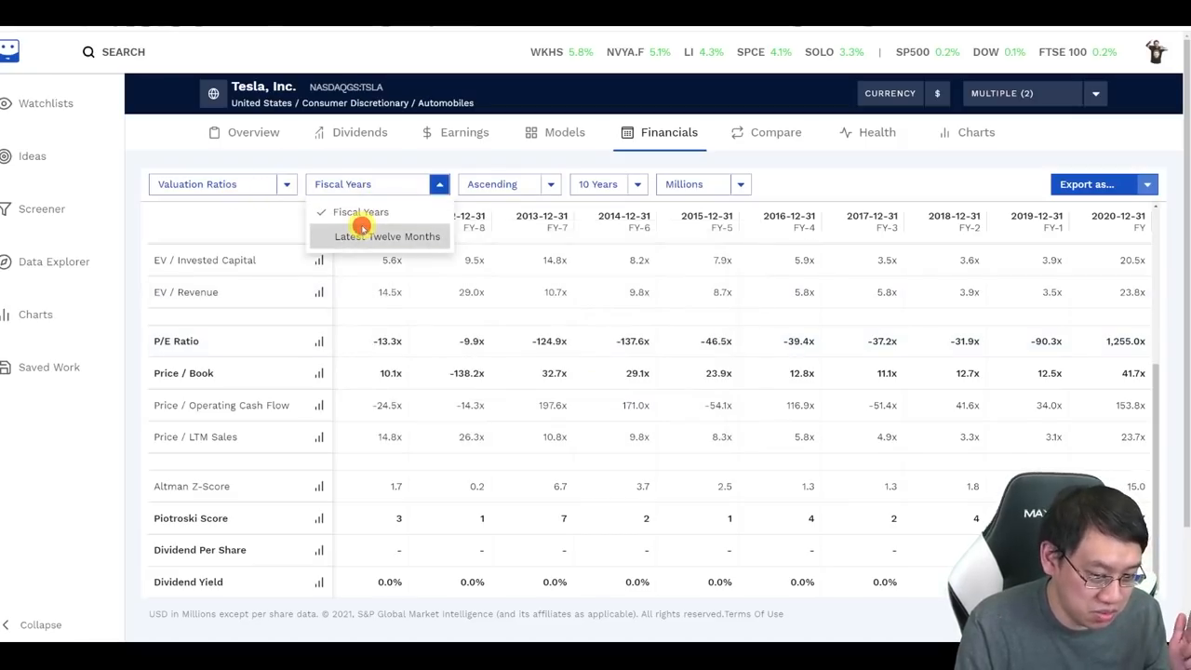
pyautogui.click(385, 235)
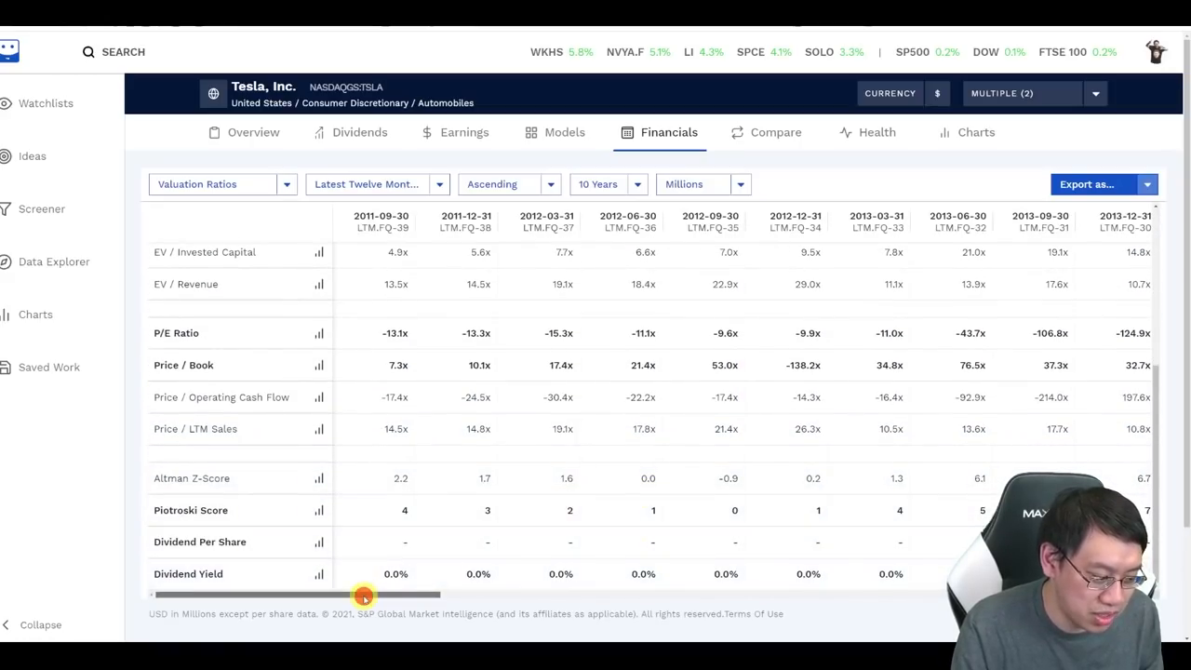
pyautogui.moveTo(363, 596); pyautogui.dragTo(902, 596)
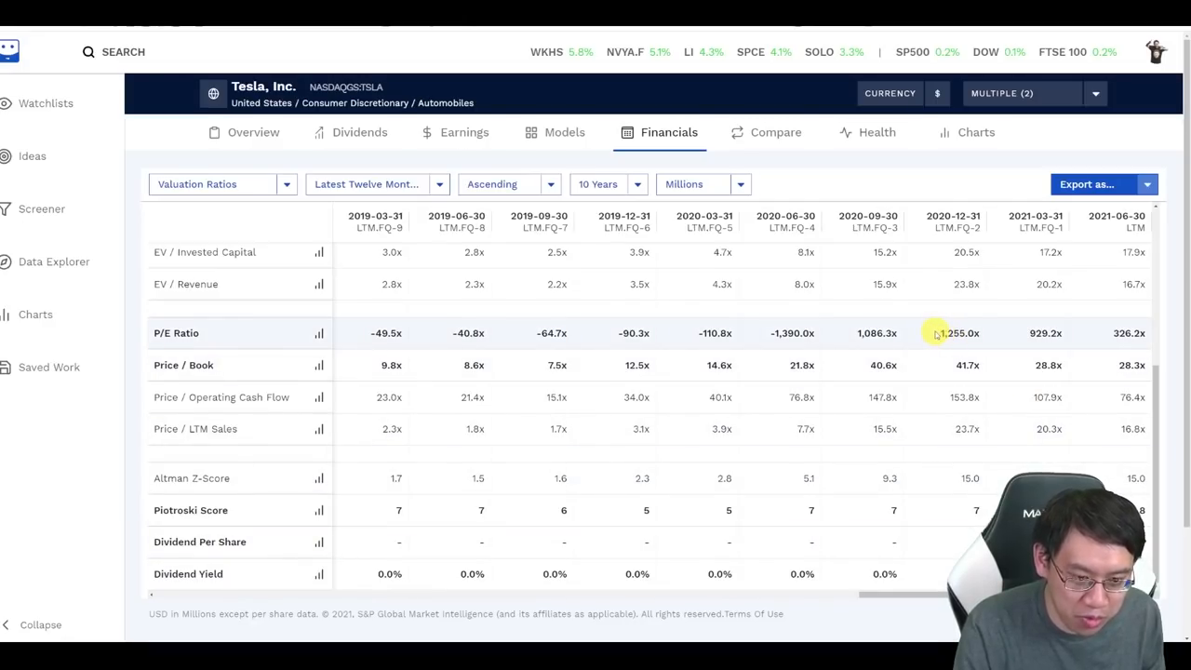
pyautogui.moveTo(1113, 333)
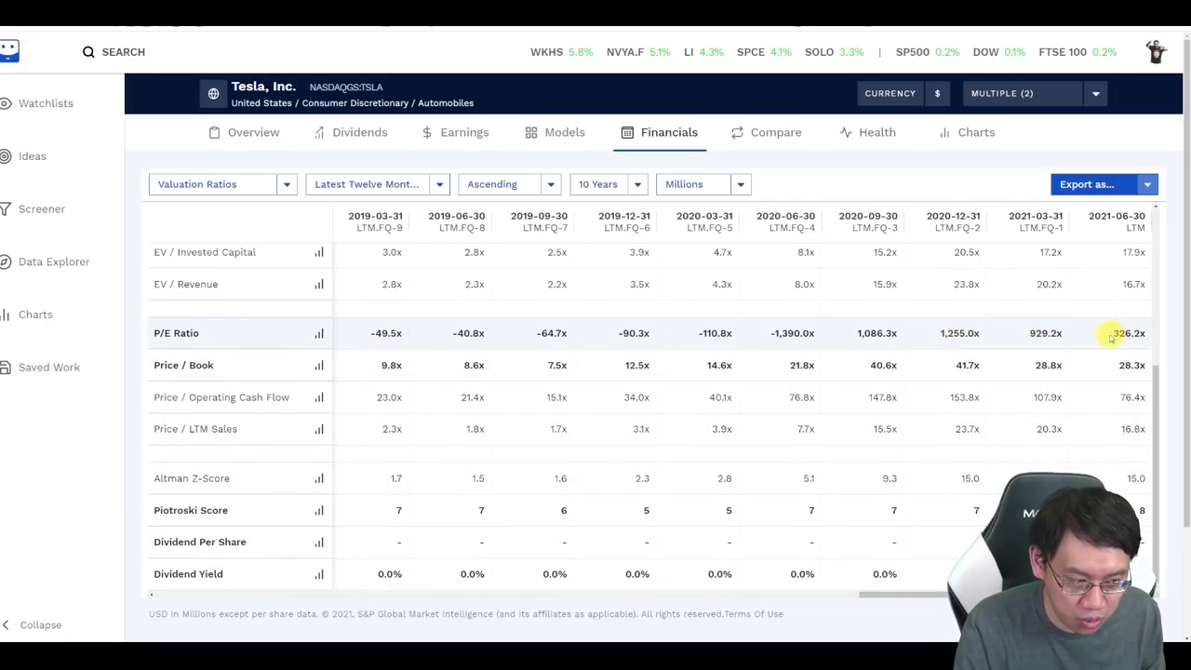
pyautogui.moveTo(1094, 333)
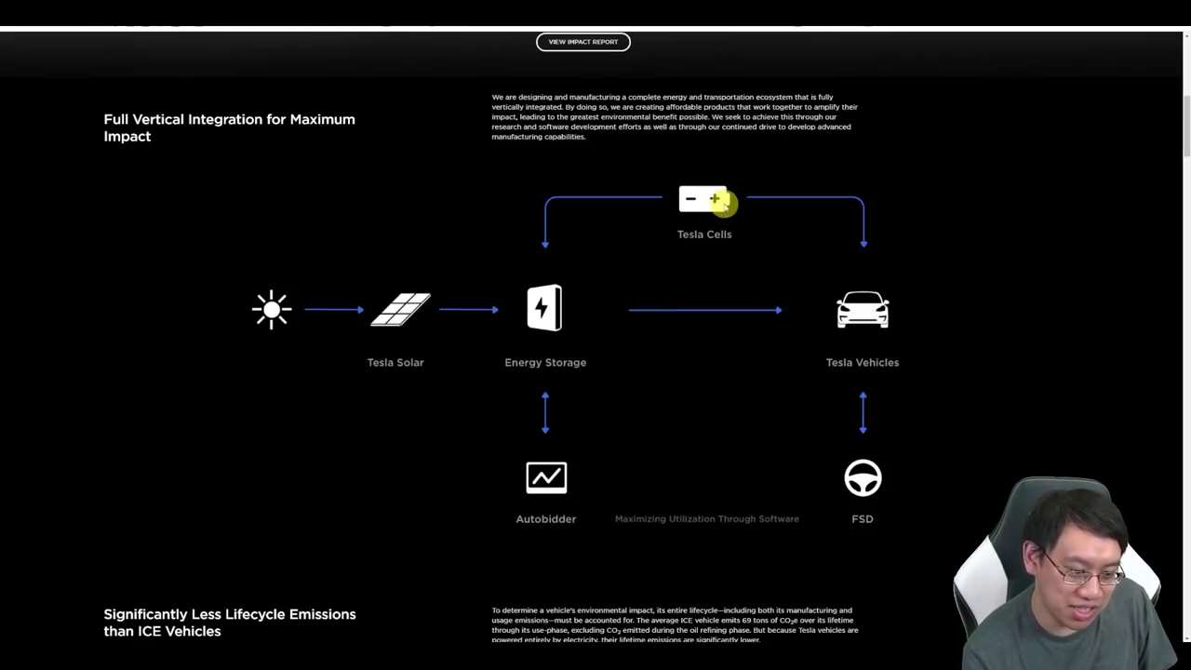
pyautogui.moveTo(569, 426)
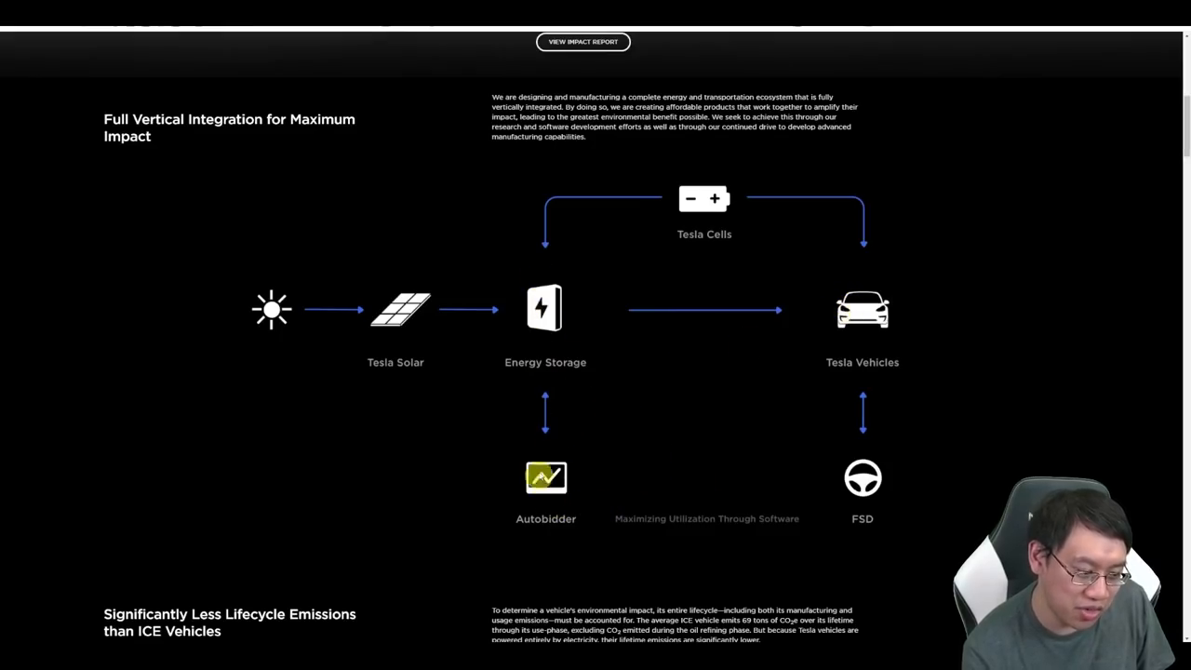
pyautogui.moveTo(646, 478)
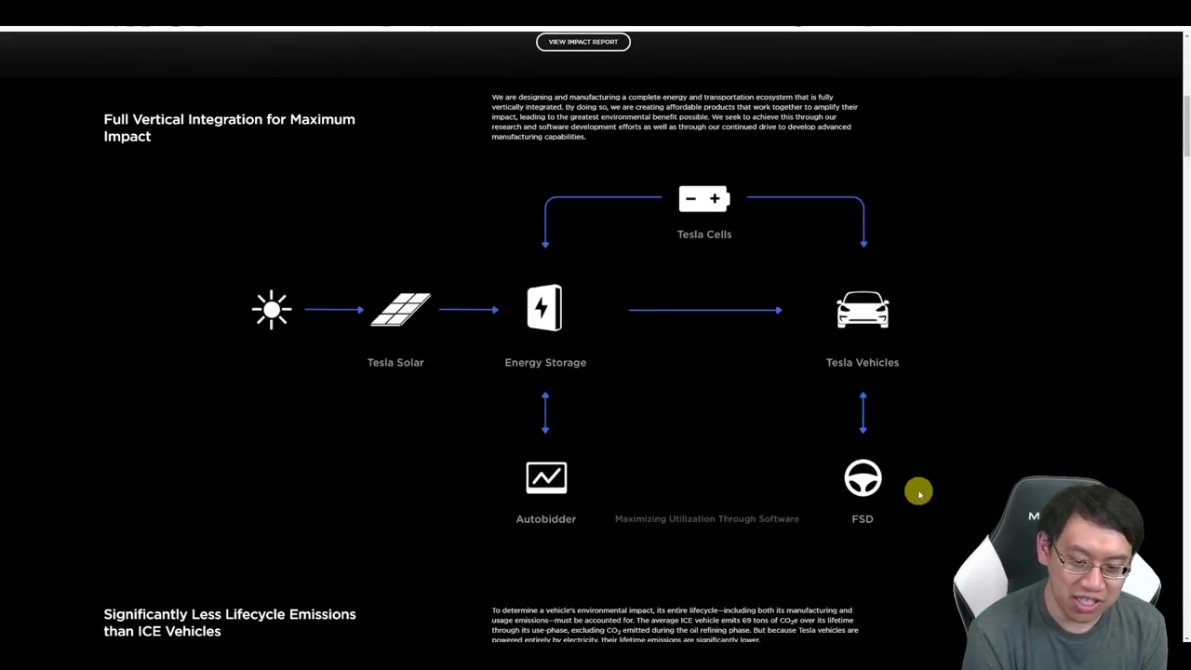
pyautogui.moveTo(210, 290)
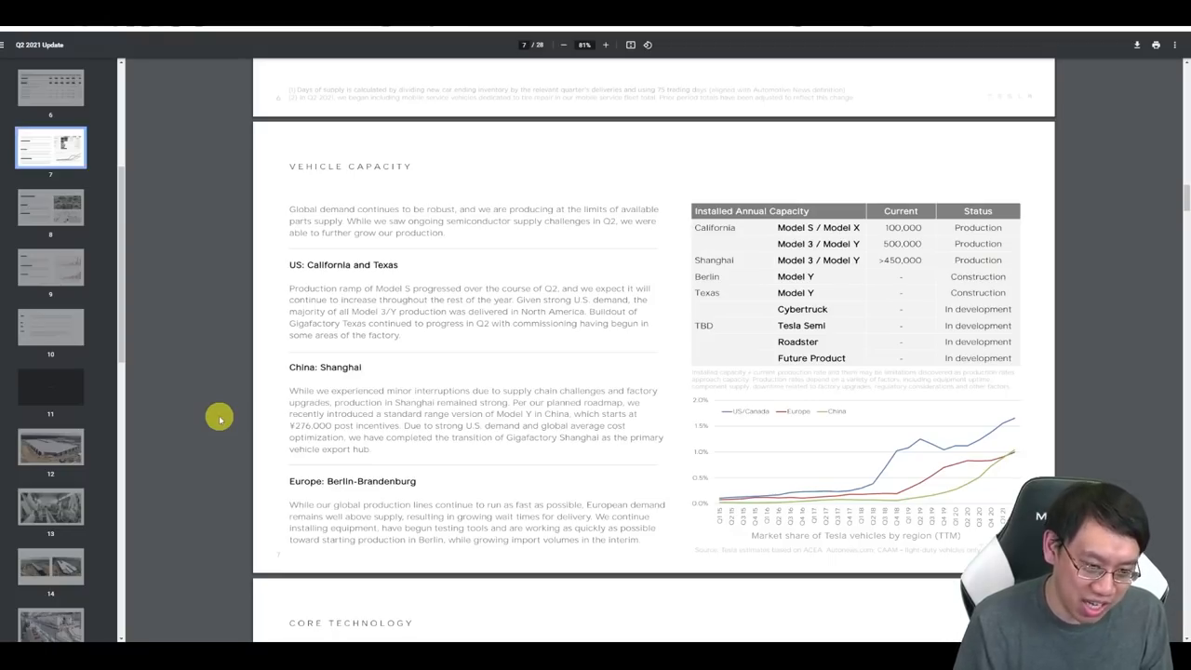
pyautogui.moveTo(1100, 286)
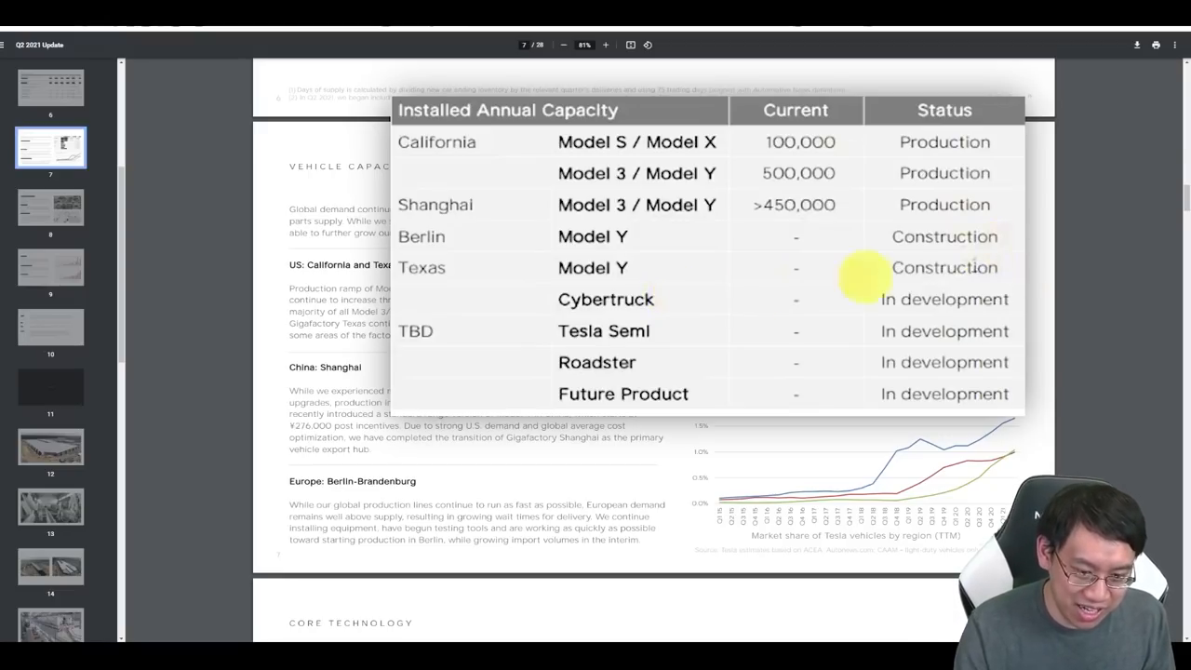
pyautogui.moveTo(1015, 270)
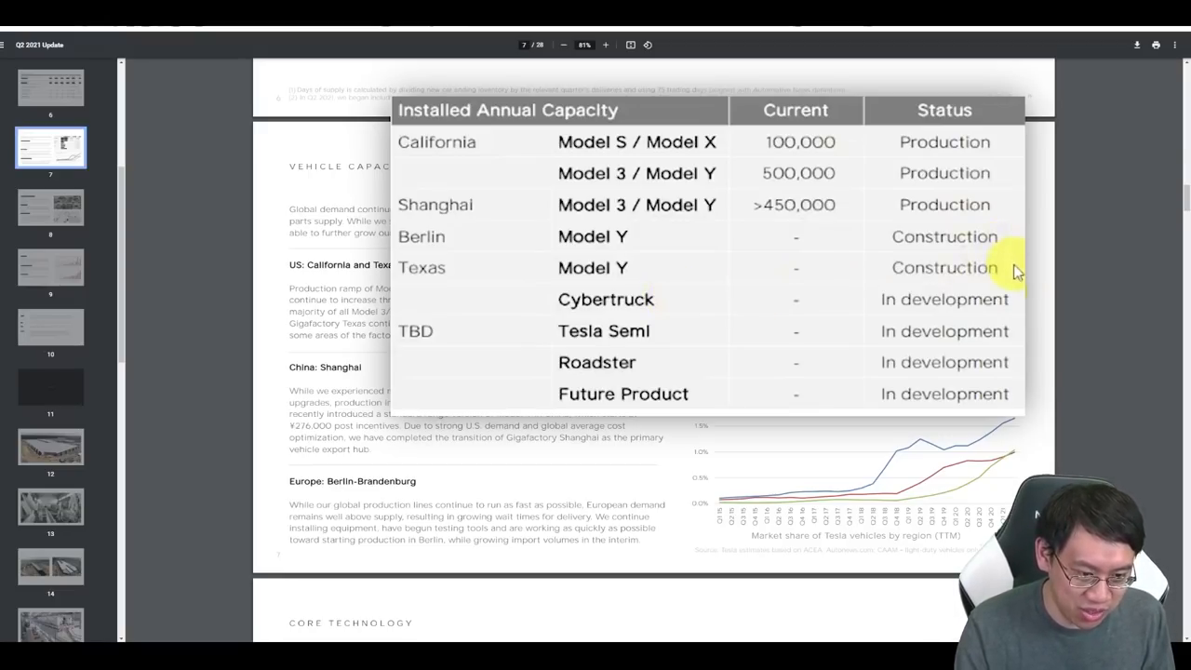
pyautogui.moveTo(1034, 317)
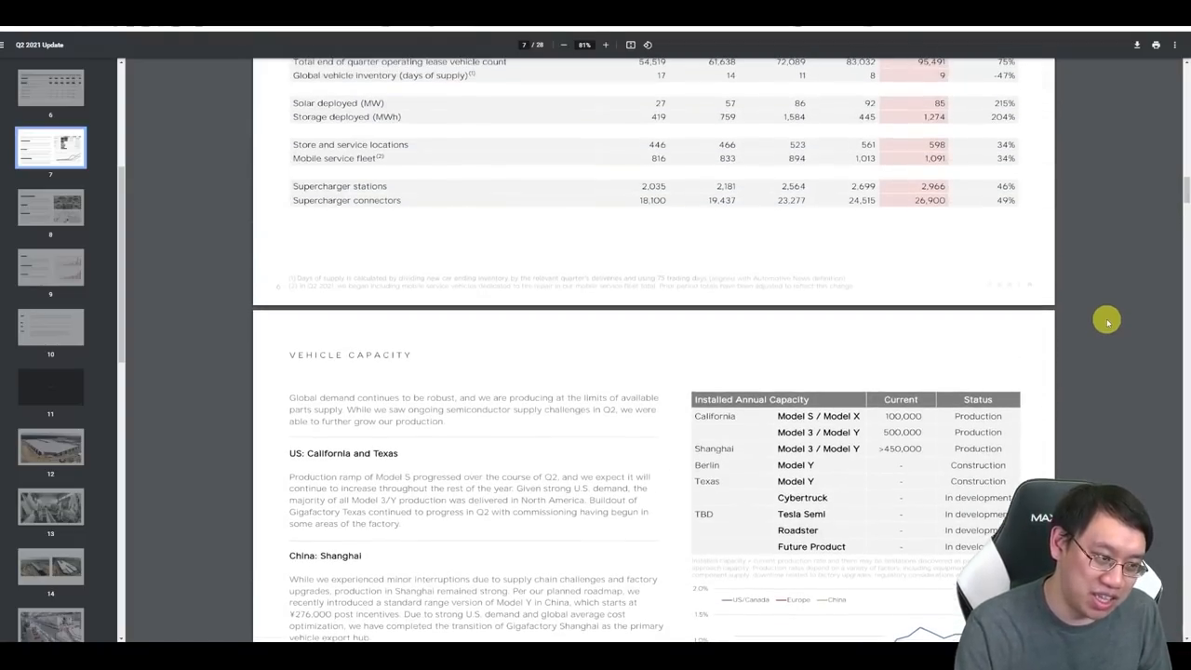
# Step: Scroll Tesla's Q2 2021 Update to the Vehicle Capacity installed-capacity table
pyautogui.scroll(-3)
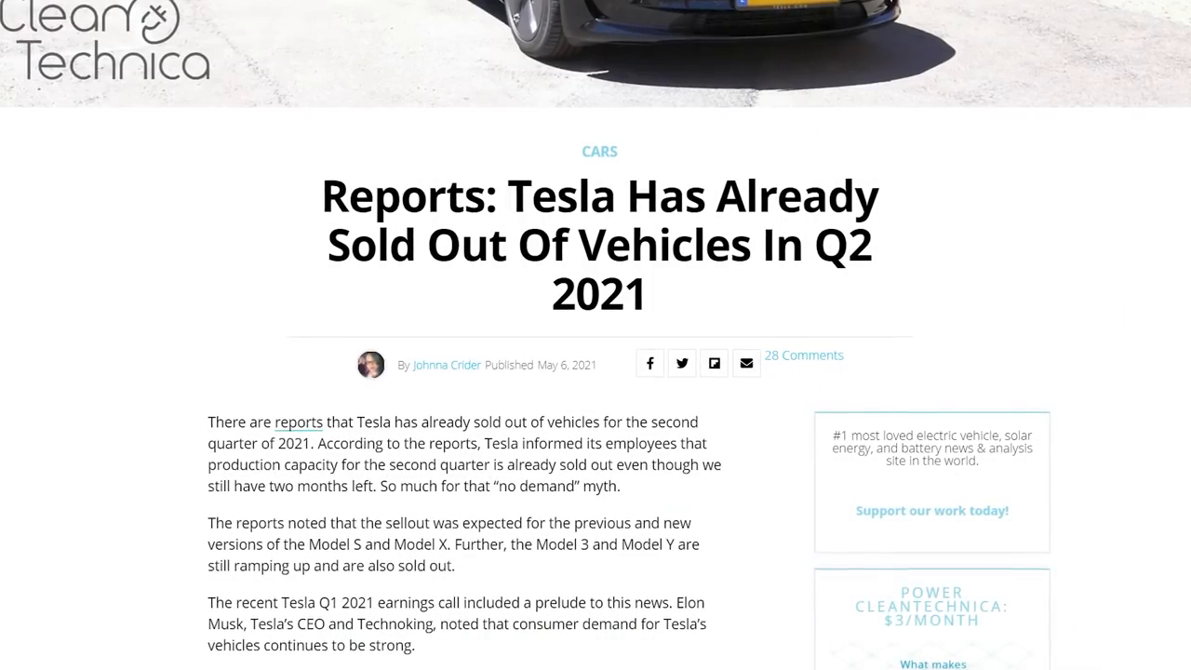
# Step: Scroll through CleanTechnica's article on Tesla selling out vehicles in Q2 2021
pyautogui.scroll(-3)
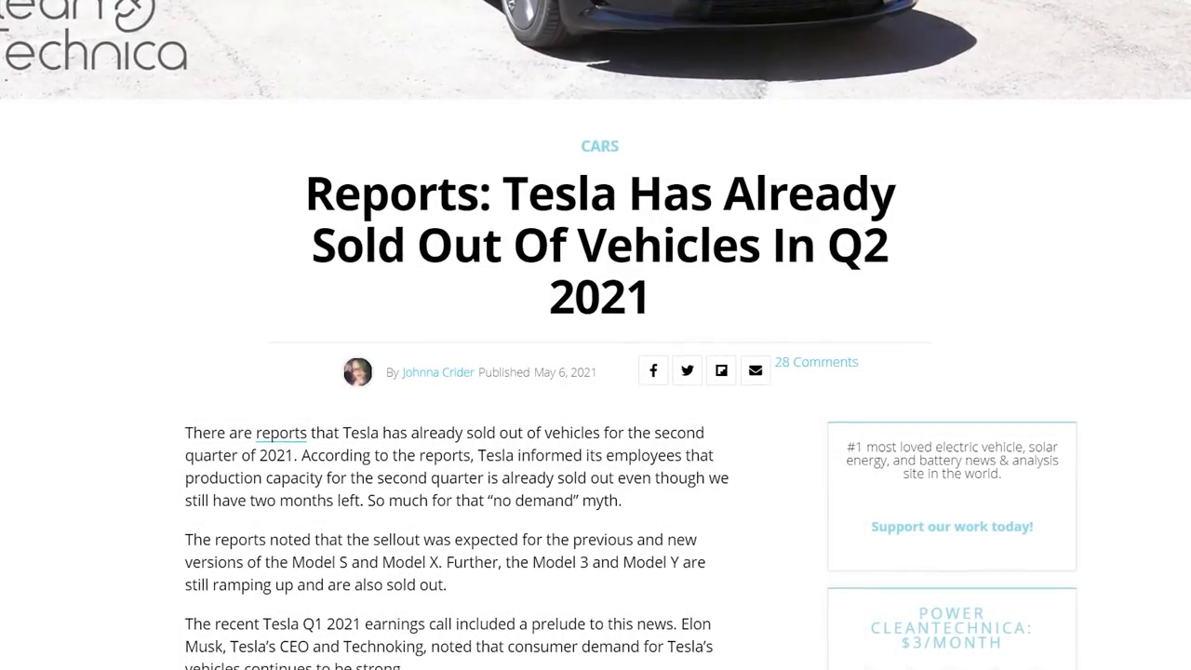
pyautogui.scroll(-3)
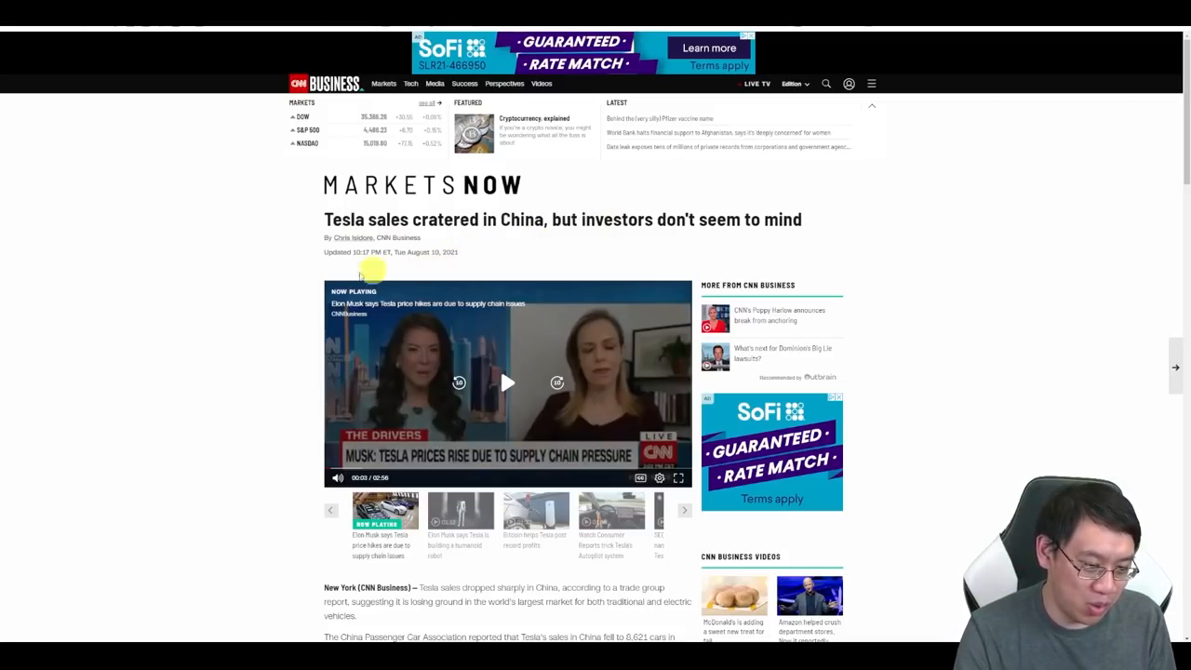
pyautogui.moveTo(235, 285)
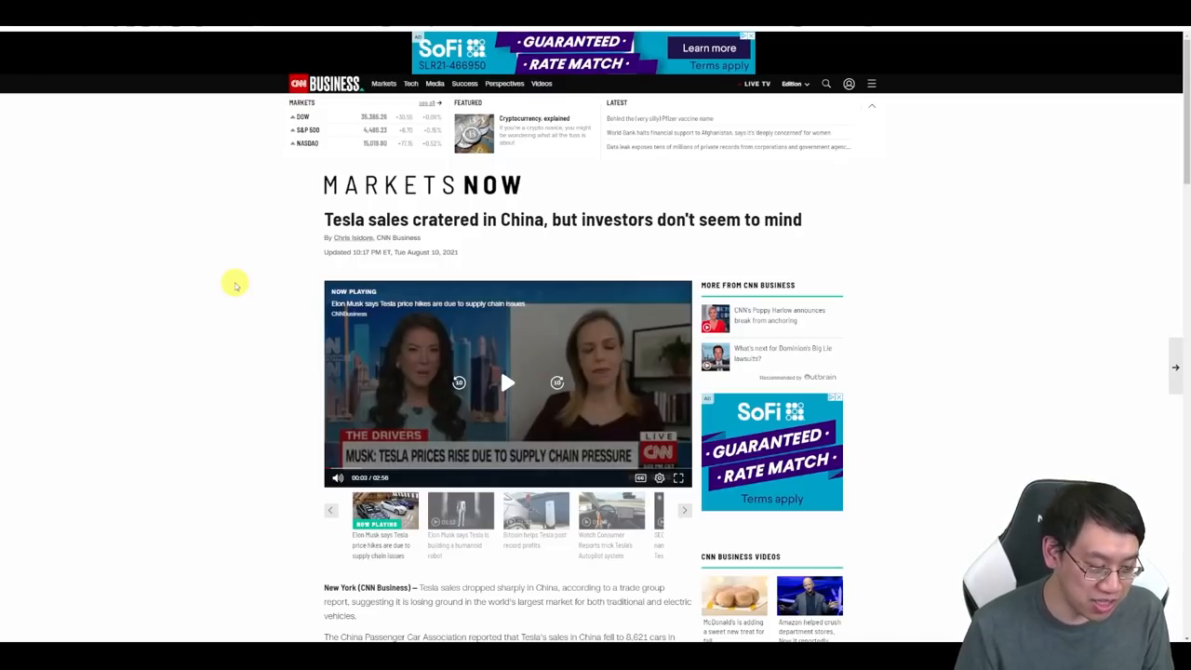
pyautogui.moveTo(235, 350)
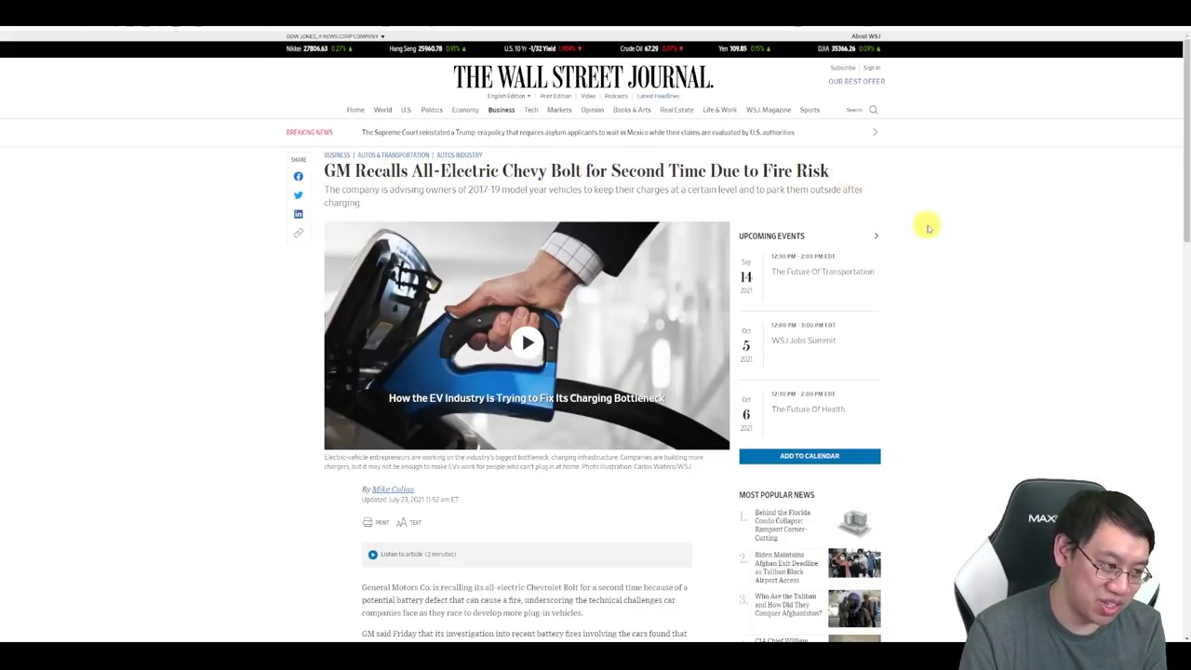
pyautogui.moveTo(947, 231)
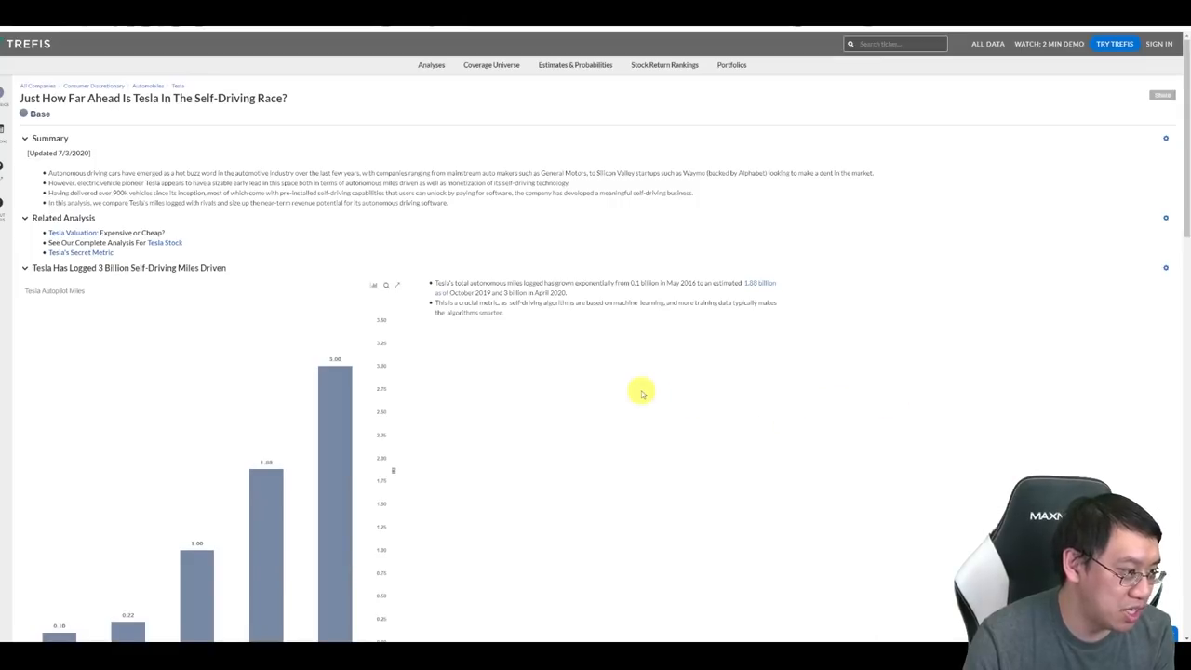
# Step: Scroll the Trefis self-driving analysis through its autonomous-miles charts
pyautogui.scroll(-3)
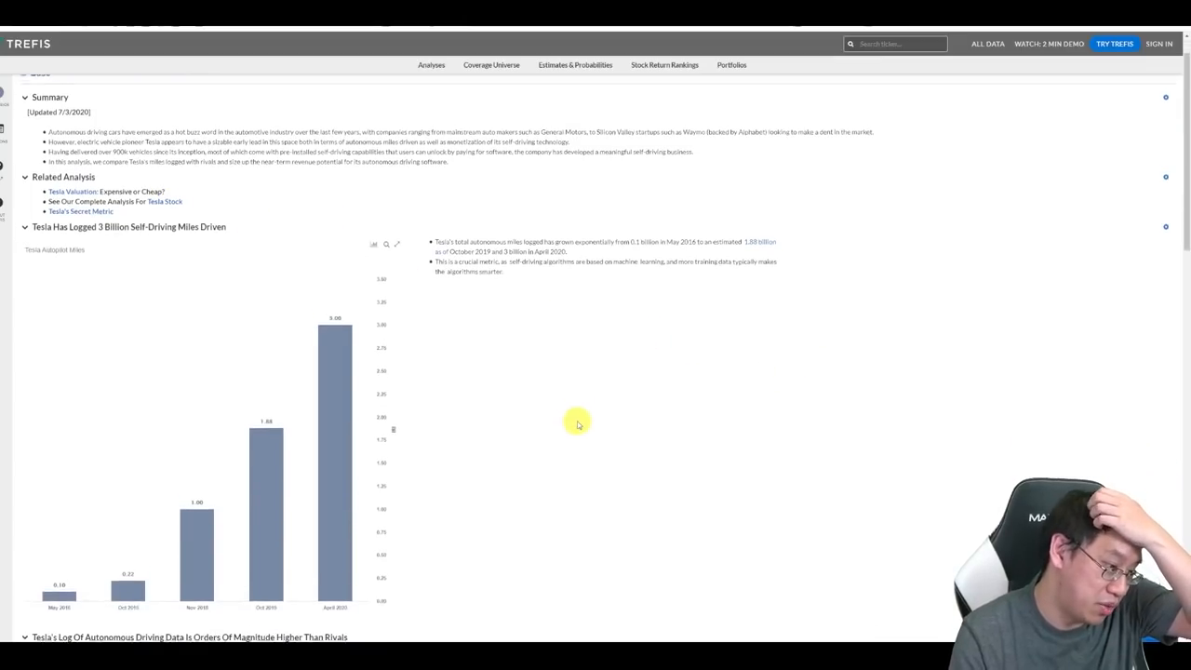
pyautogui.scroll(-3)
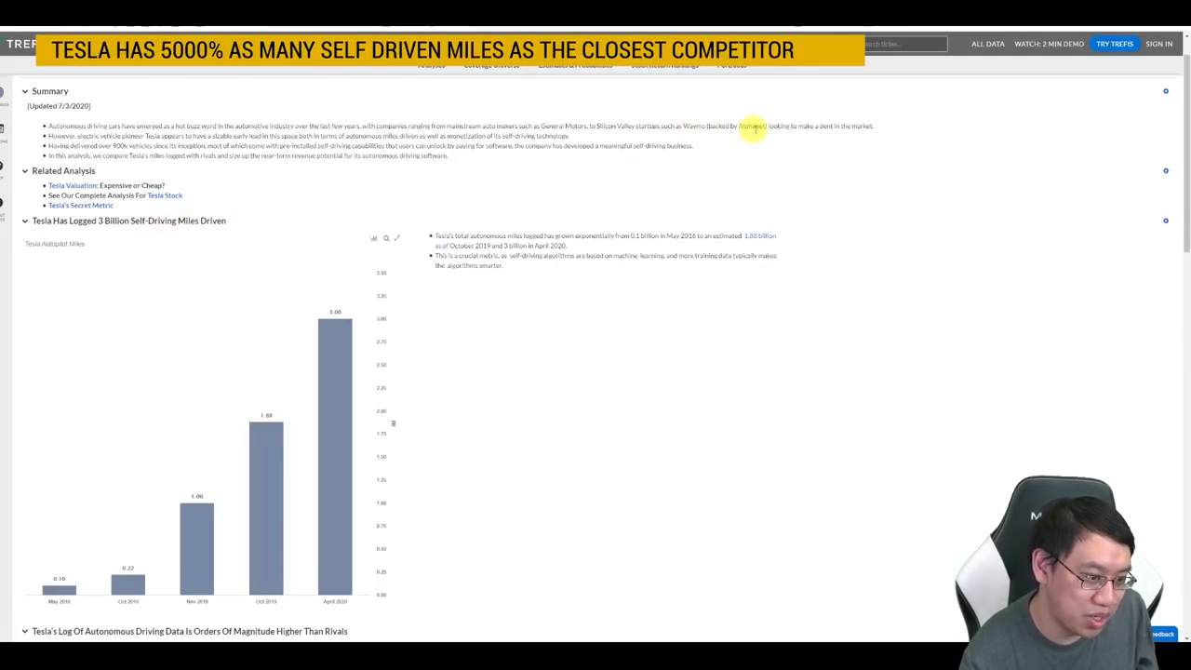
pyautogui.scroll(-3)
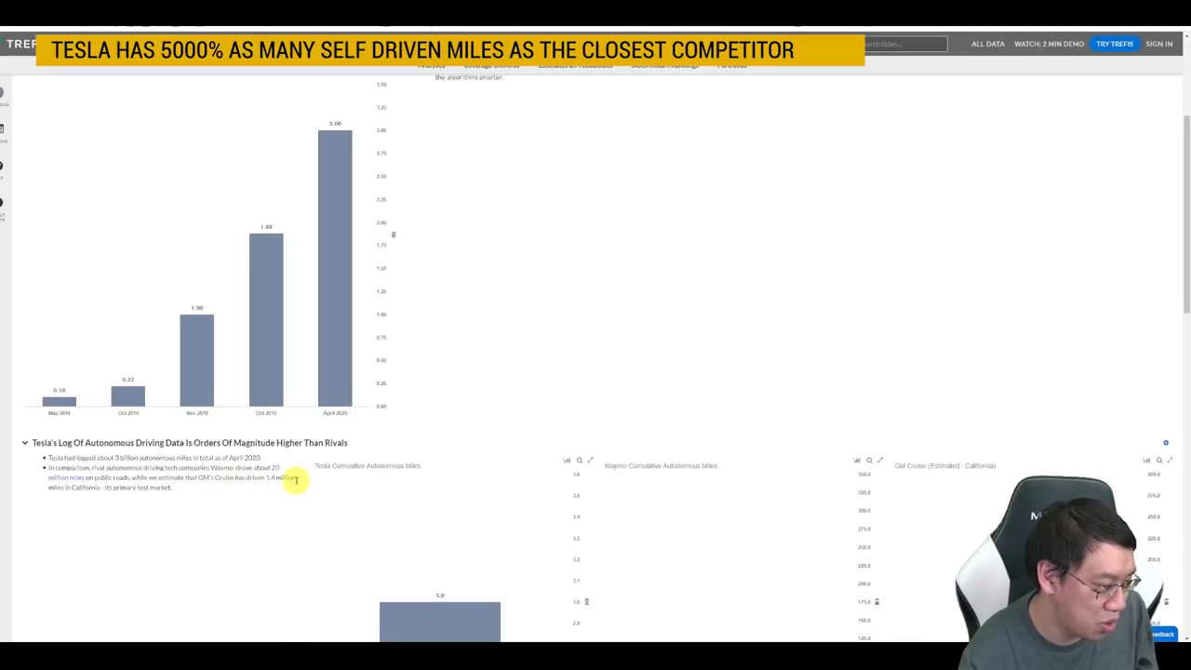
pyautogui.moveTo(110, 499)
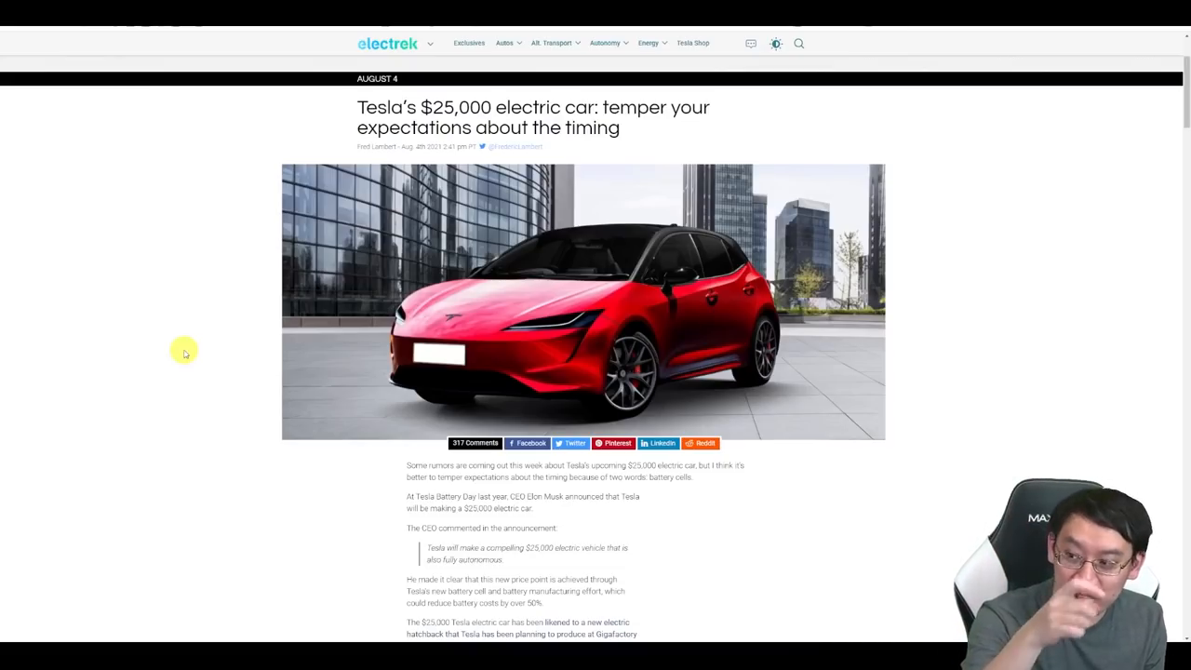
# Step: Scroll through the Electrek article about the timing of Tesla's $25,000 electric car
pyautogui.scroll(-3)
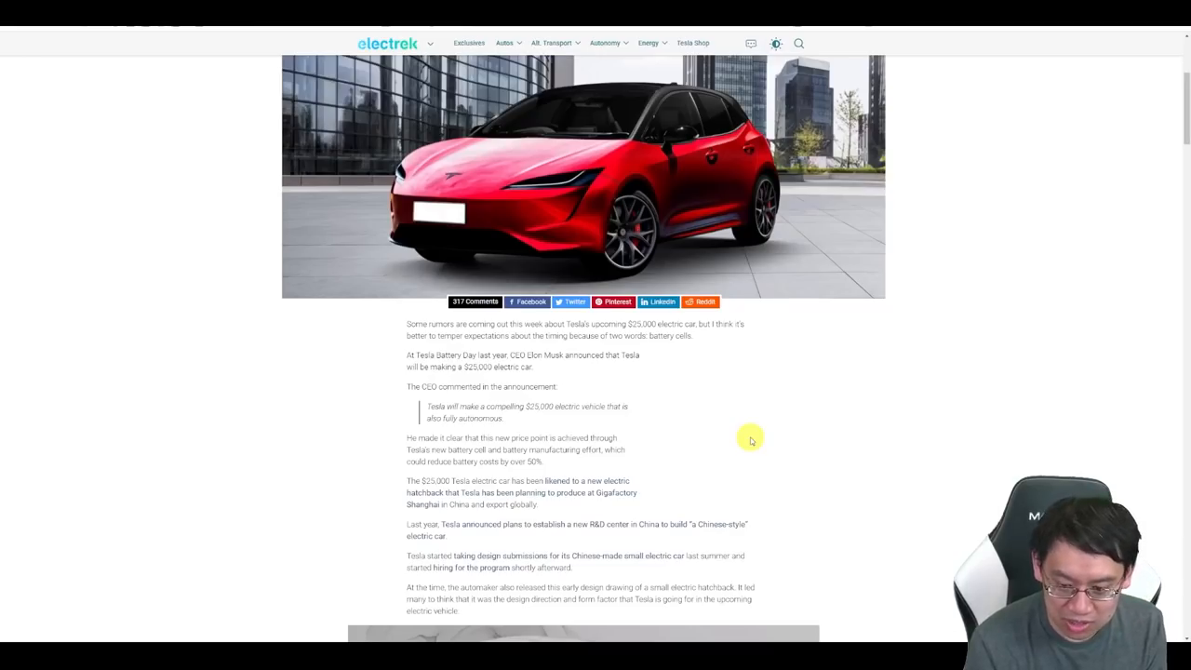
pyautogui.moveTo(786, 443)
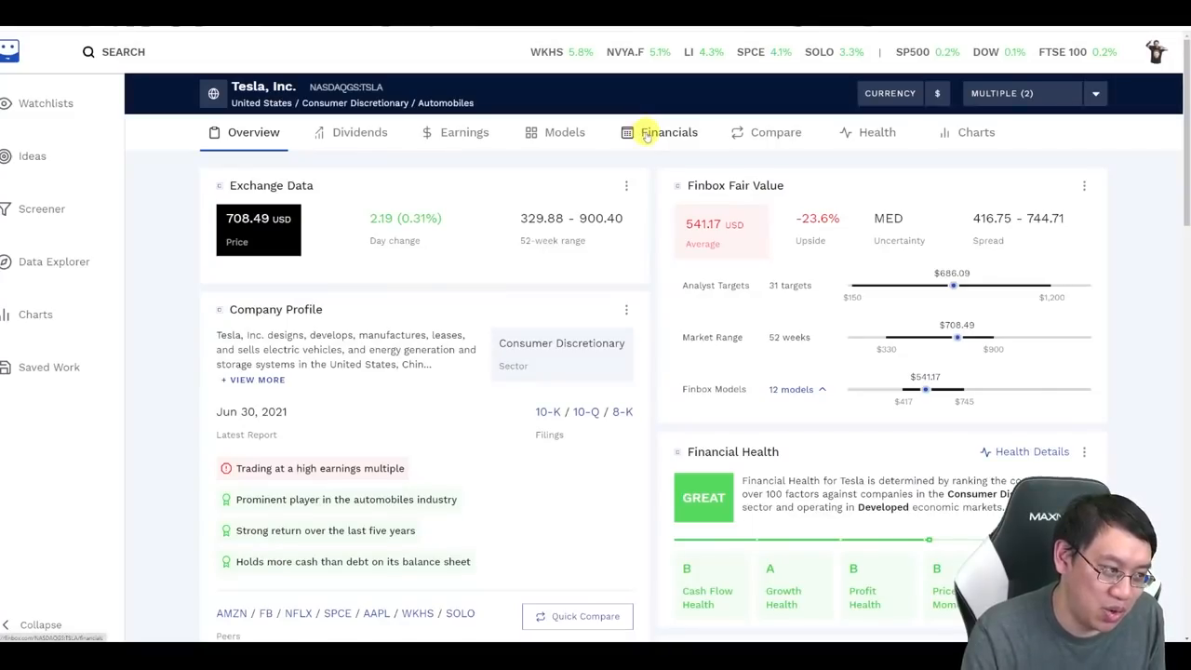
# Step: Review Tesla's Financials and Models in Finbox, then its Earnings page down to analyst revenue and EPS forecasts
pyautogui.click(670, 133)
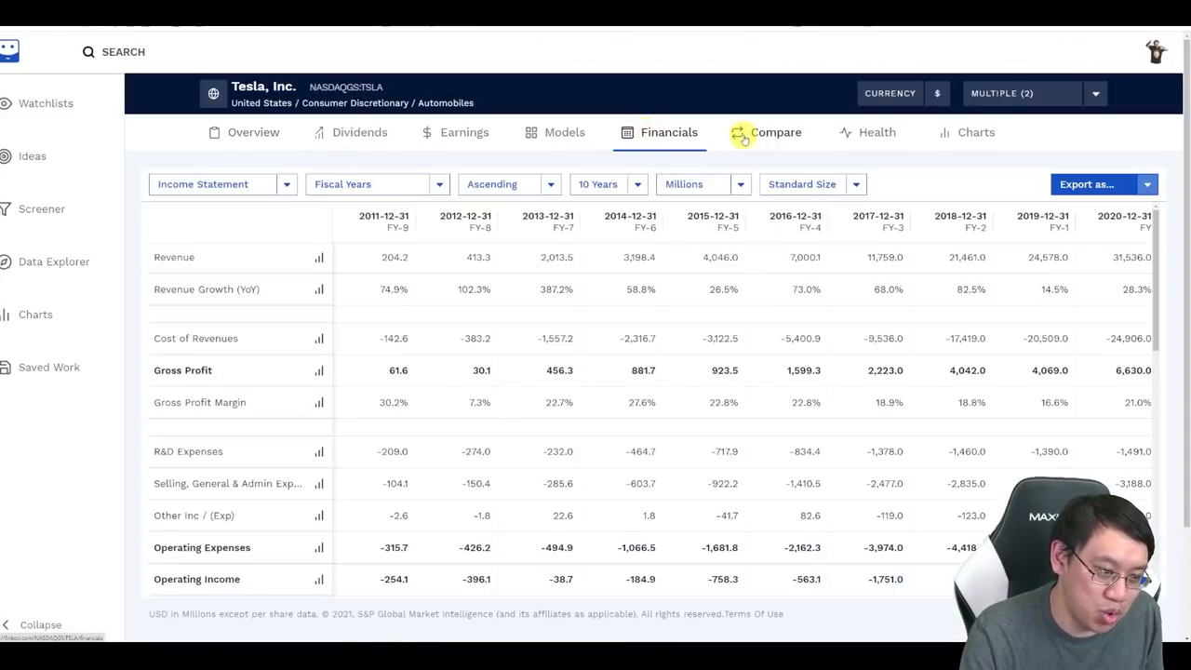
pyautogui.click(564, 132)
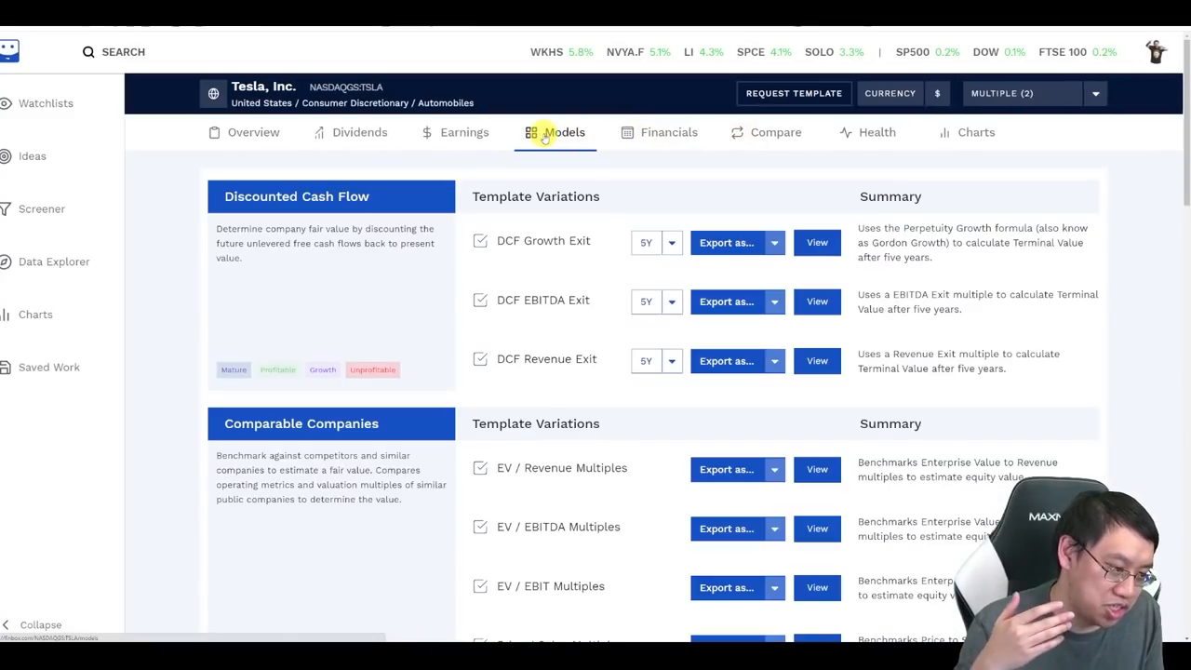
pyautogui.click(463, 132)
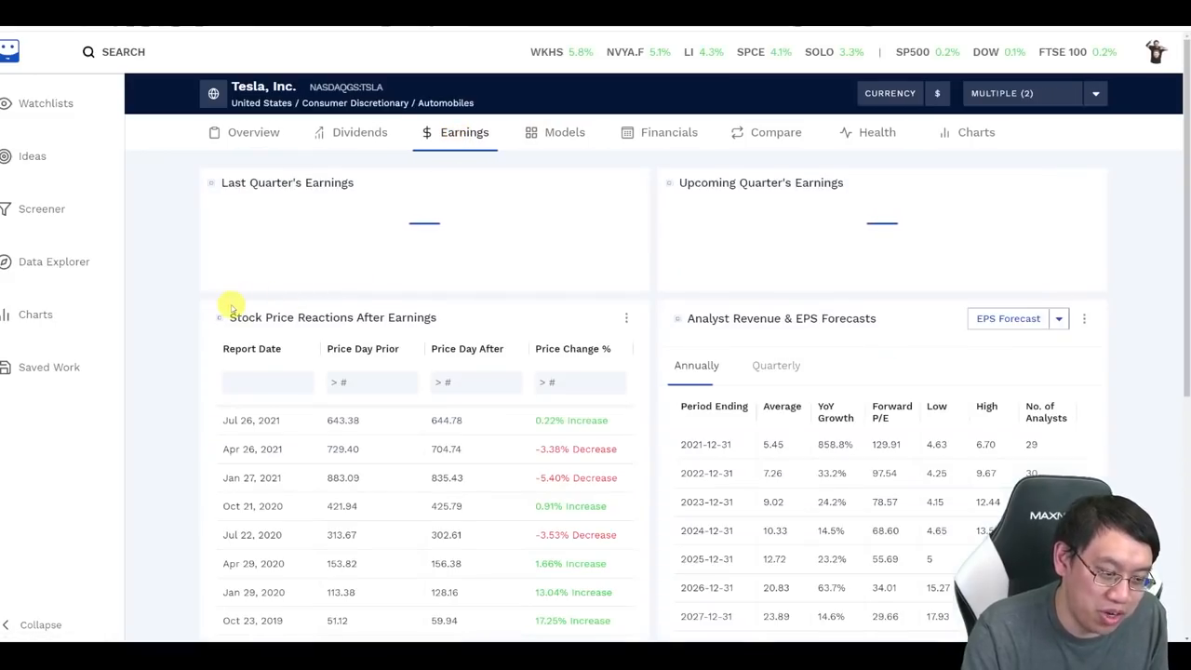
pyautogui.scroll(-3)
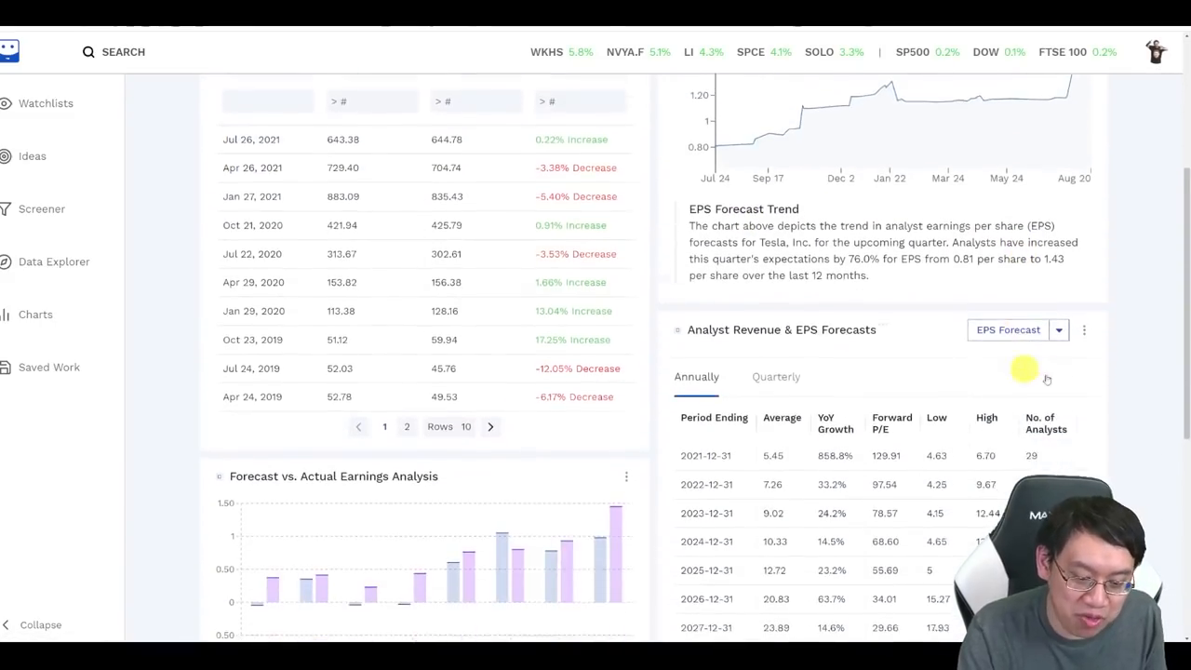
pyautogui.scroll(-3)
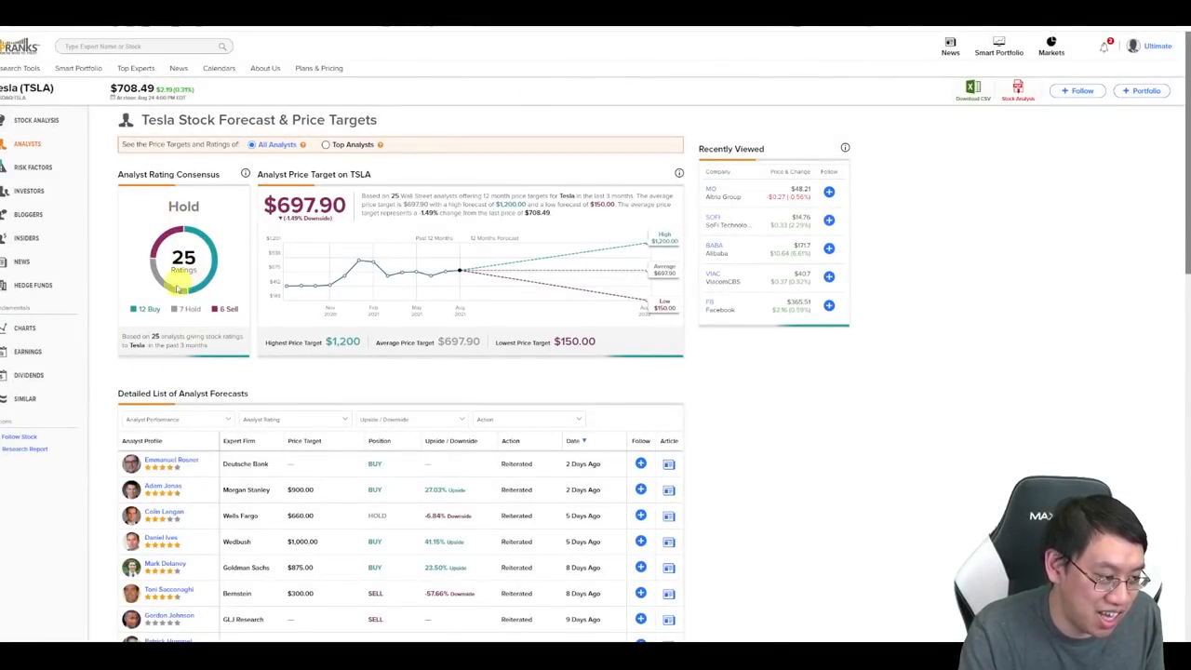
# Step: Review TipRanks' detailed list of analyst forecasts and highlight one analyst's price target
pyautogui.scroll(-3)
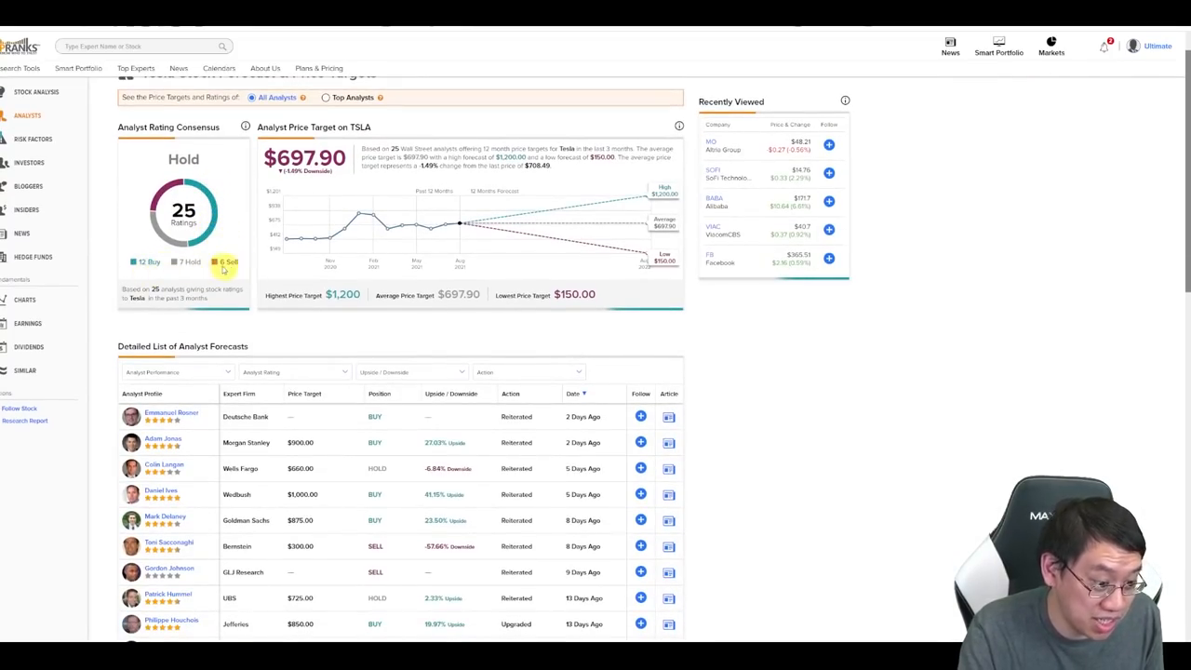
pyautogui.scroll(-3)
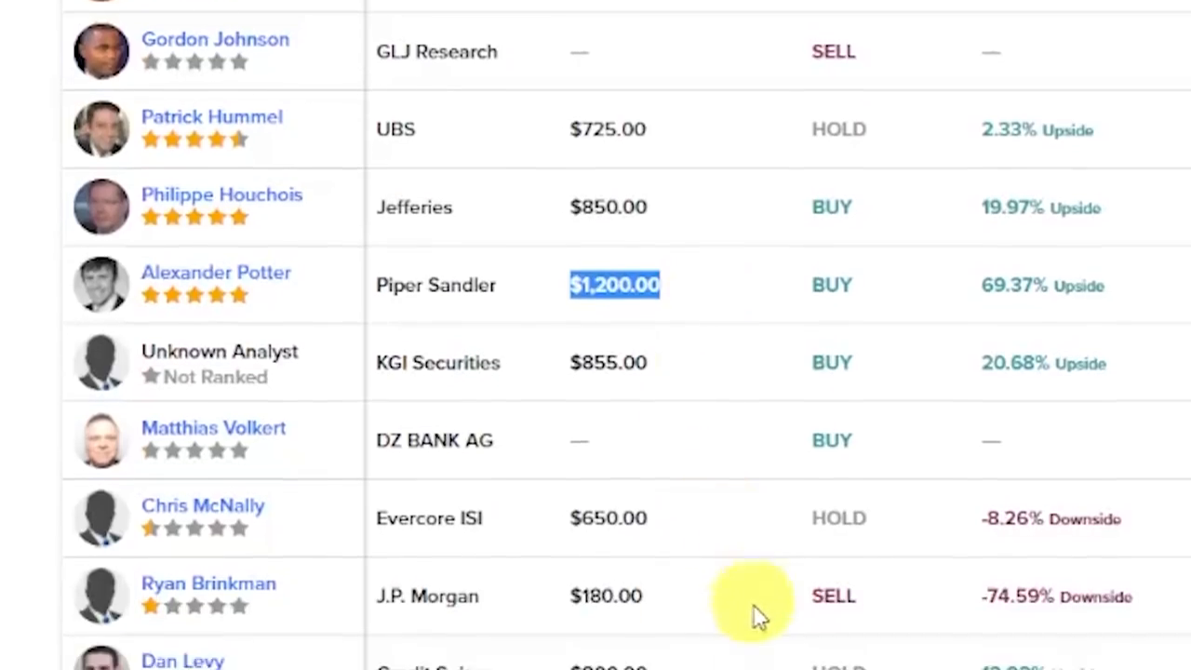
pyautogui.scroll(-3)
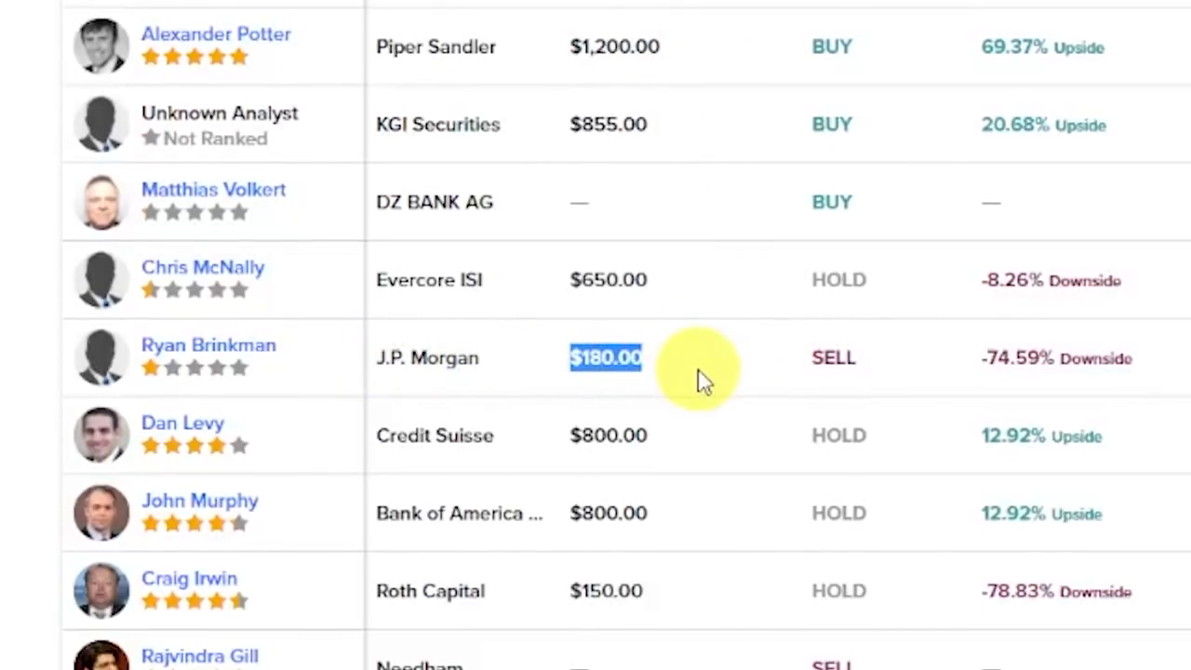
pyautogui.moveTo(685, 353)
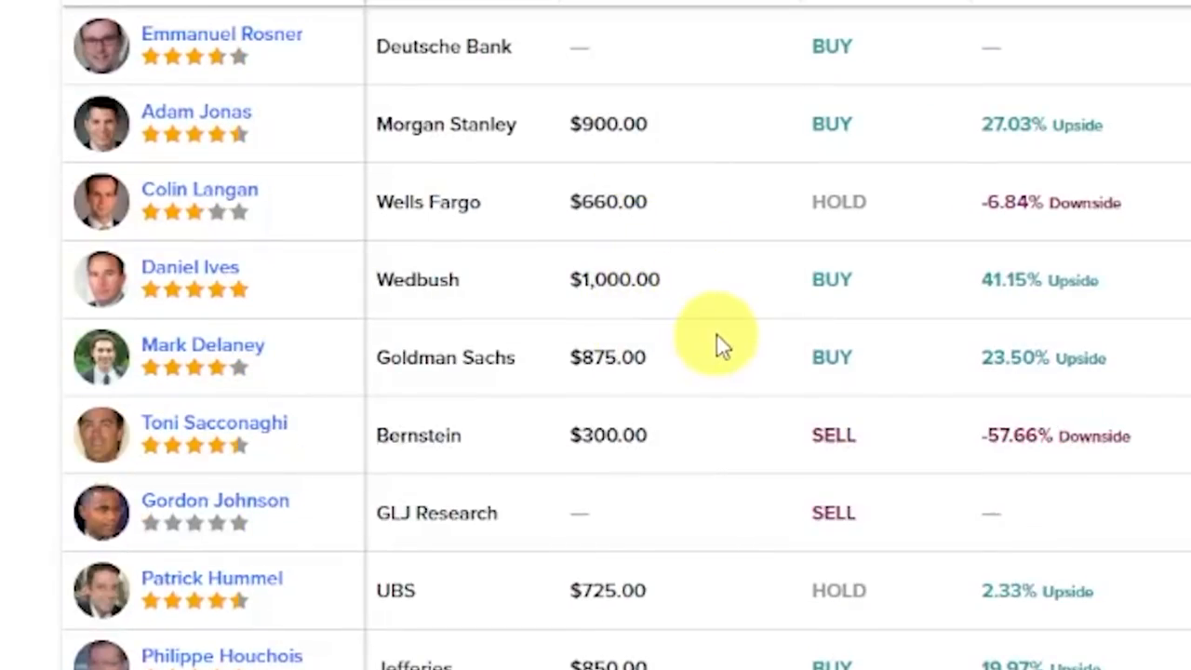
pyautogui.doubleClick(607, 357)
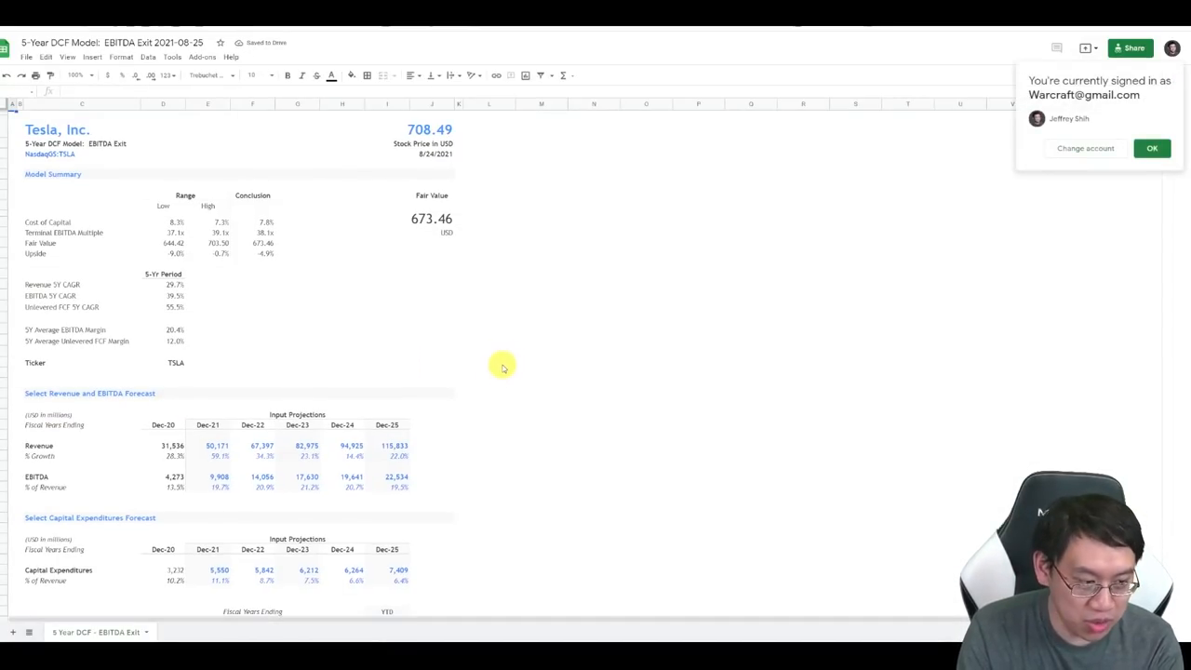
# Step: Dismiss the account notice and point out the $708.49 stock price and -4.9% implied upside
pyautogui.click(171, 227)
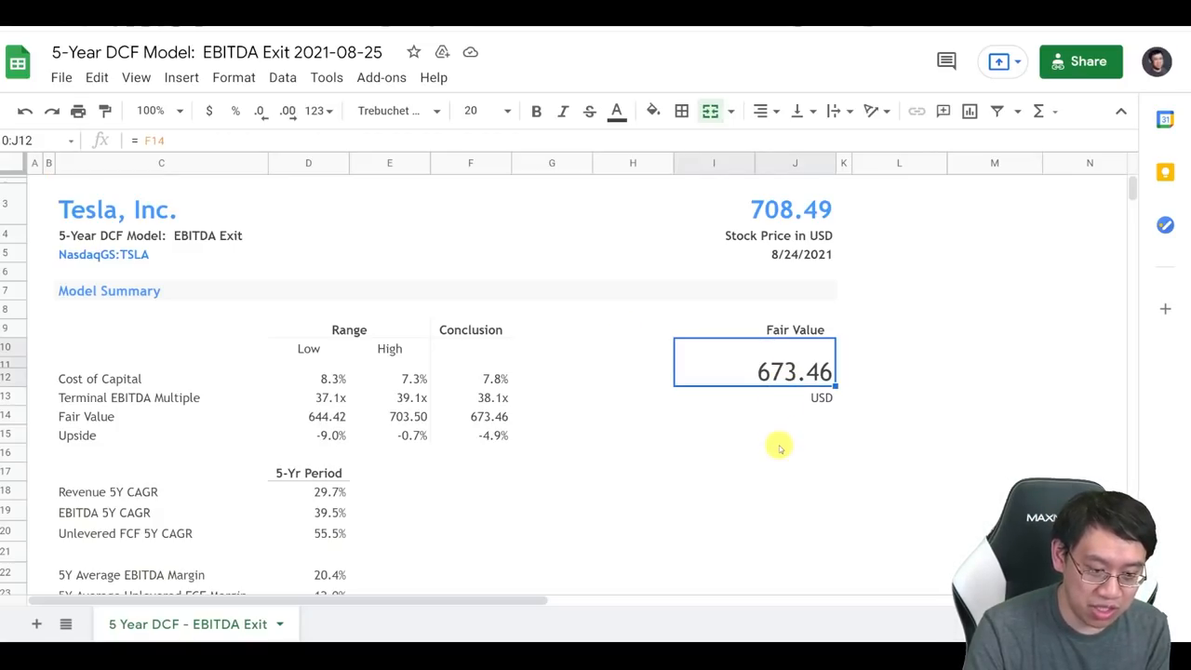
pyautogui.click(790, 208)
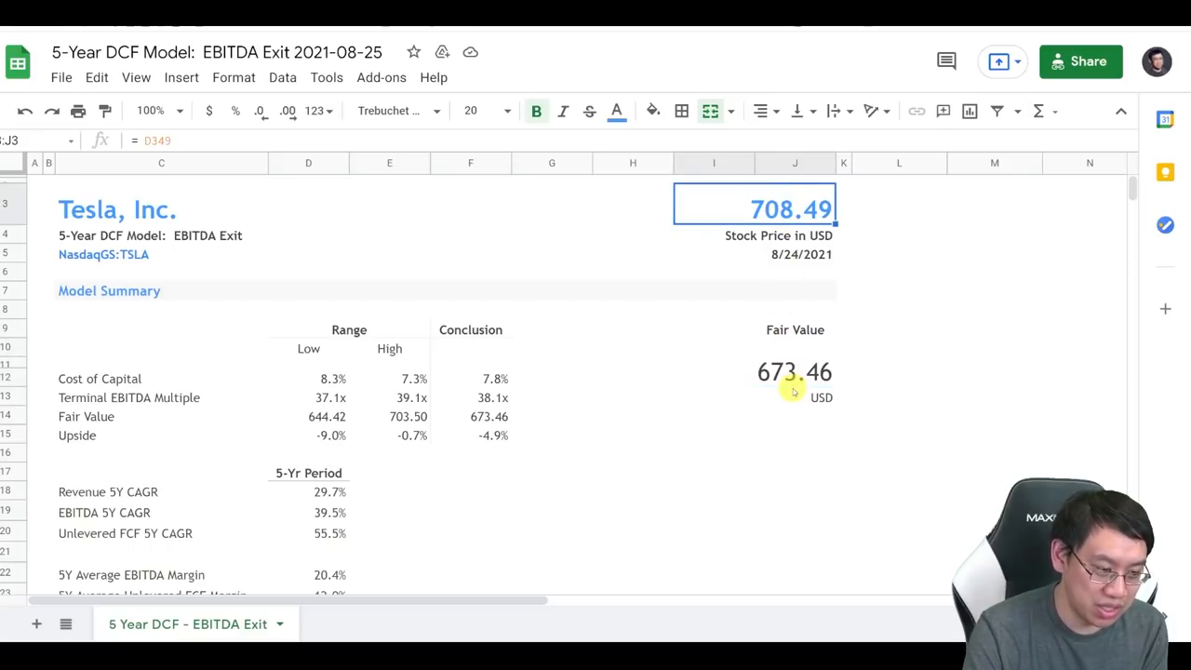
pyautogui.click(469, 435)
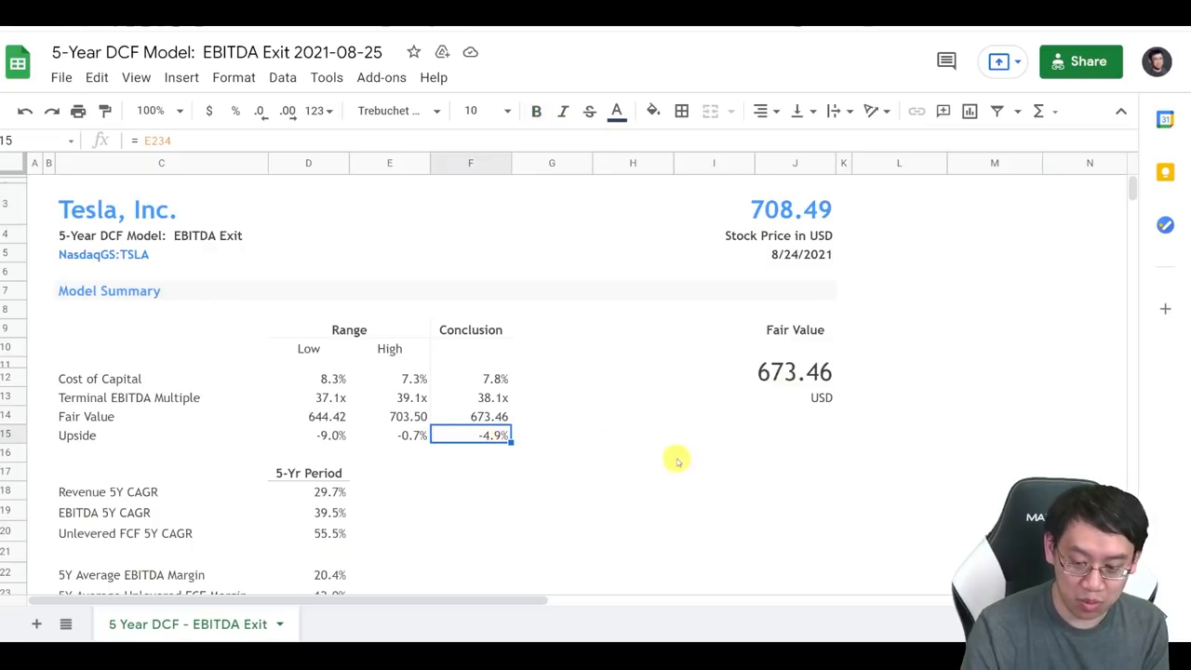
# Step: Move down the DCF model to the discount-rate range and select it for review
pyautogui.scroll(-3)
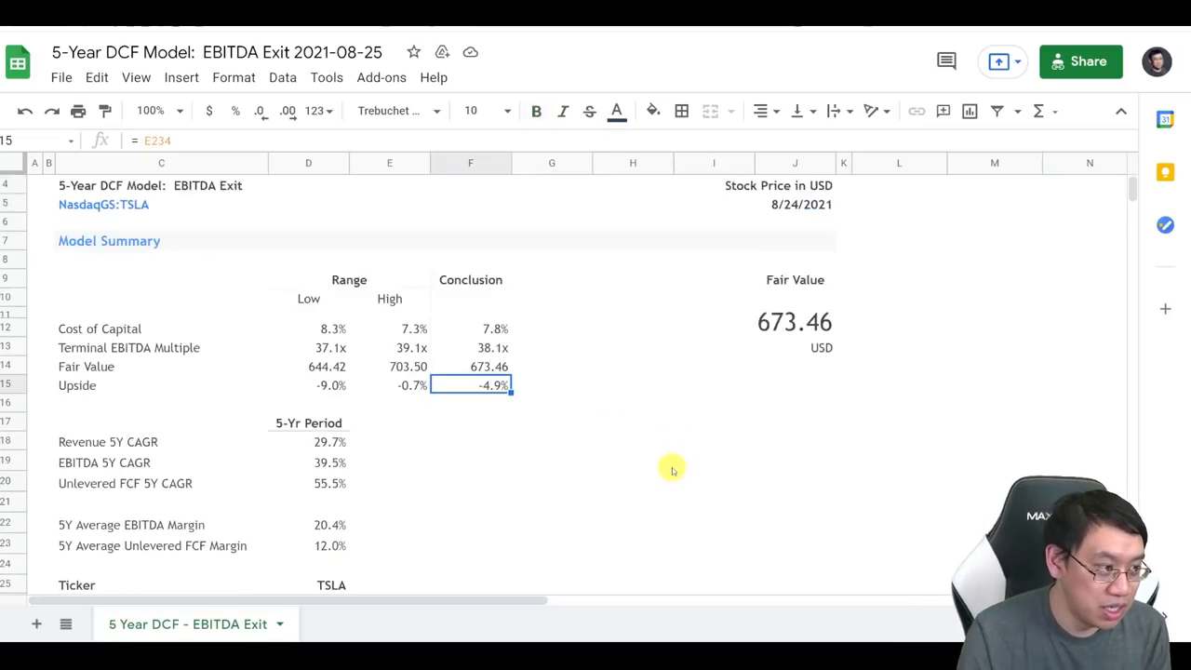
pyautogui.scroll(-3)
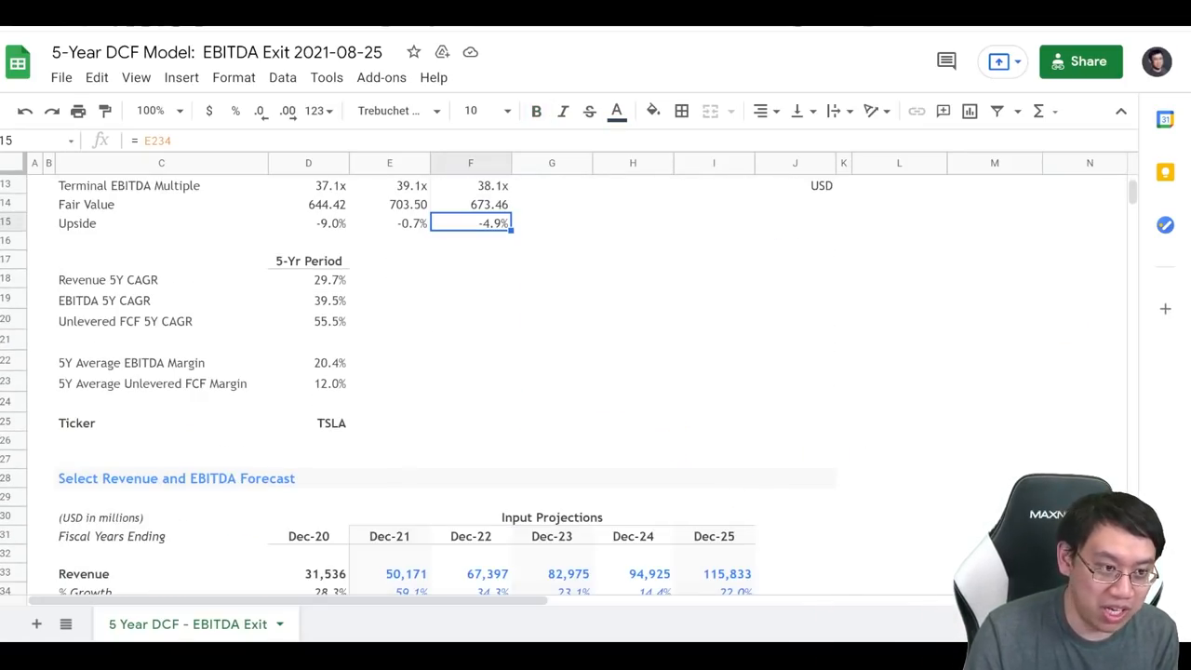
pyautogui.scroll(-3)
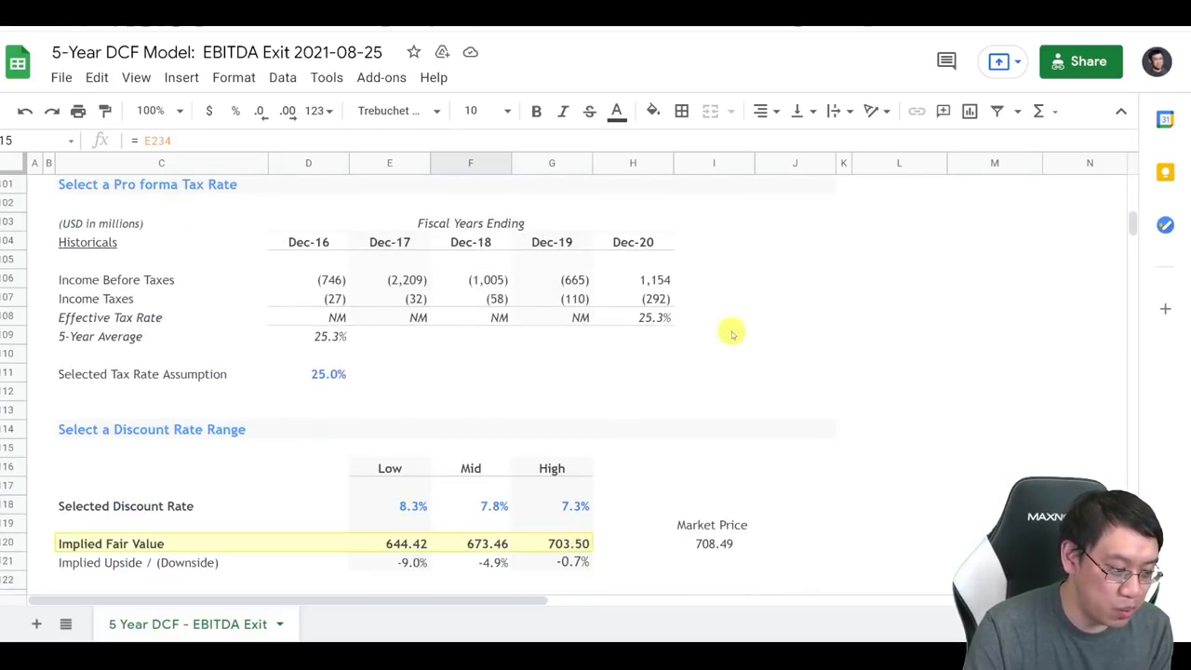
pyautogui.click(469, 317)
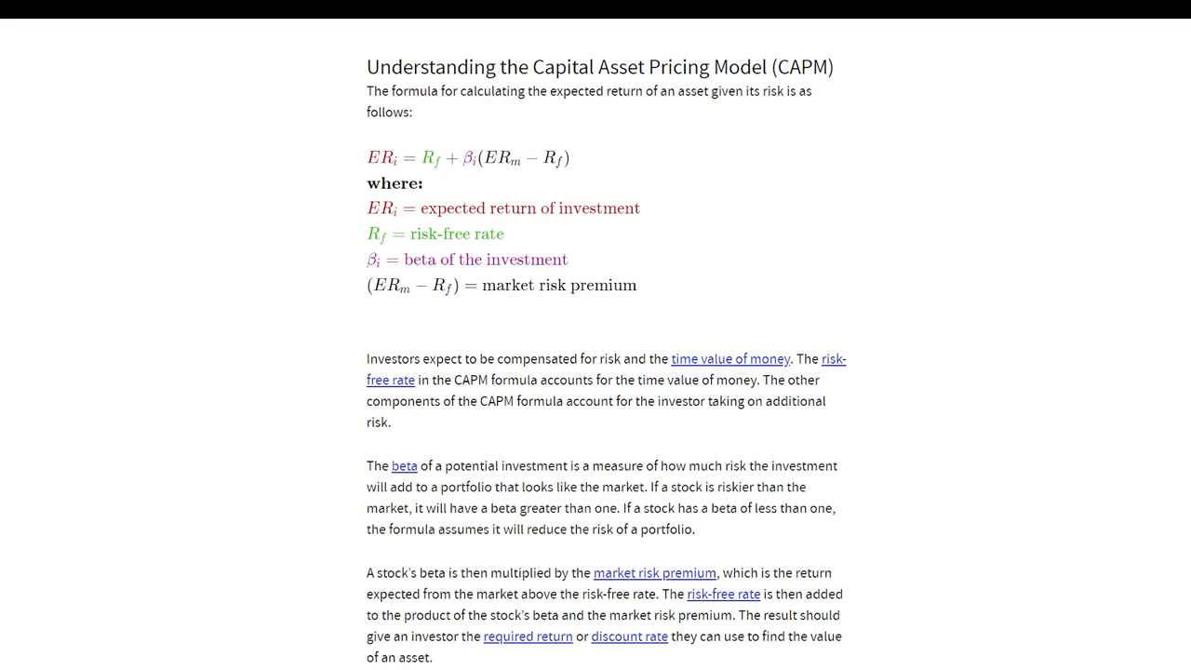
# Step: Read through the Investopedia CAPM formula section and its components
pyautogui.scroll(-3)
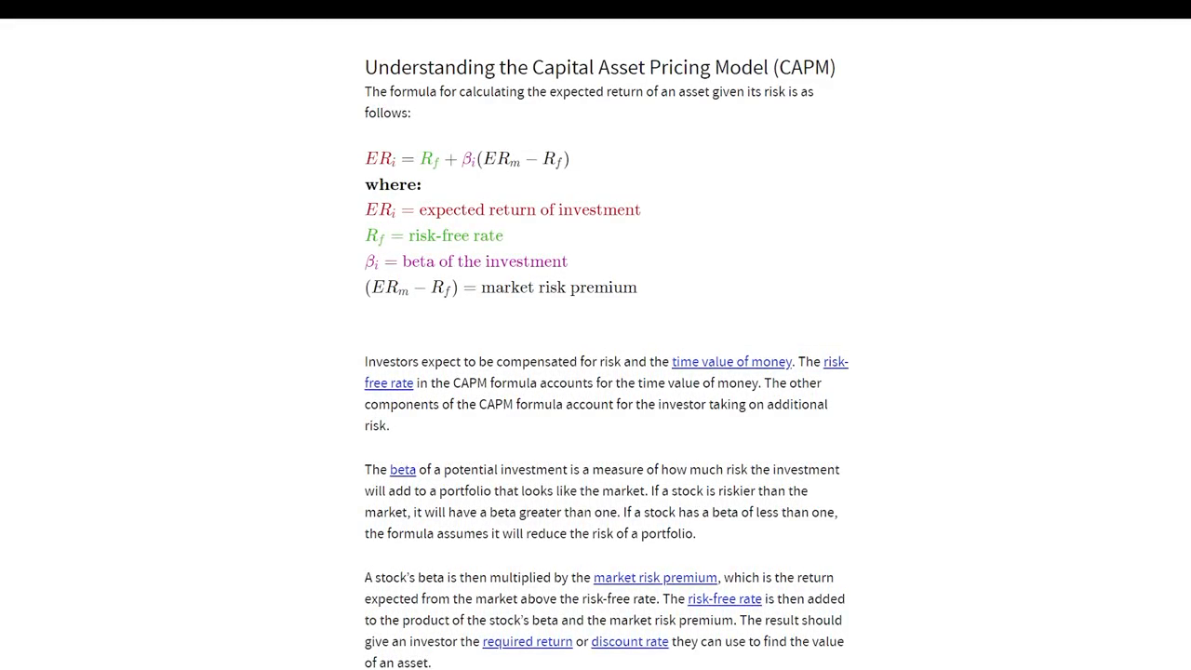
pyautogui.scroll(-3)
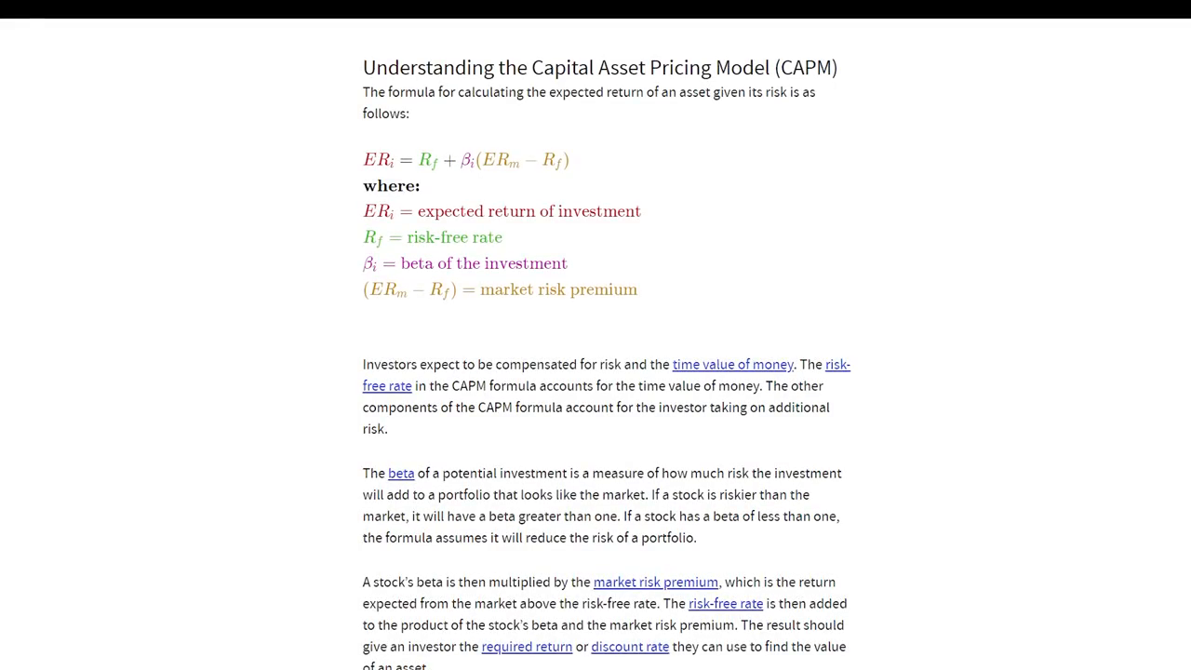
pyautogui.scroll(-3)
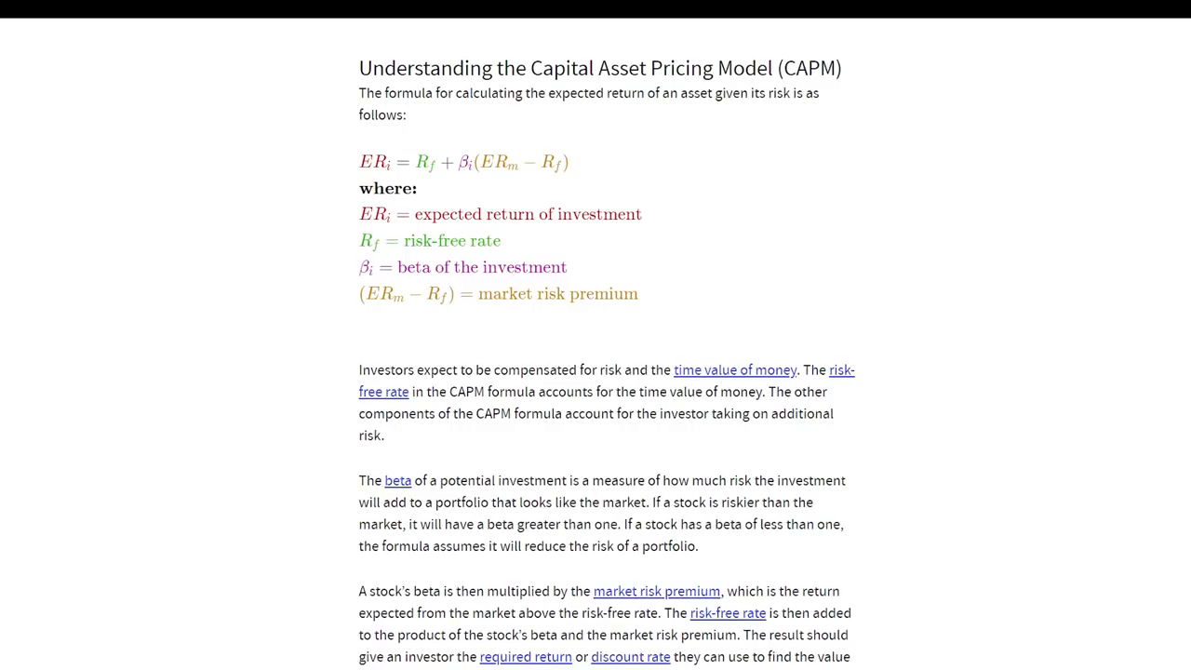
pyautogui.scroll(-3)
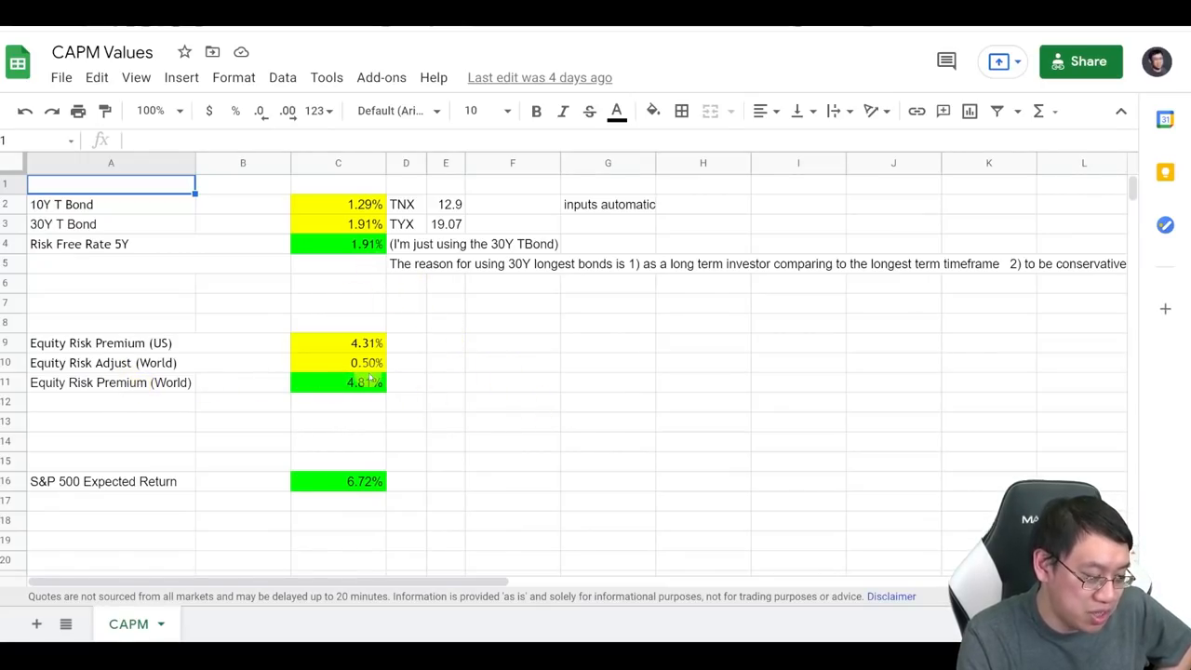
# Step: Inspect the 4.31% US premium, 0.50% world adjustment, 4.81% world premium formula and the risk-free rate source
pyautogui.click(338, 343)
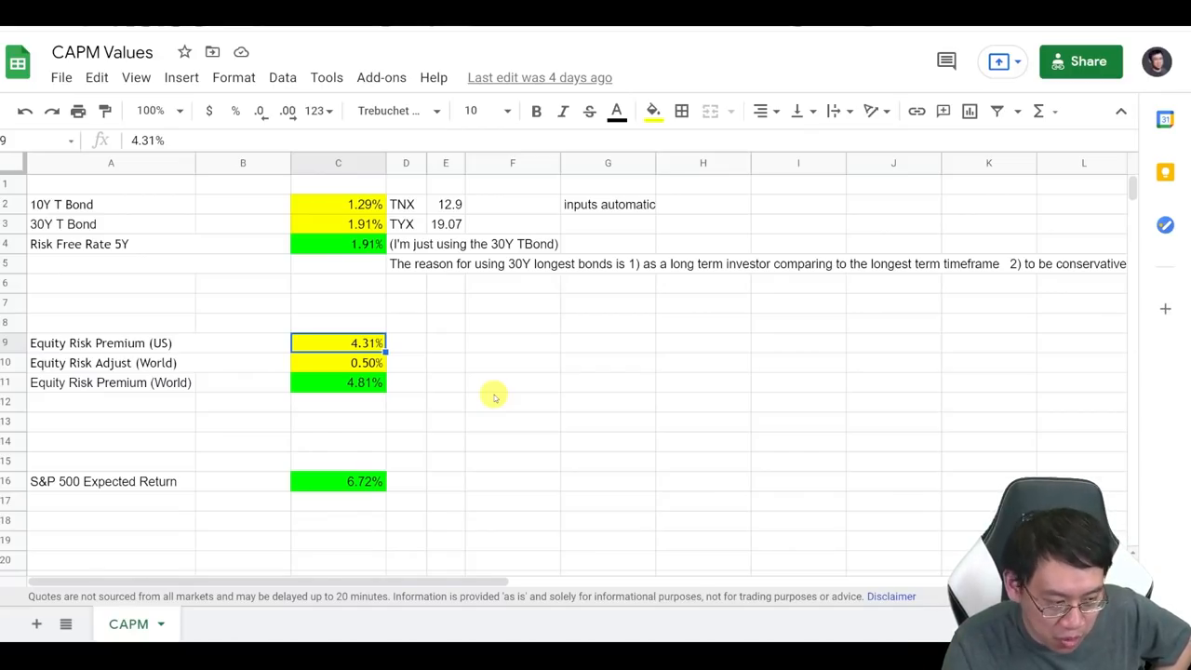
pyautogui.click(339, 361)
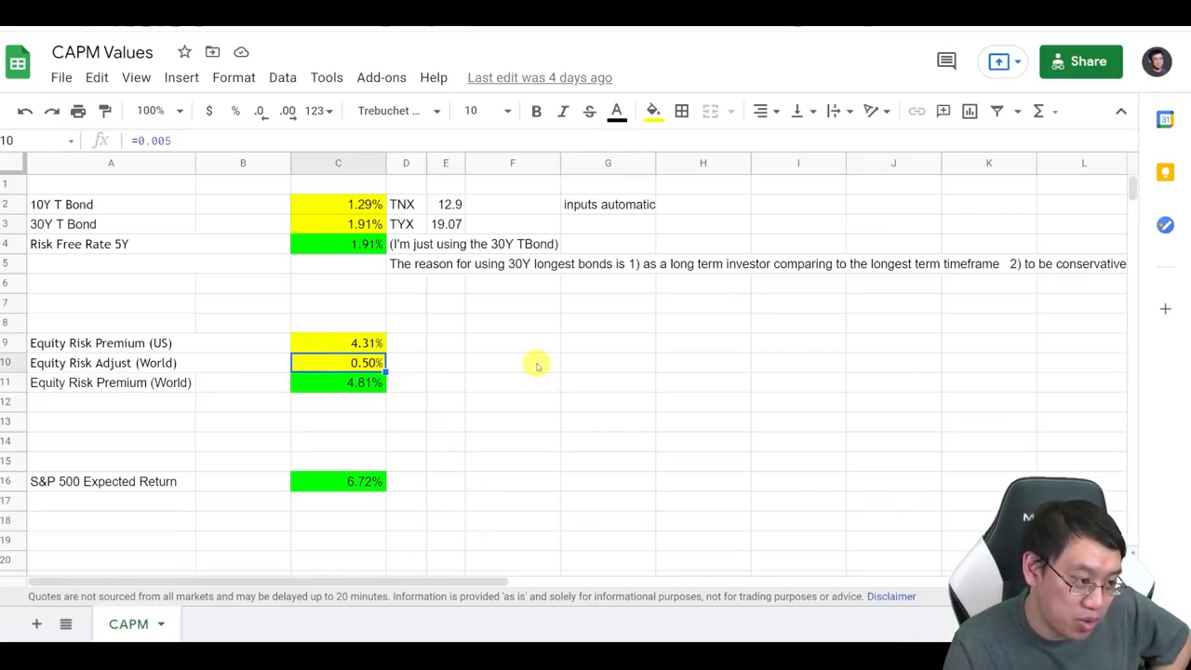
pyautogui.click(339, 383)
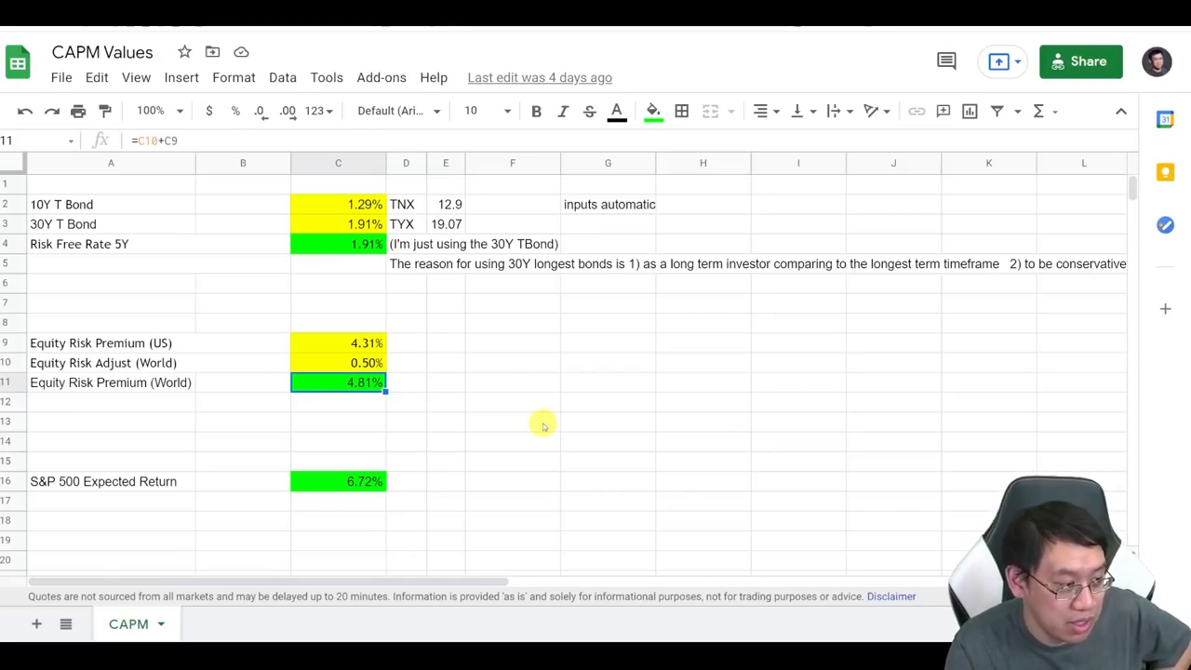
pyautogui.moveTo(313, 246)
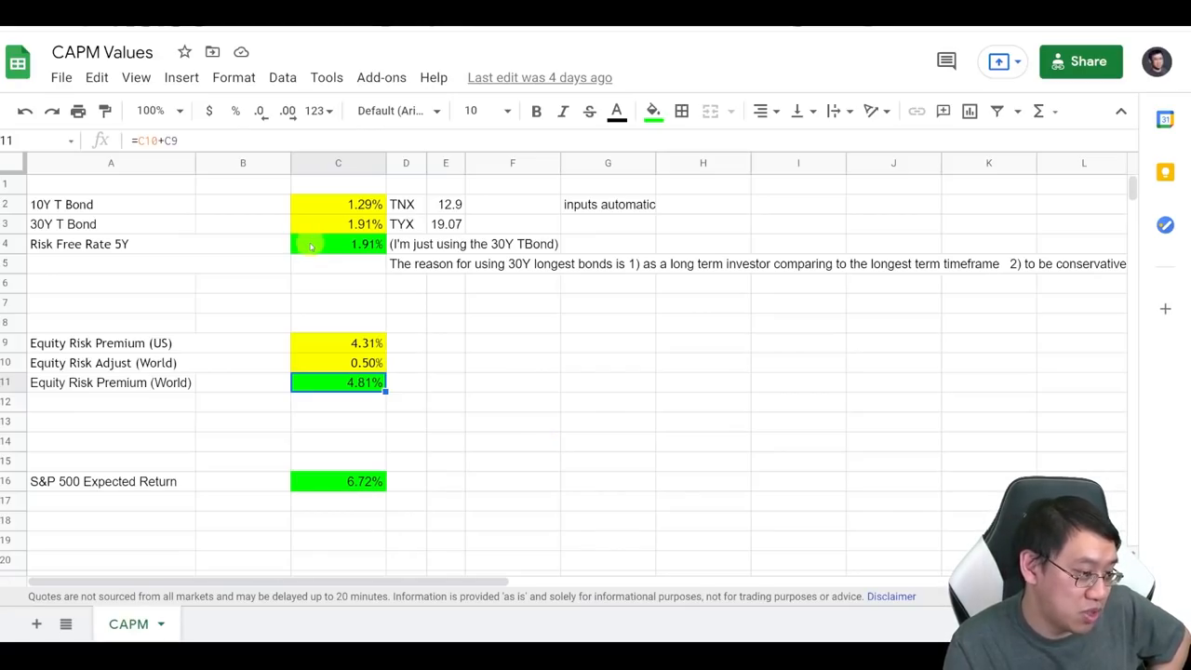
pyautogui.click(339, 244)
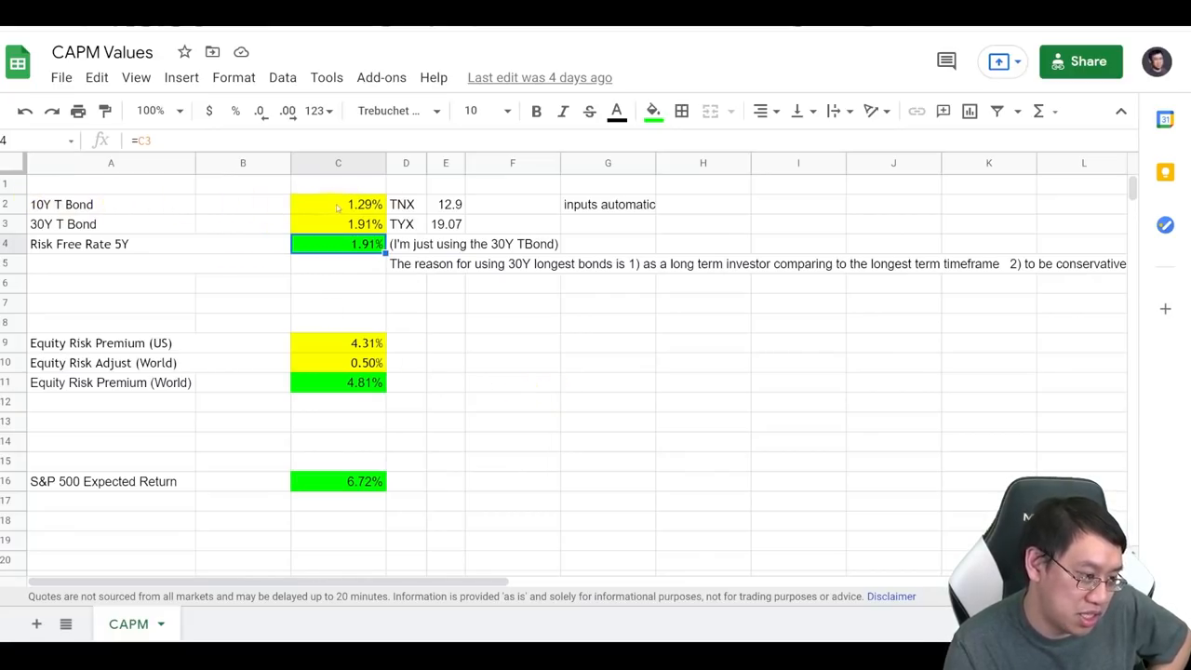
pyautogui.moveTo(326, 220)
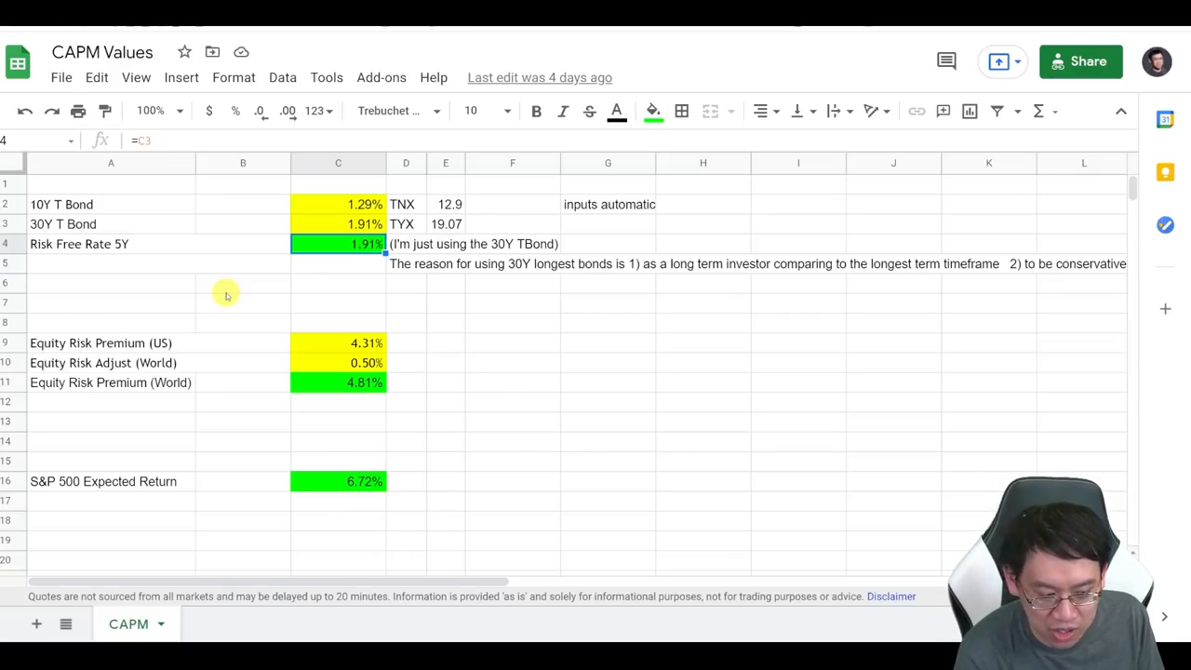
pyautogui.moveTo(308, 484)
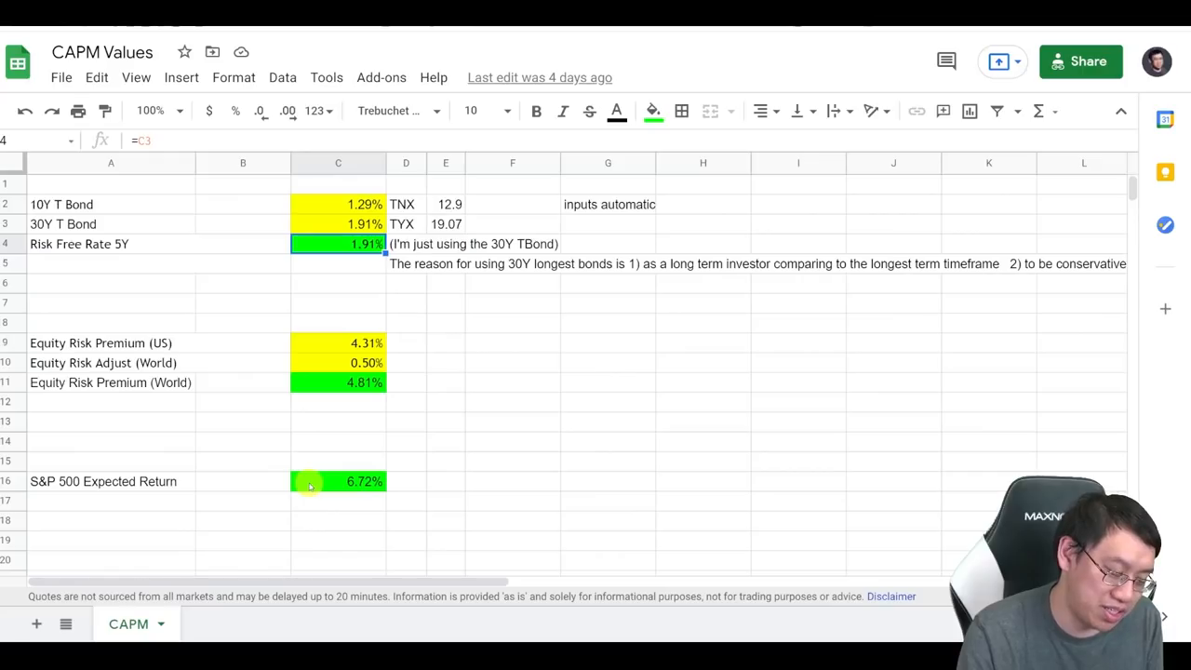
# Step: Inspect how the 6.72% S&P 500 expected return is calculated in CAPM Values
pyautogui.click(339, 480)
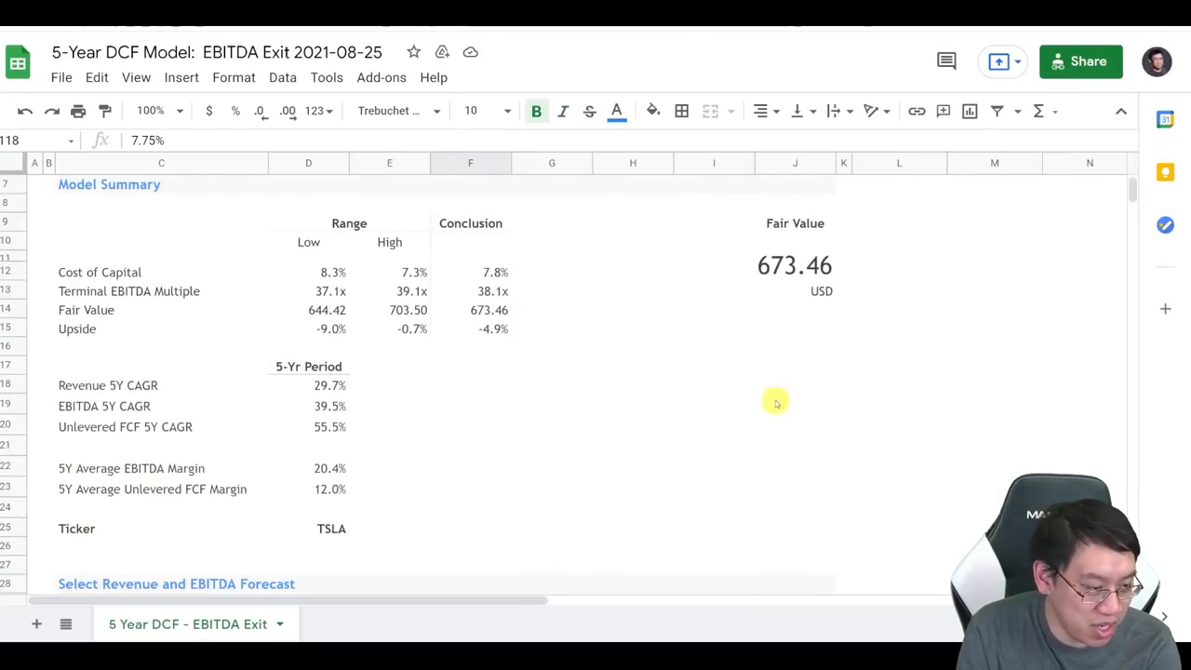
# Step: Enter Beta 2, risk-free rate 1.91%, premium 4.81% and an 11.53% total discount rate formula beside the model
pyautogui.click(795, 365)
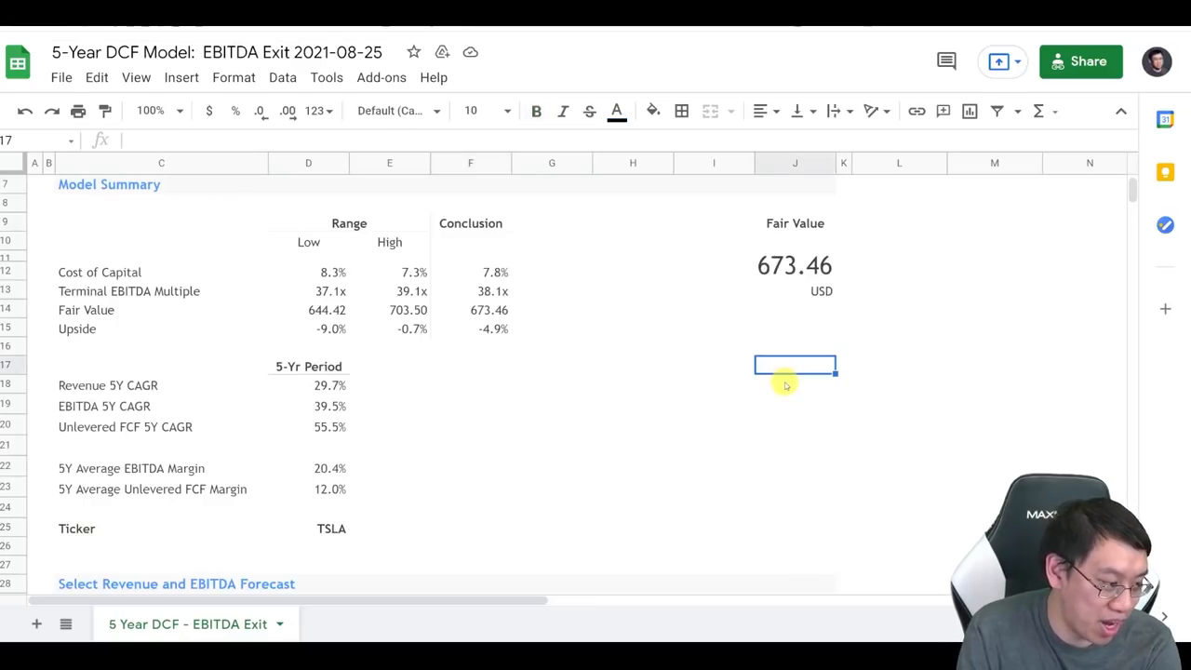
pyautogui.scroll(3)
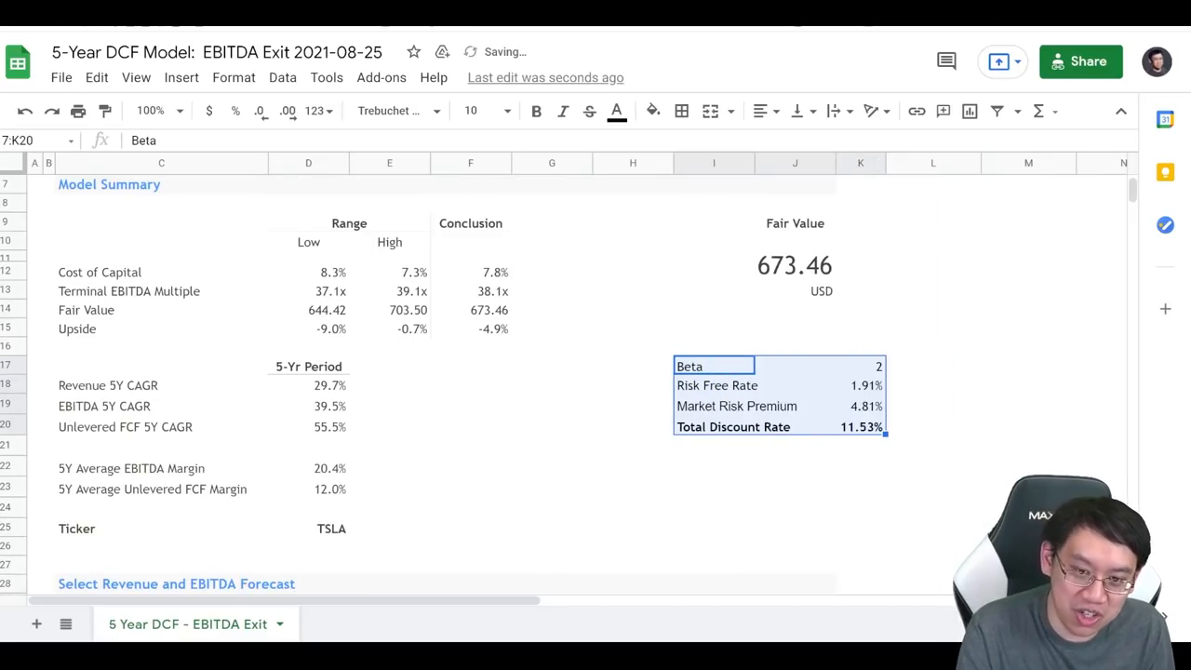
pyautogui.click(860, 365)
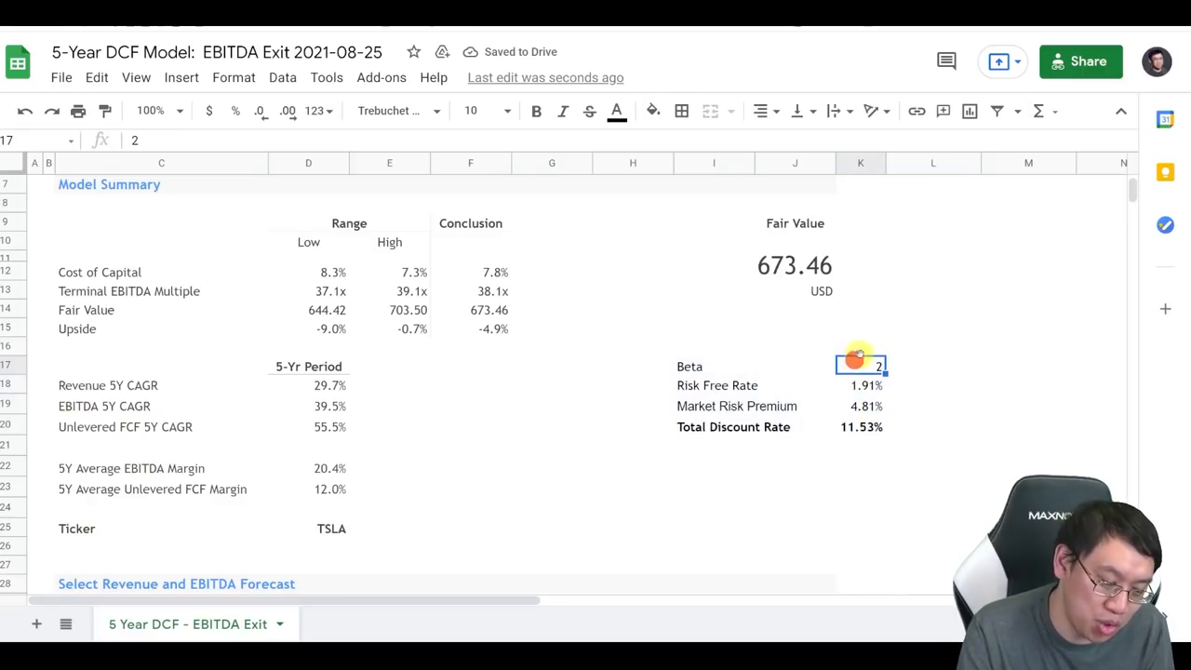
pyautogui.scroll(-3)
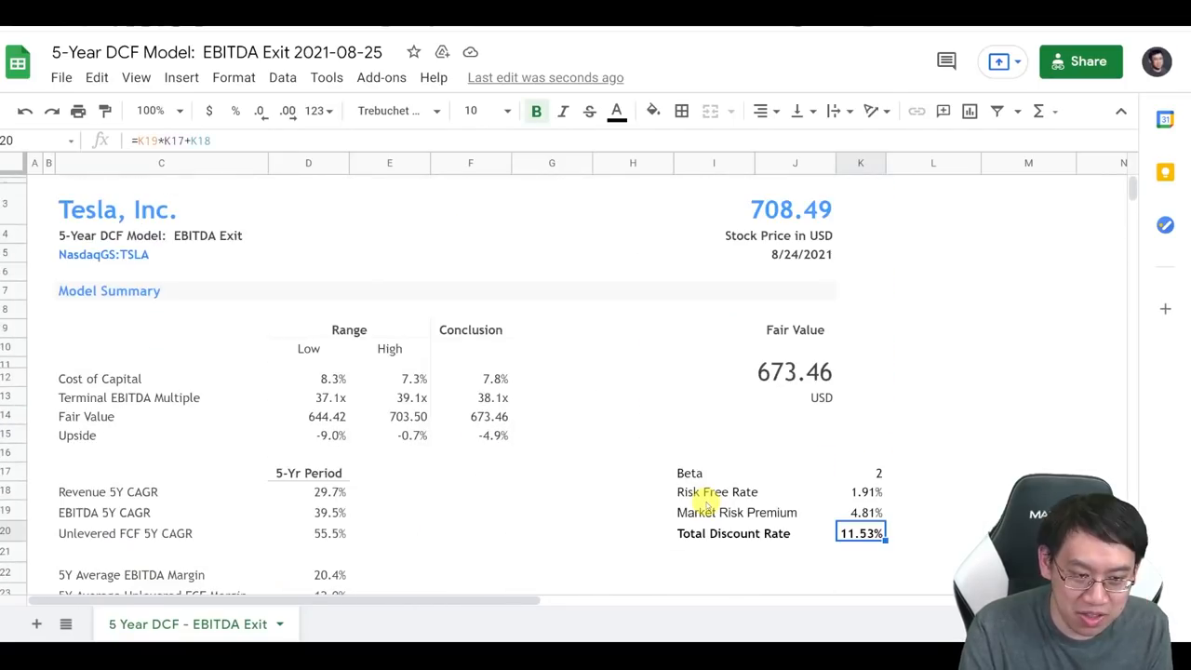
pyautogui.scroll(-3)
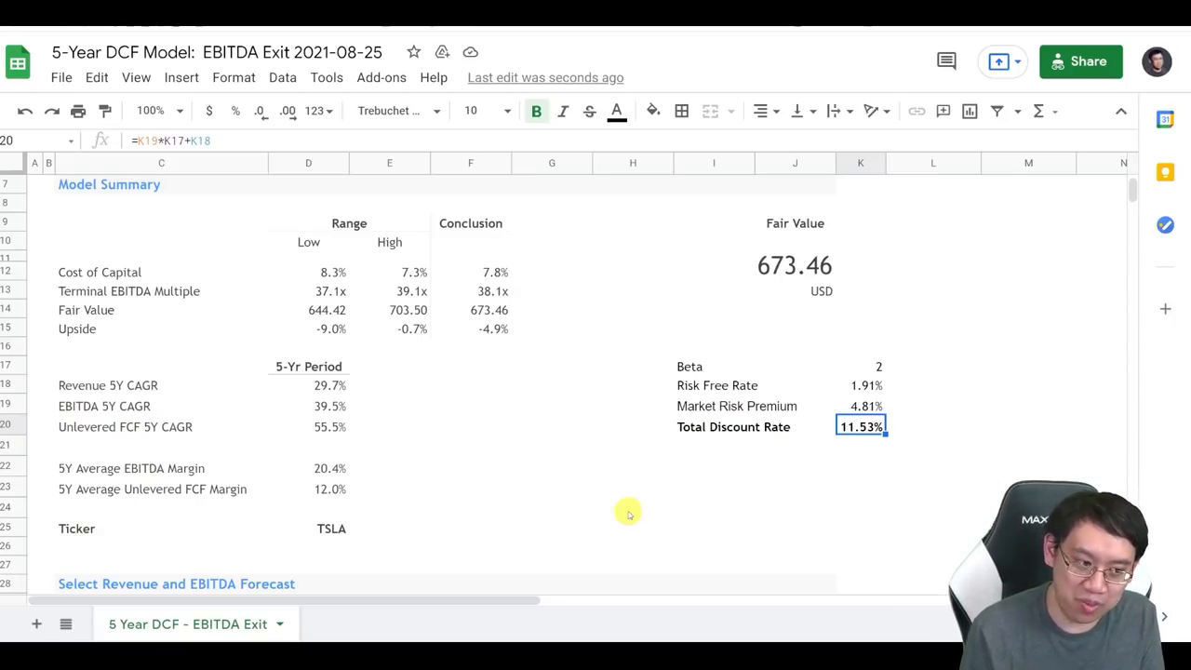
pyautogui.scroll(-3)
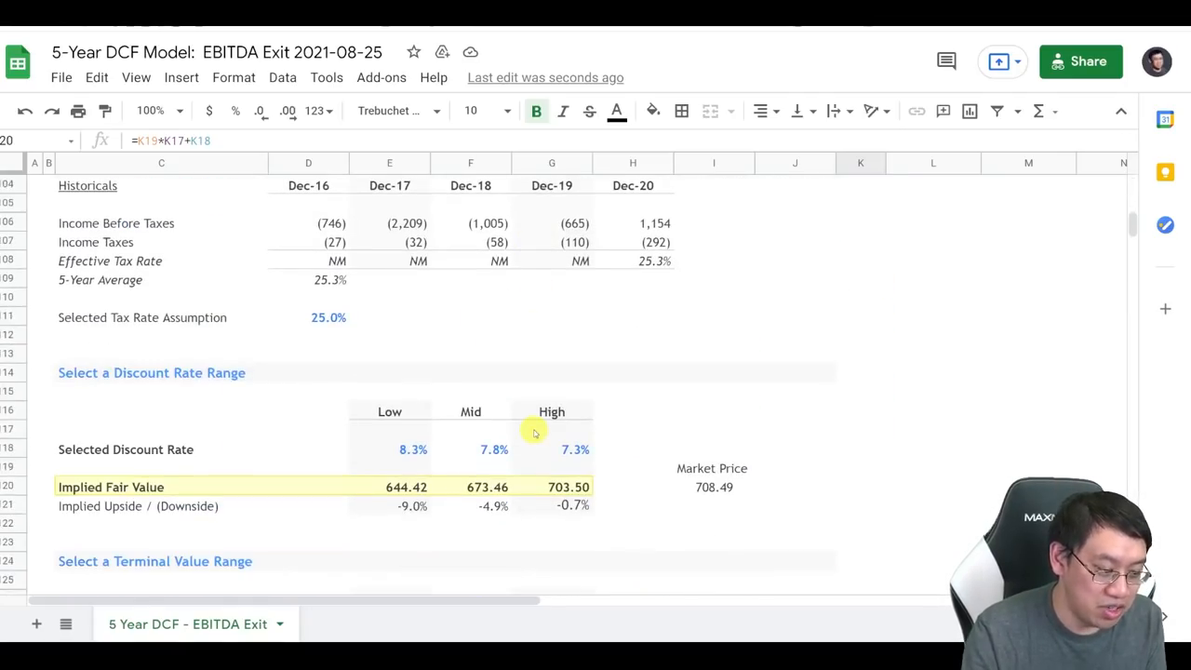
# Step: Set the selected discount rates to 12%, 11.5% and 11% and check fair value falls to 583.18
pyautogui.click(495, 449)
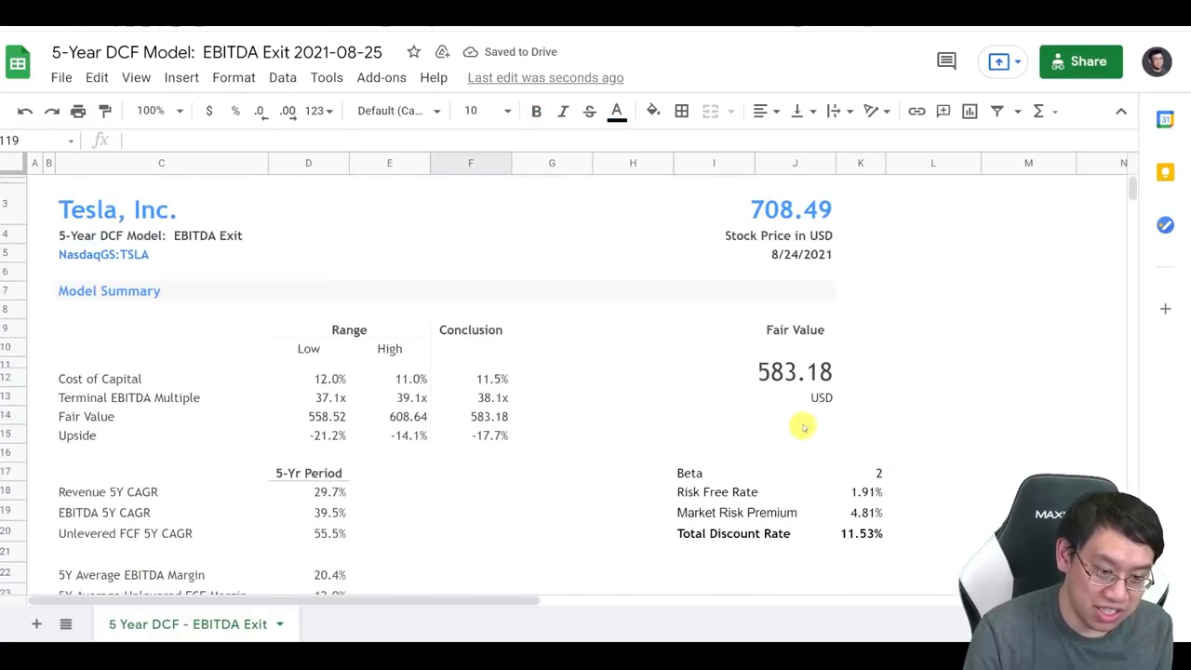
pyautogui.click(932, 376)
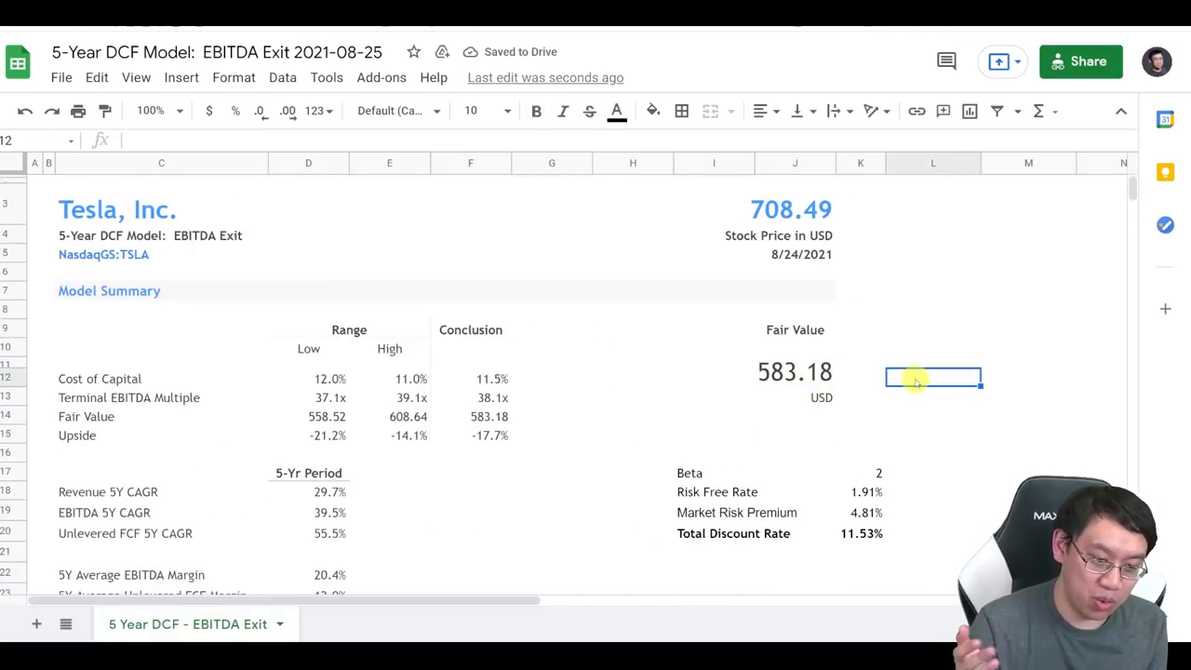
pyautogui.click(795, 372)
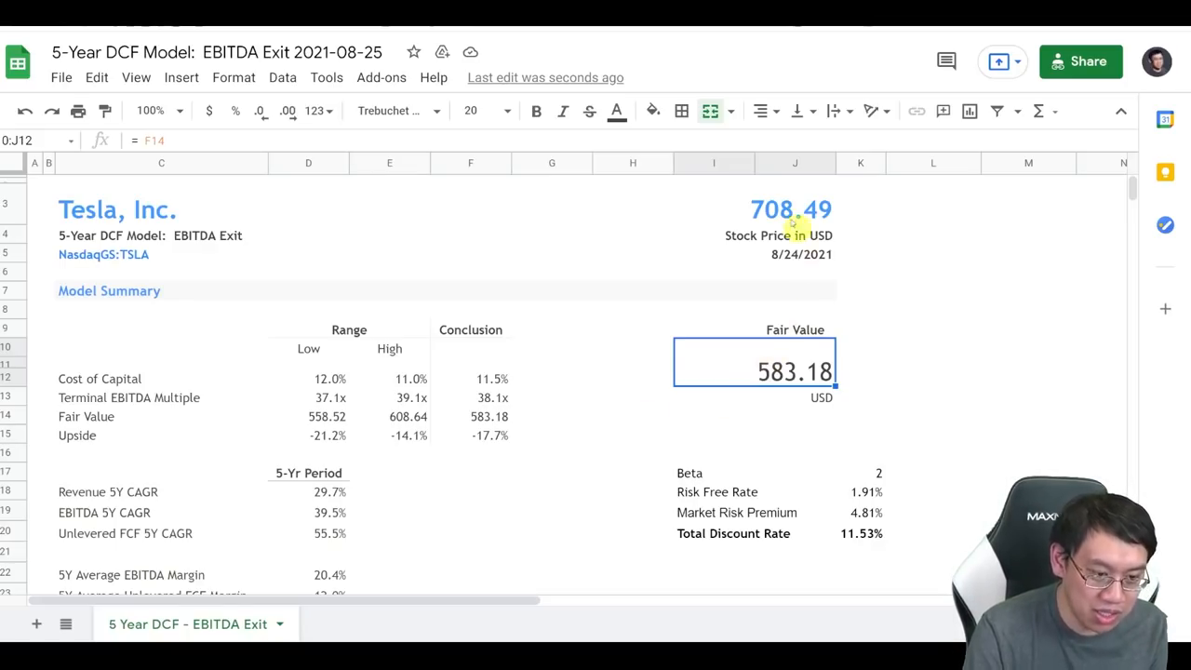
pyautogui.moveTo(659, 253)
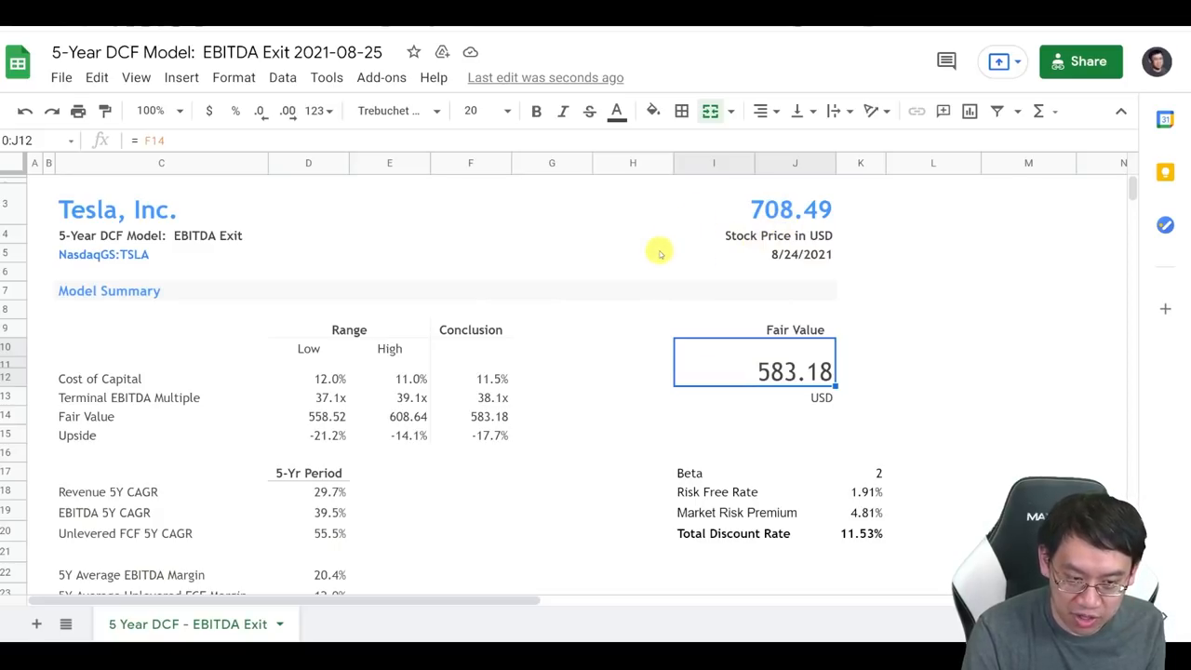
pyautogui.moveTo(599, 447)
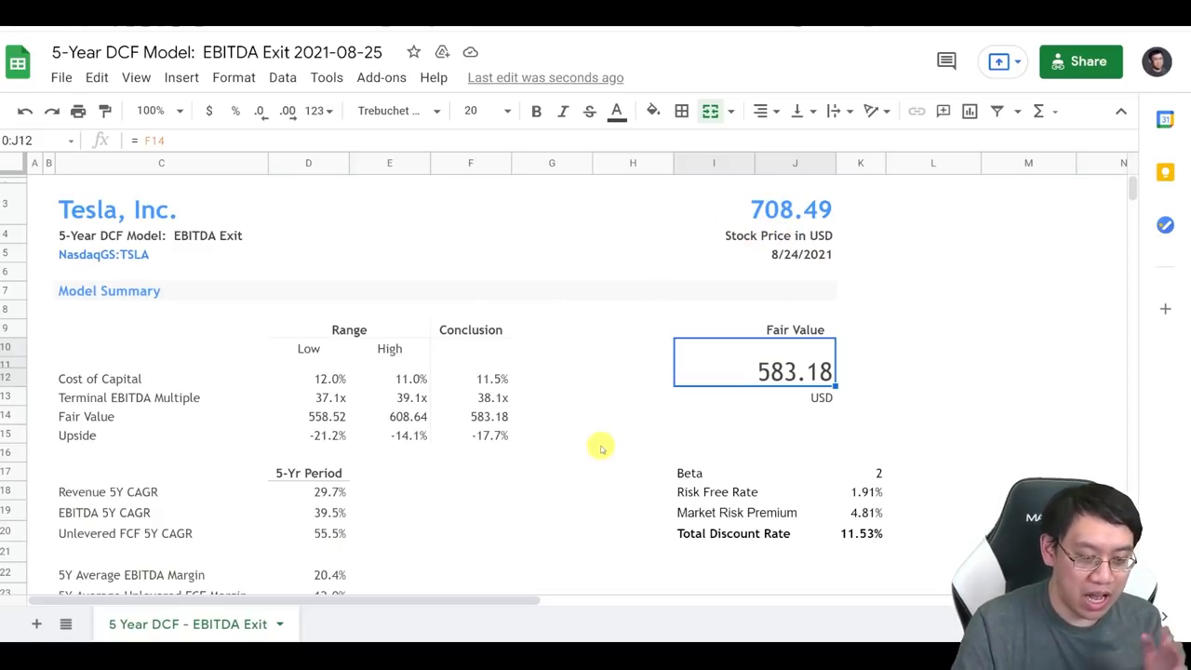
pyautogui.moveTo(570, 435)
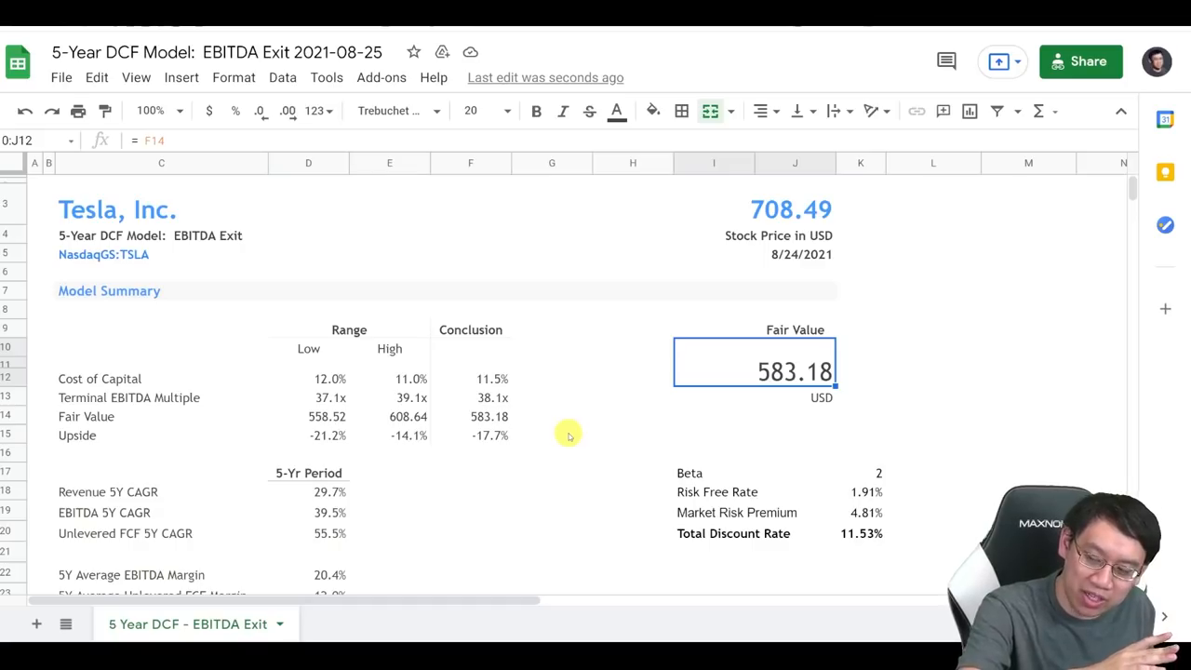
pyautogui.scroll(-3)
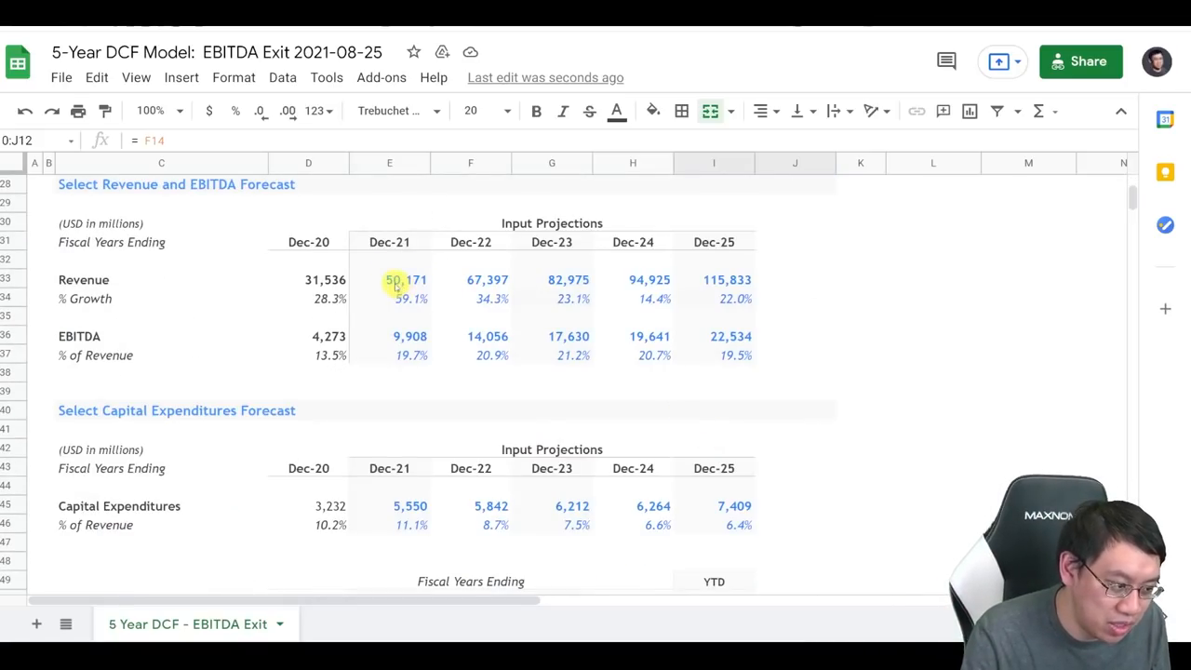
pyautogui.click(389, 279)
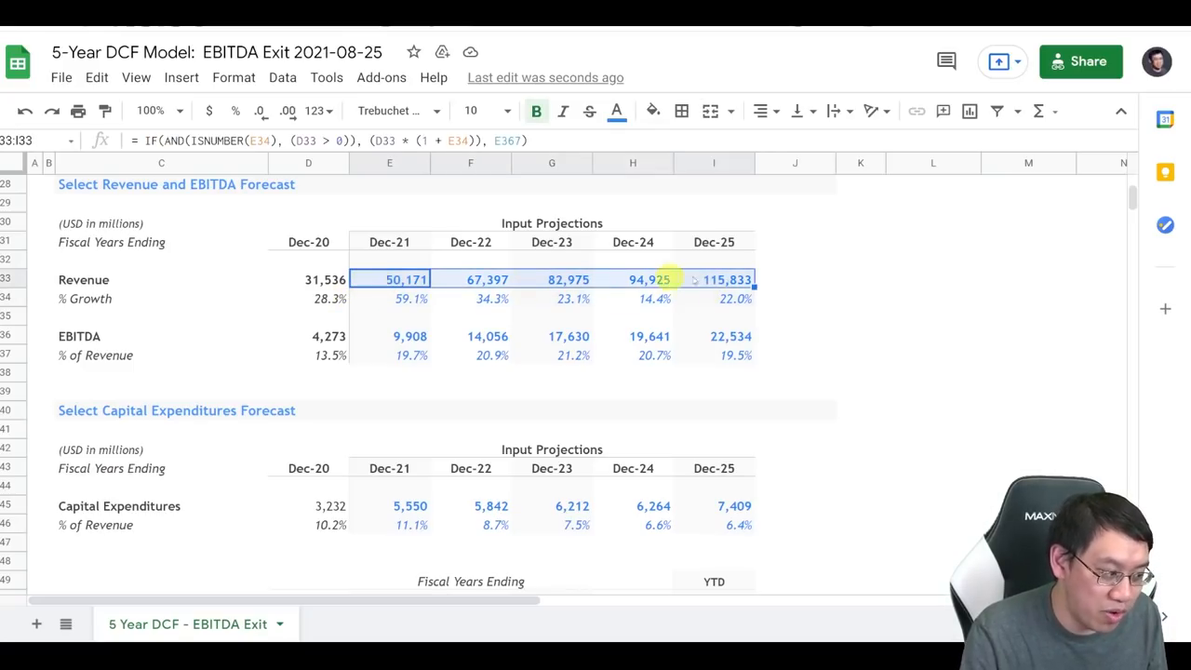
pyautogui.click(389, 297)
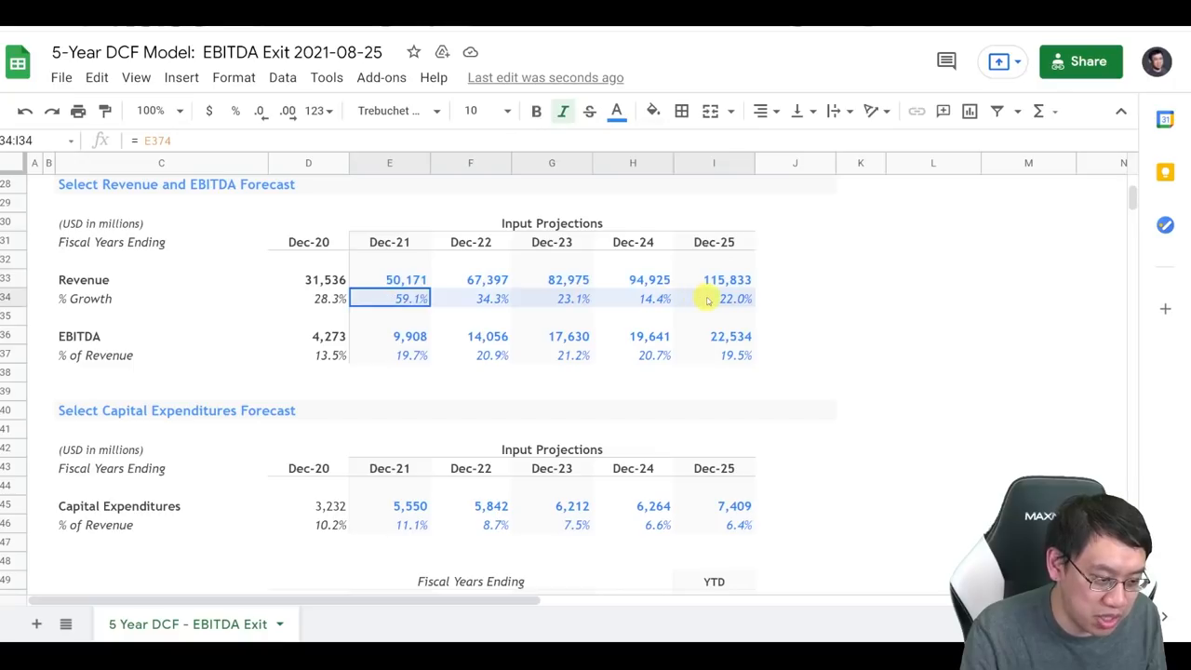
pyautogui.click(389, 335)
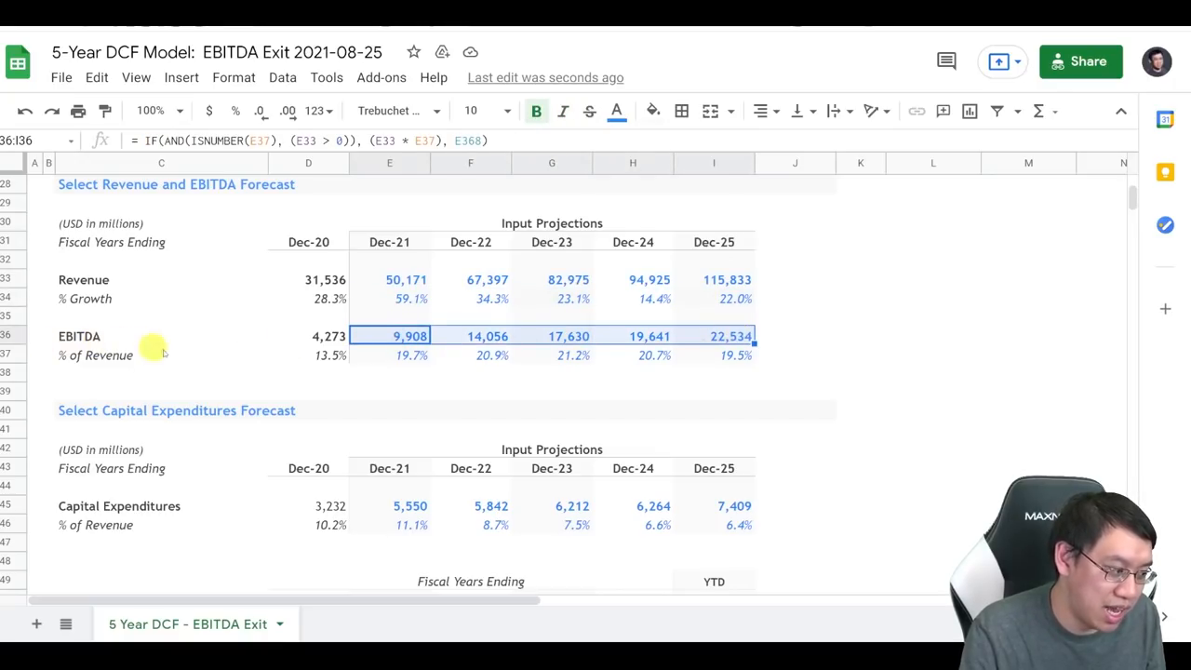
pyautogui.moveTo(335, 386)
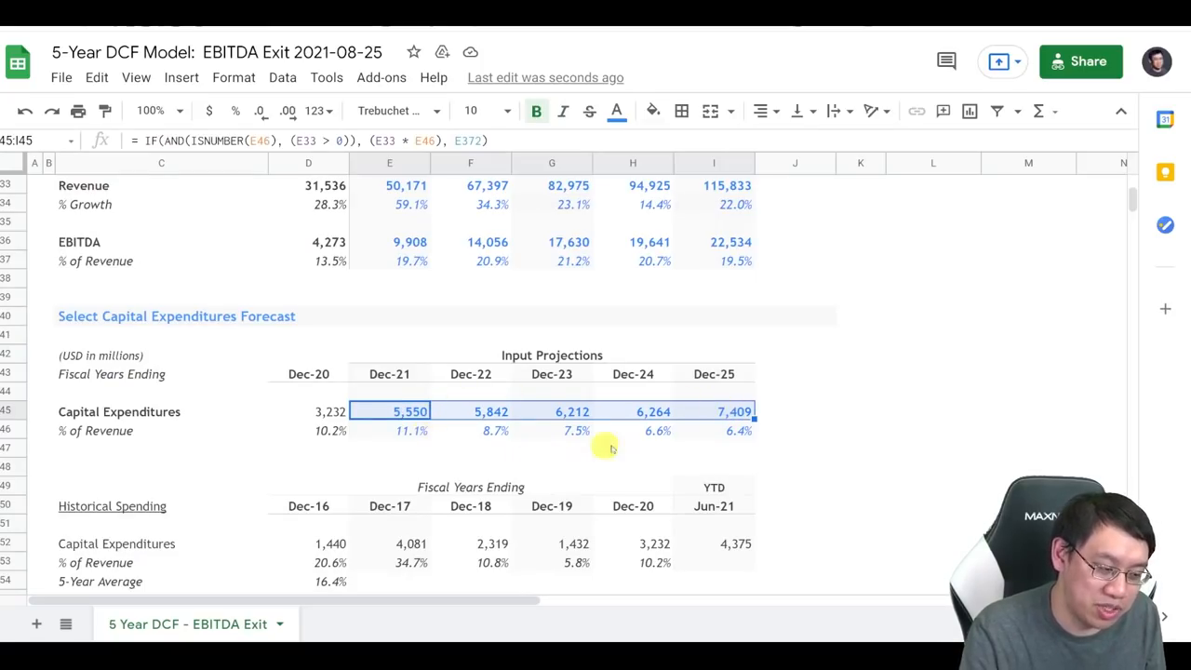
pyautogui.moveTo(264, 404)
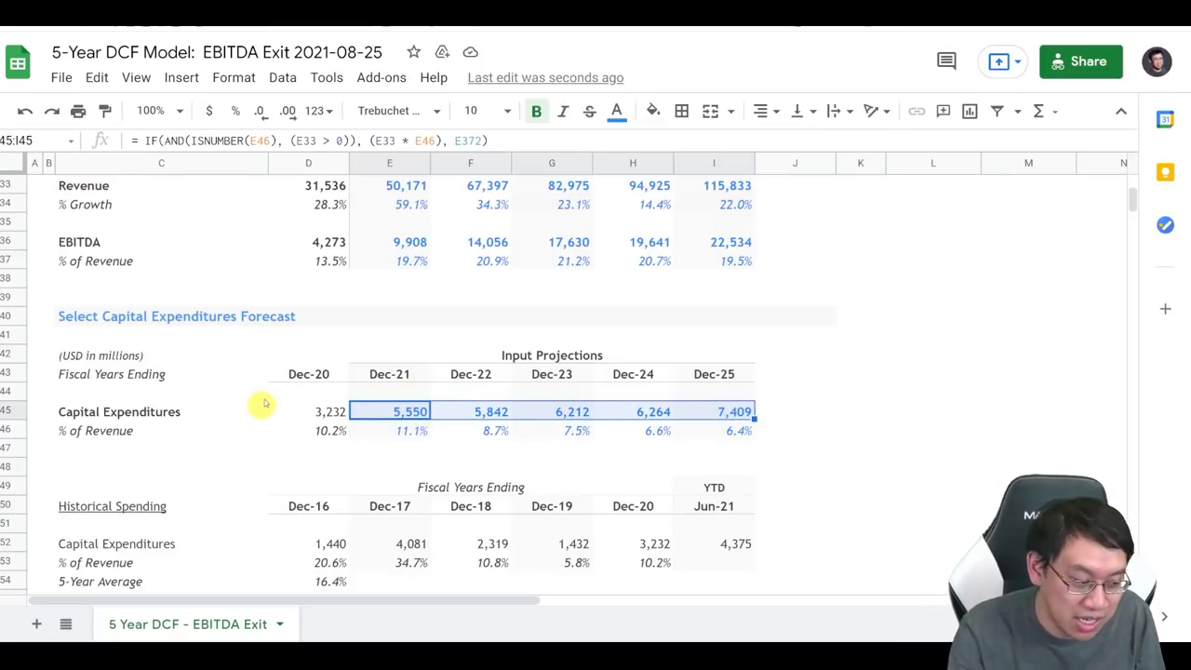
pyautogui.click(410, 430)
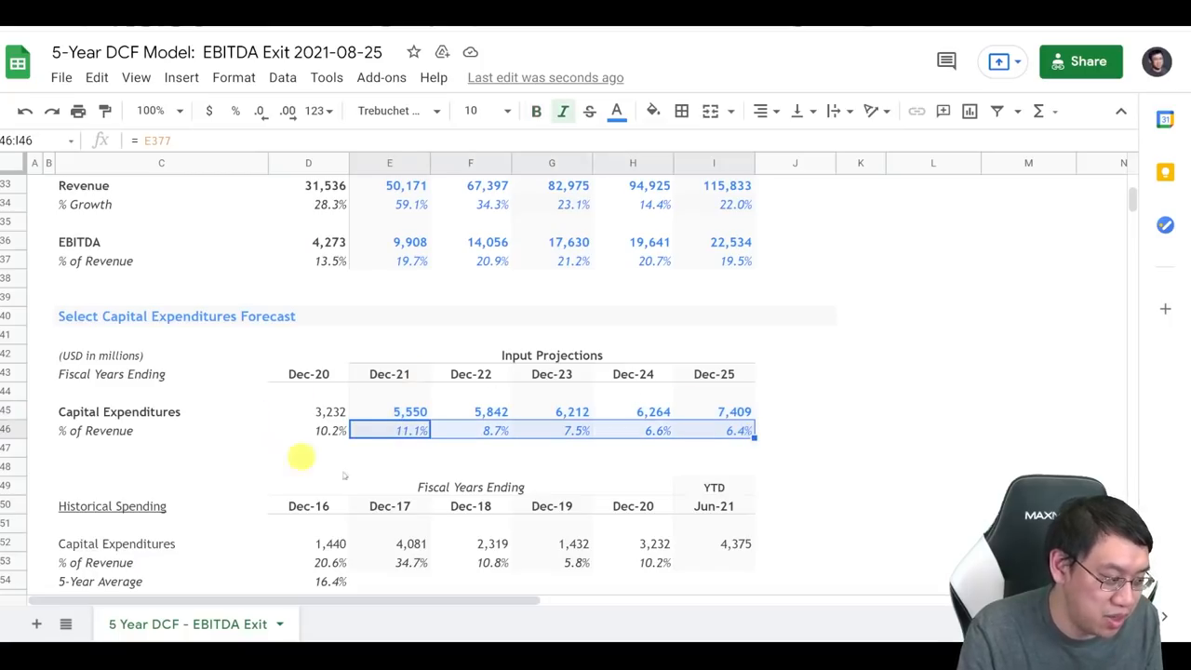
pyautogui.scroll(-3)
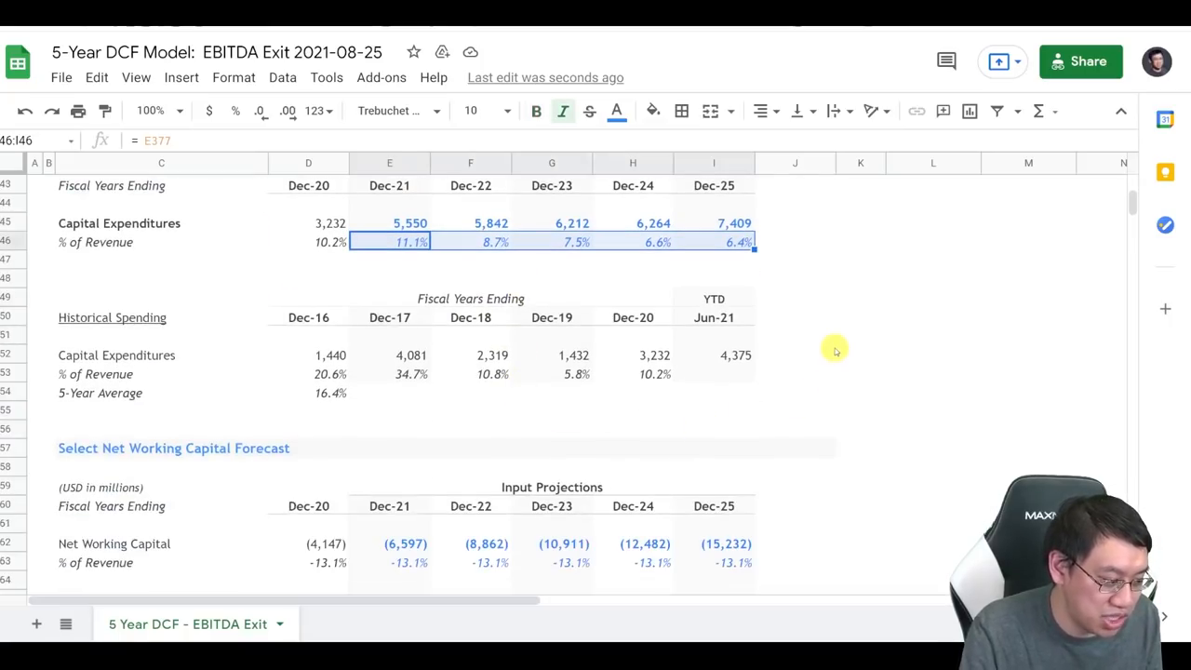
pyautogui.scroll(-3)
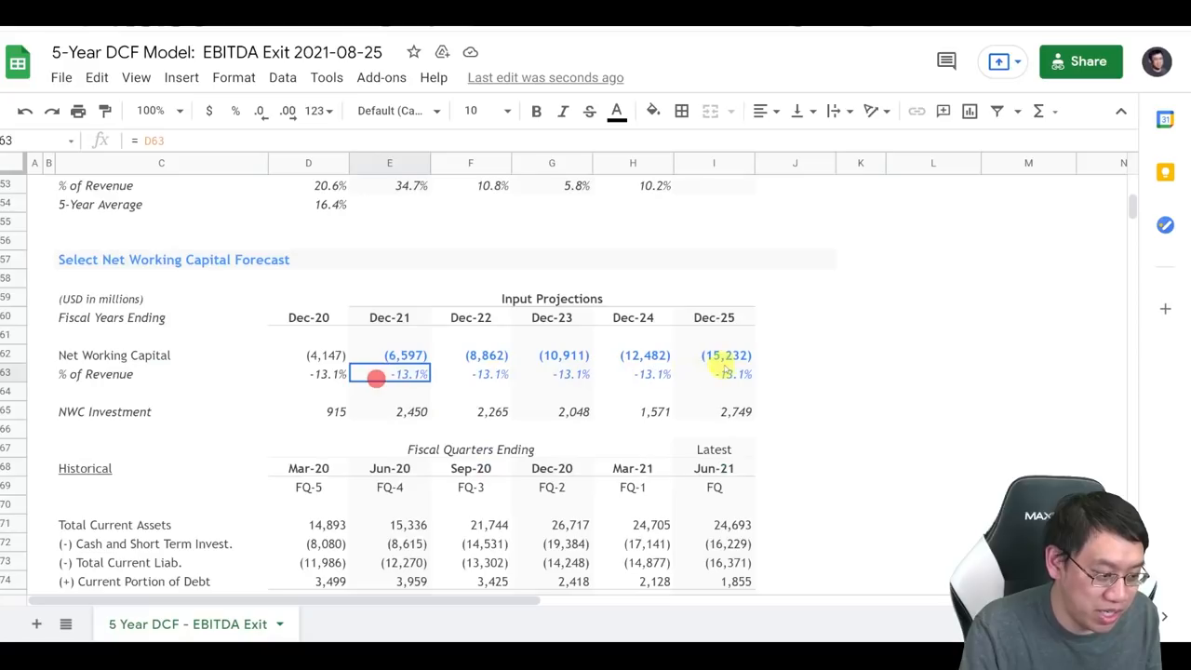
pyautogui.moveTo(389, 372); pyautogui.dragTo(736, 372)
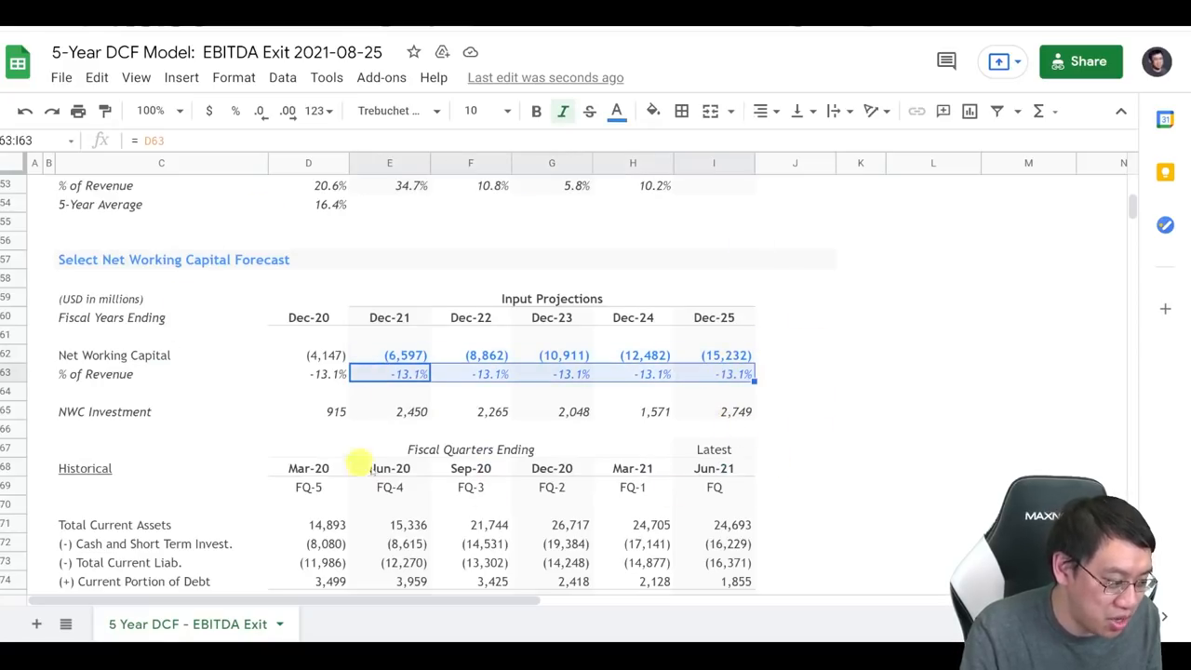
pyautogui.scroll(-3)
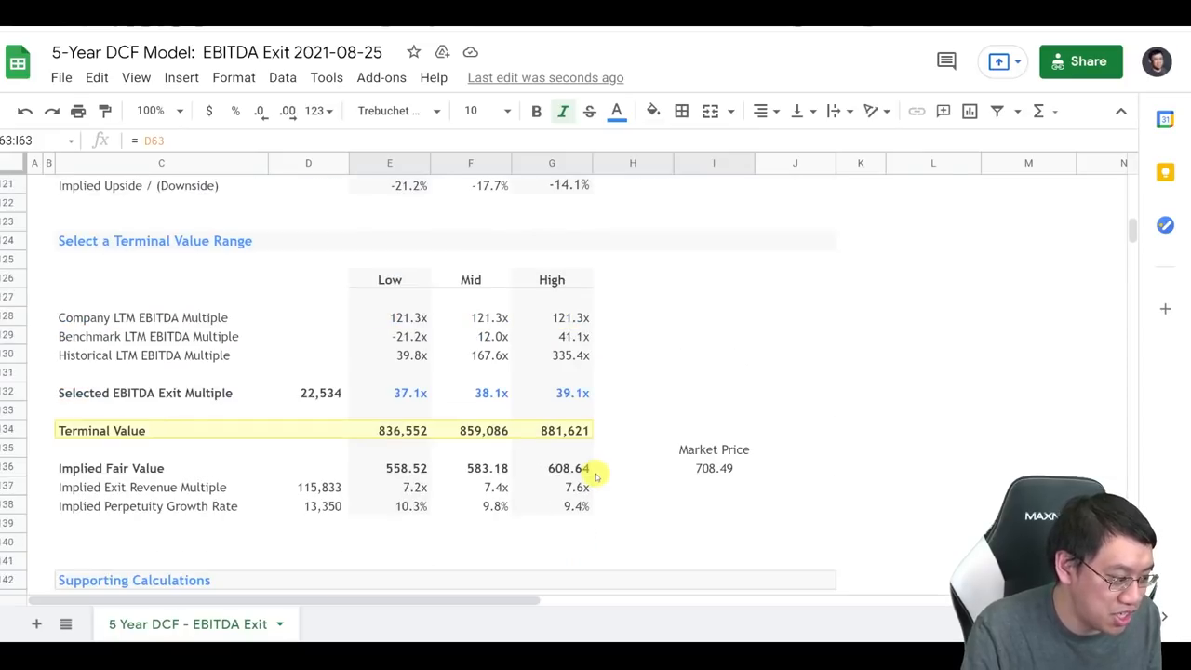
pyautogui.scroll(-3)
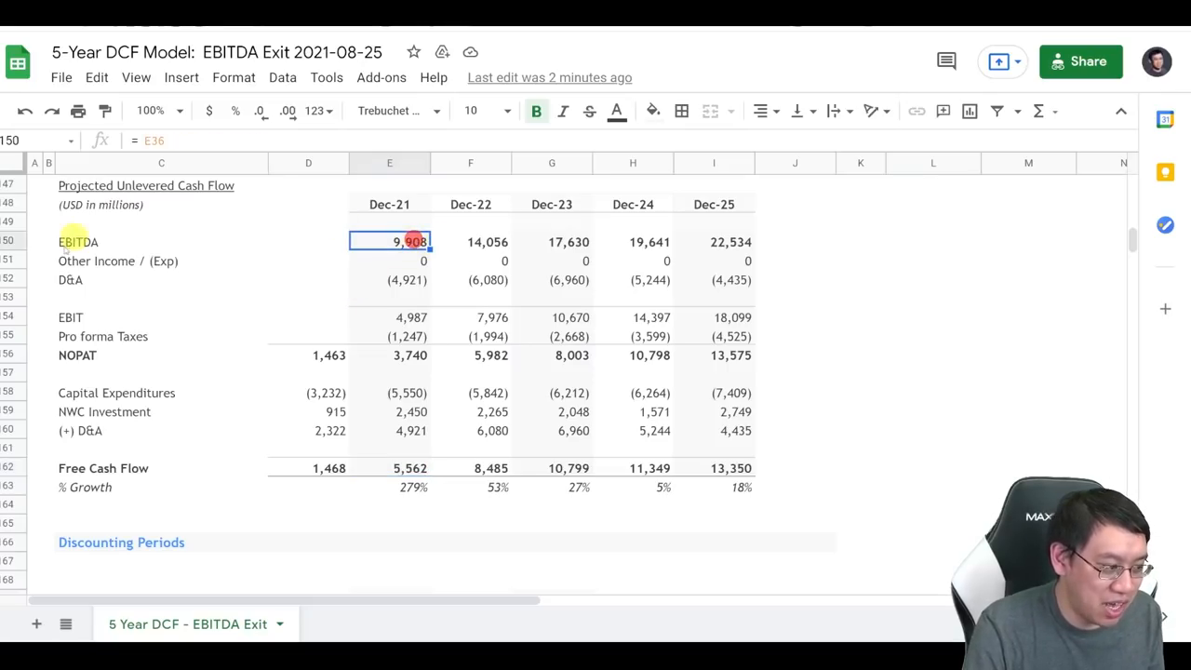
pyautogui.click(389, 391)
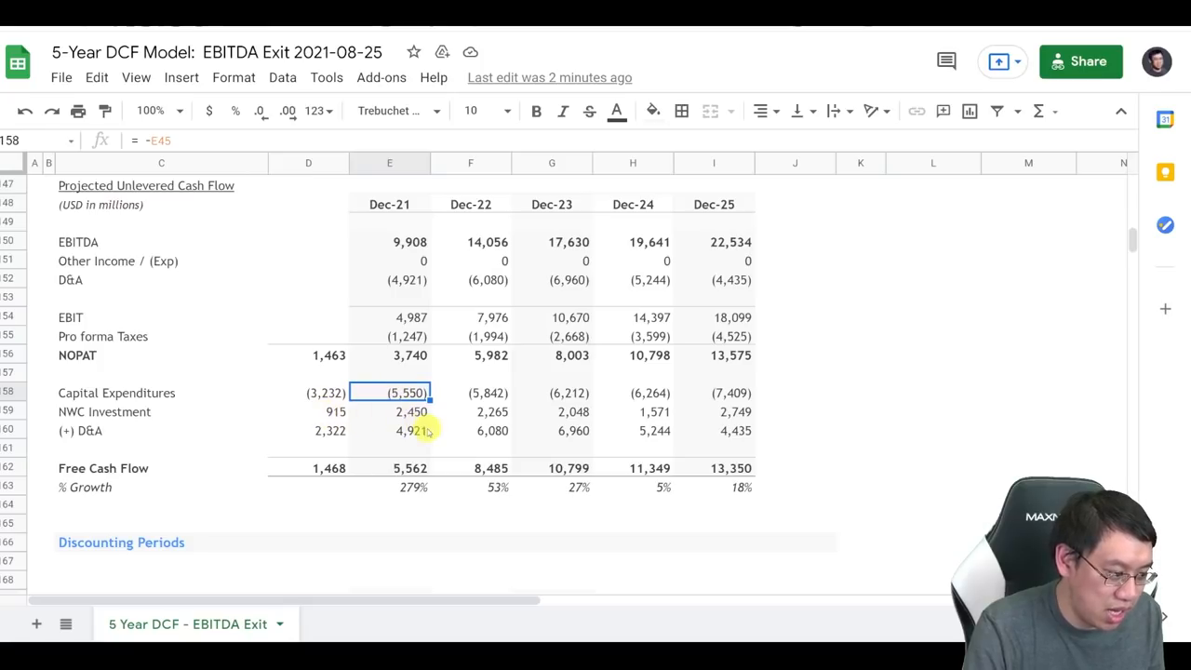
pyautogui.click(389, 430)
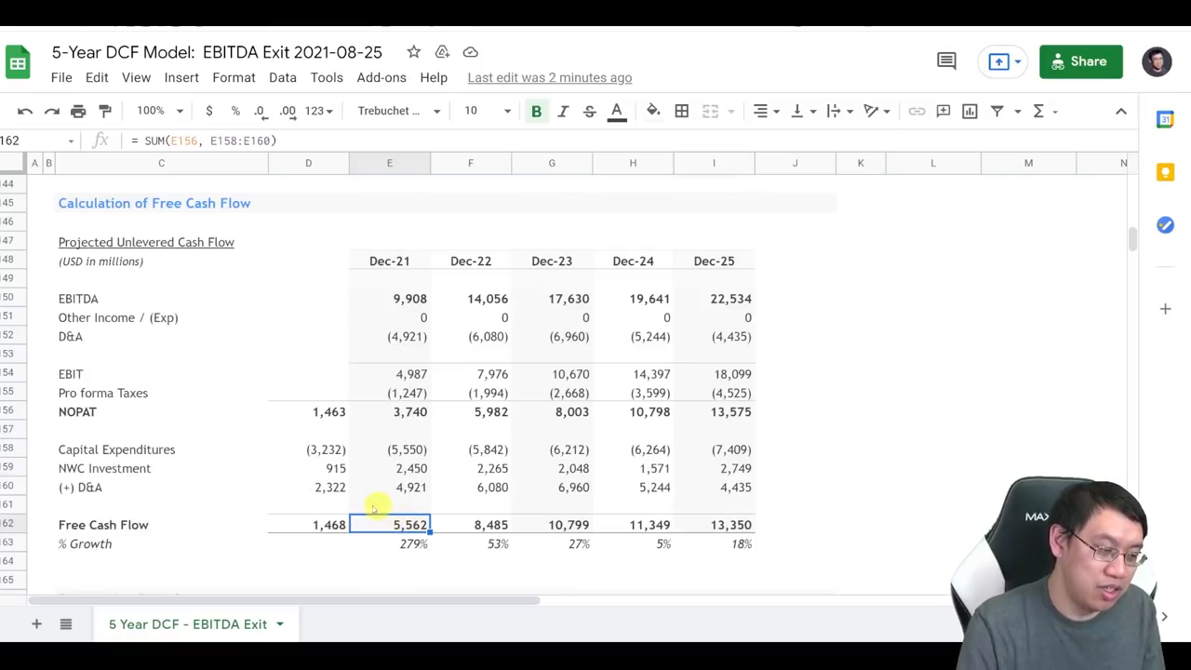
pyautogui.moveTo(402, 511)
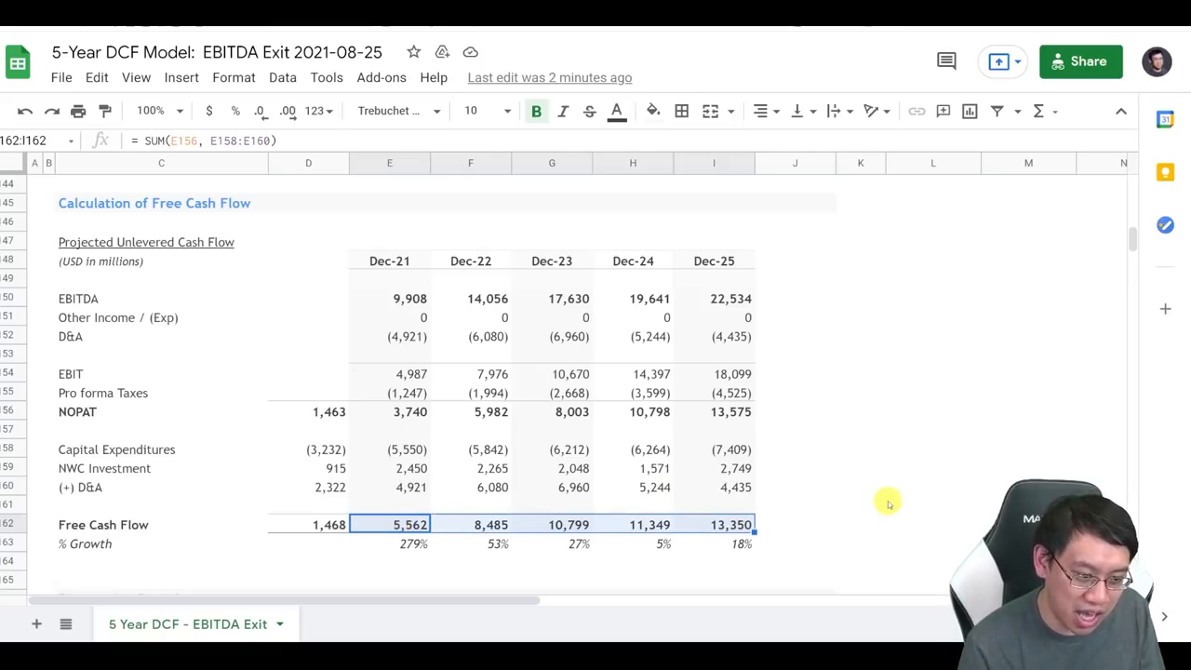
pyautogui.moveTo(688, 253)
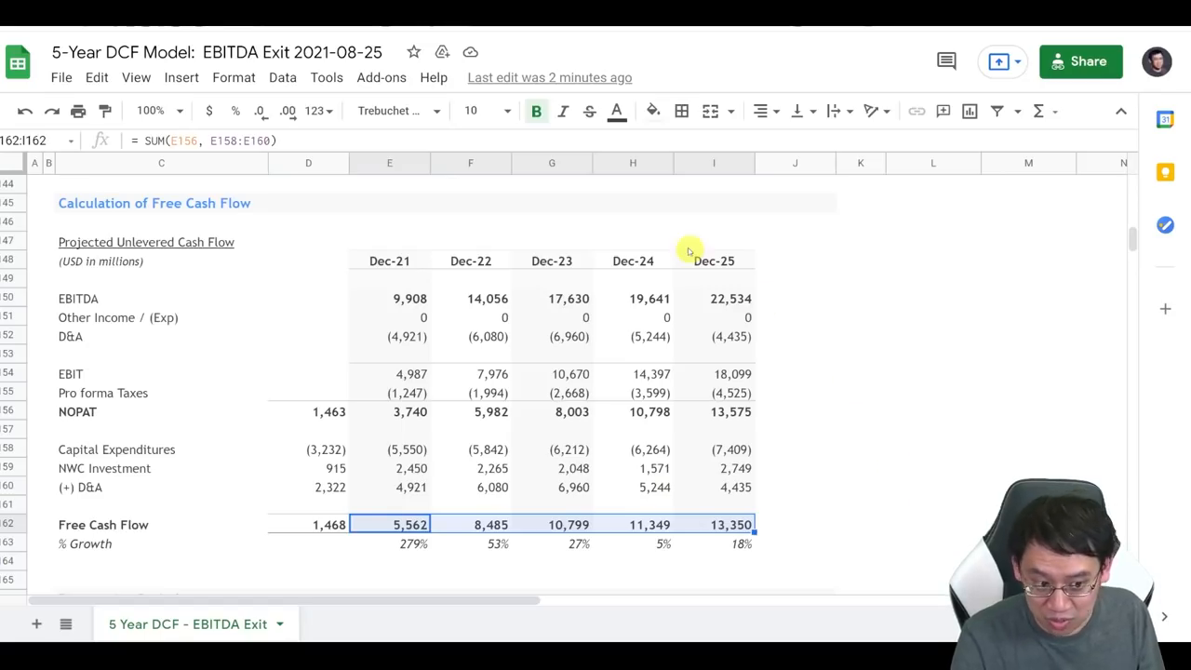
pyautogui.moveTo(778, 298)
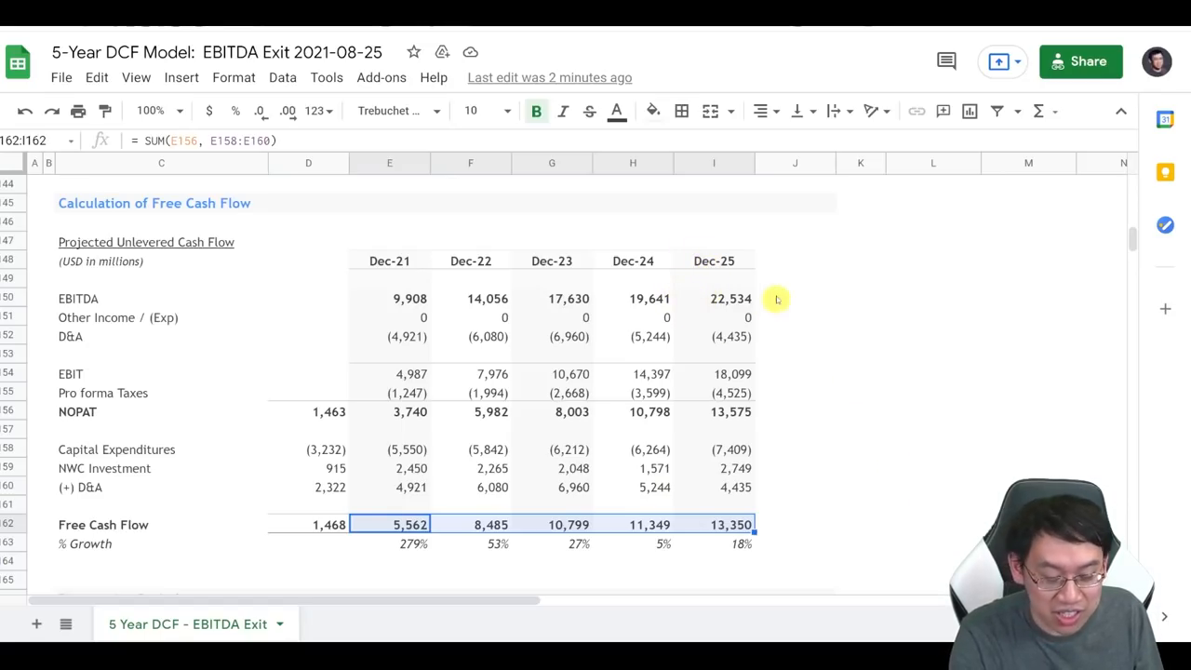
pyautogui.moveTo(815, 439)
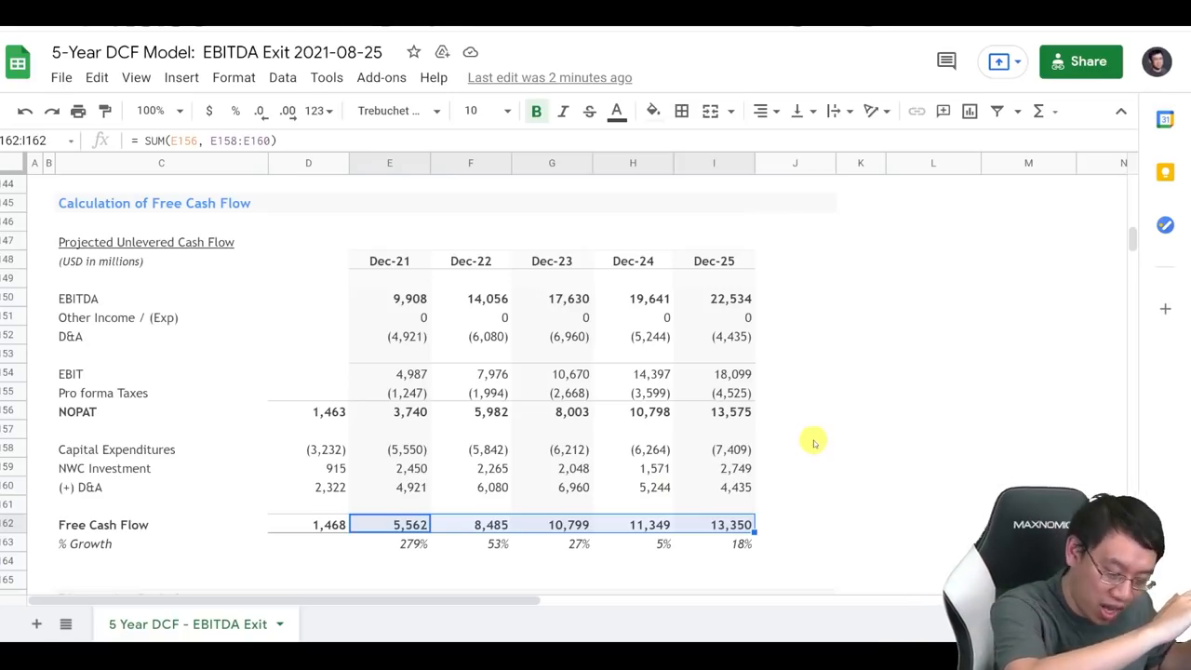
pyautogui.scroll(-3)
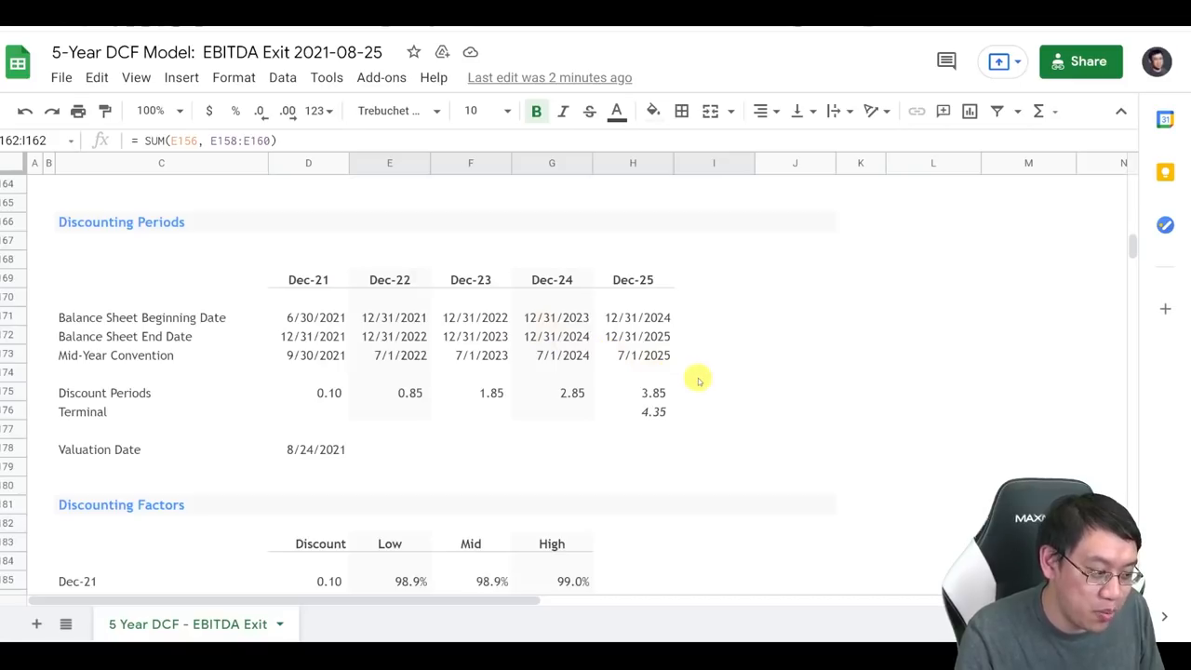
pyautogui.scroll(3)
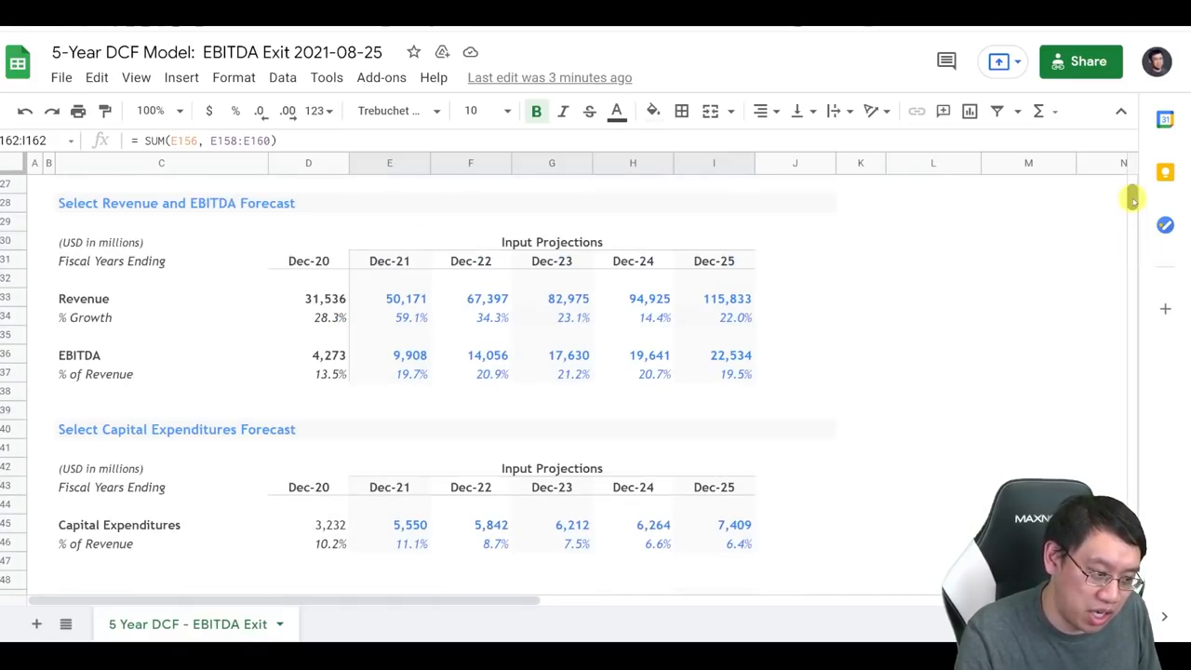
pyautogui.scroll(3)
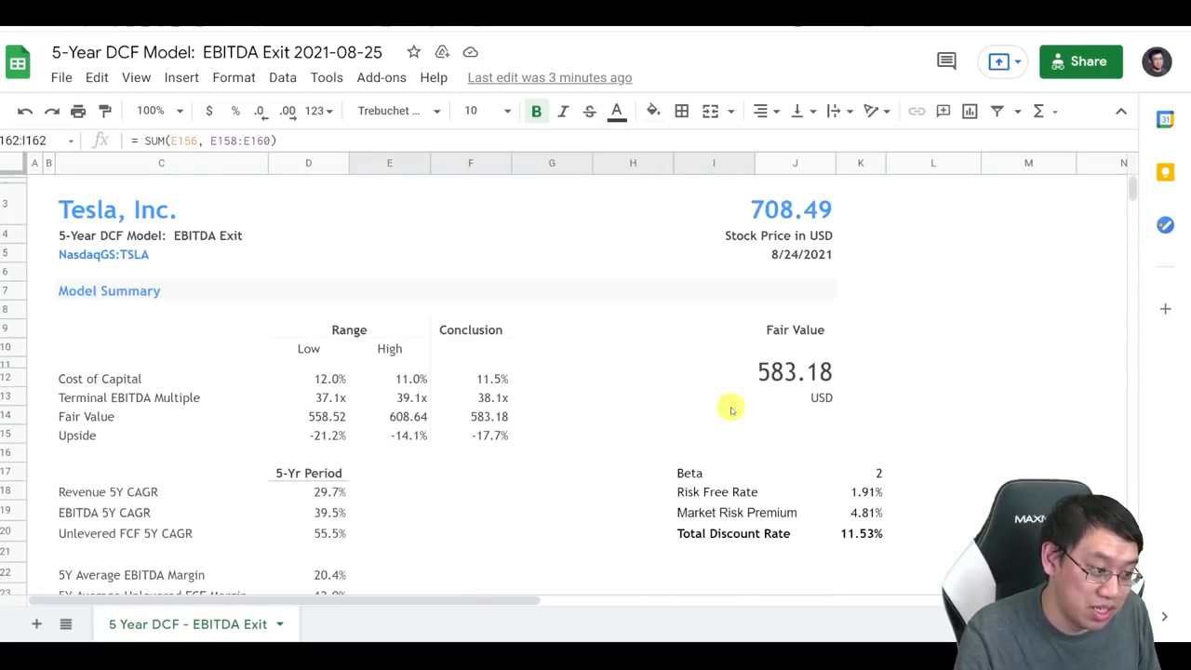
pyautogui.scroll(-3)
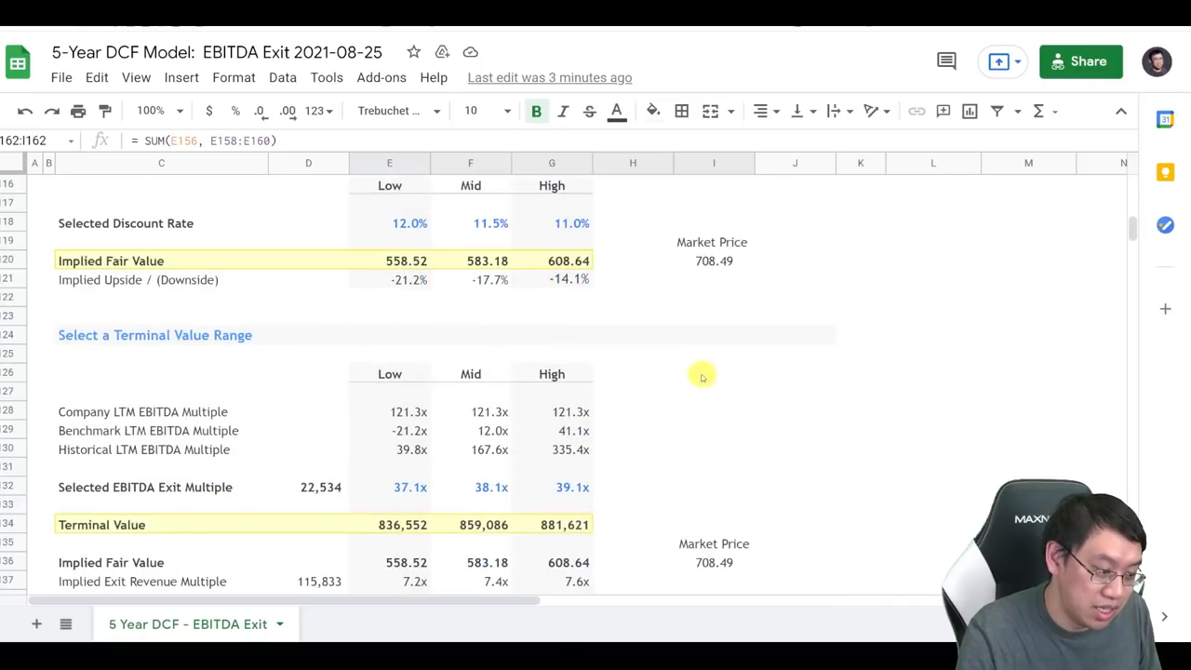
pyautogui.scroll(-3)
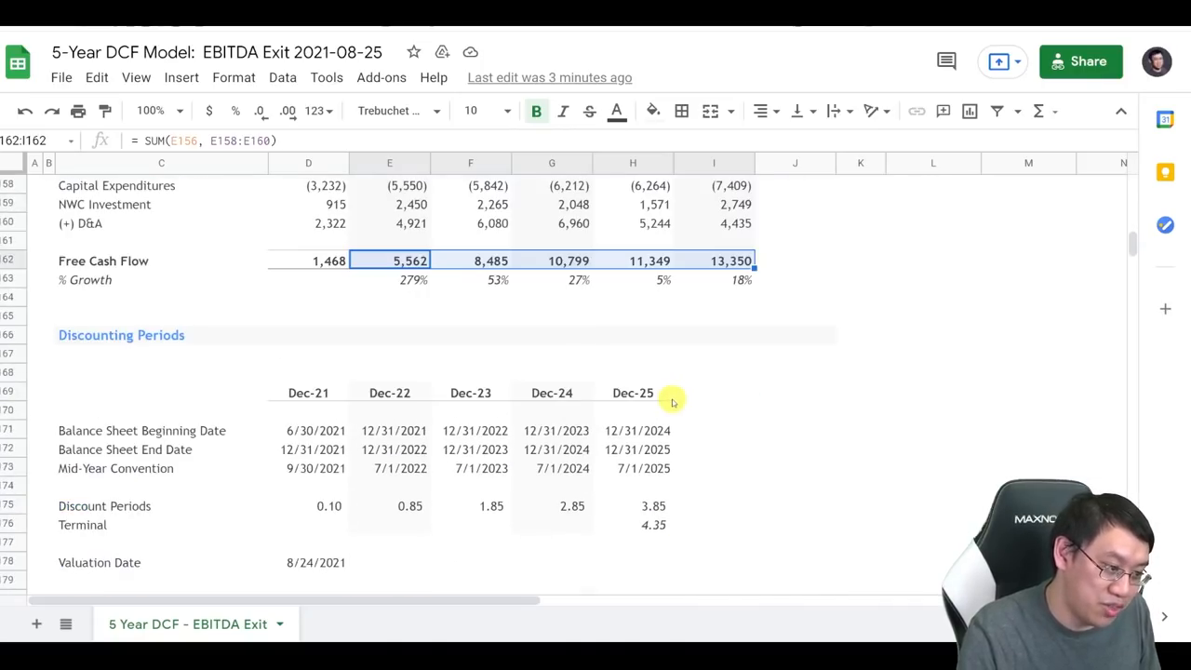
pyautogui.scroll(-3)
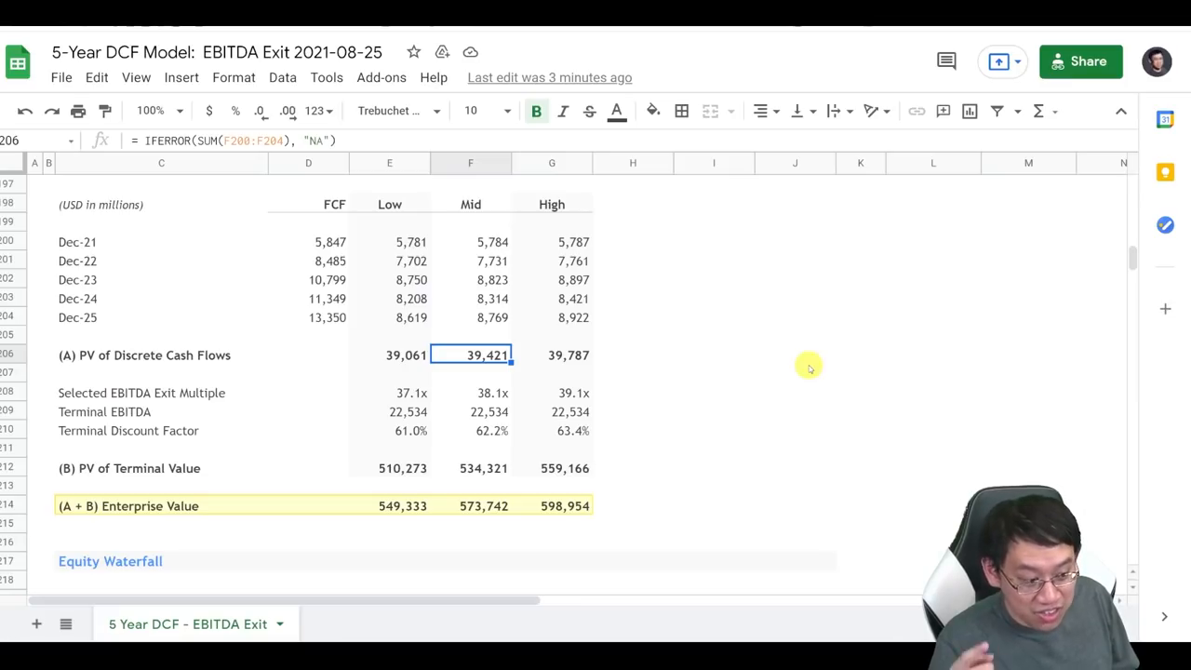
pyautogui.moveTo(677, 348)
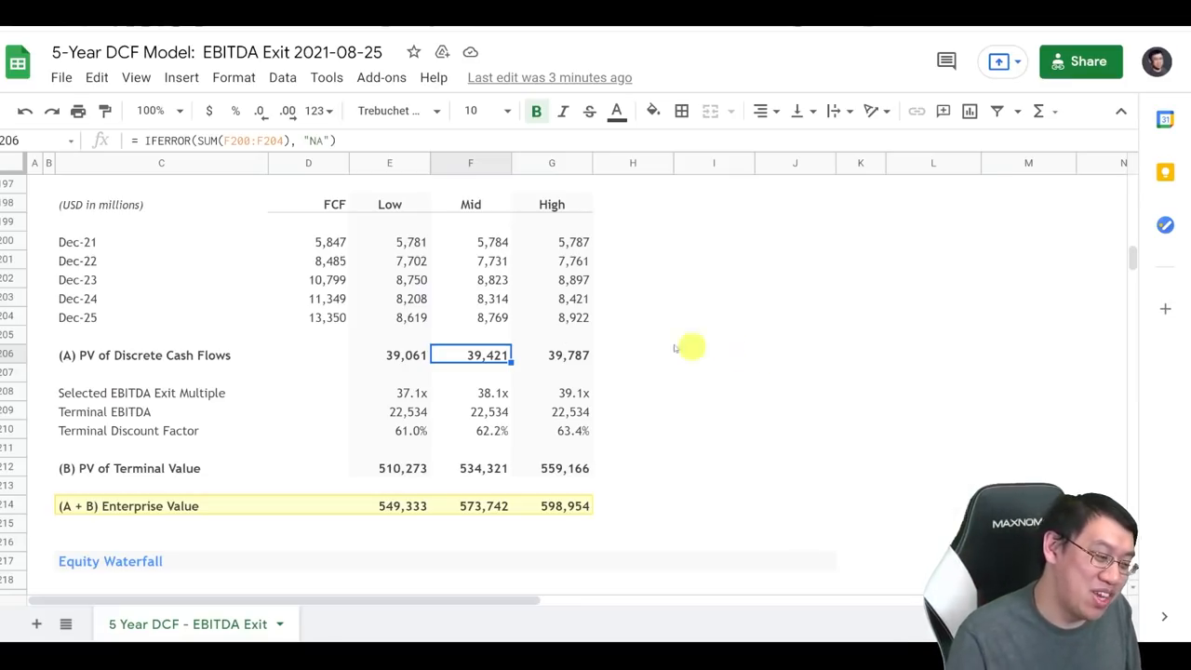
pyautogui.moveTo(465, 400)
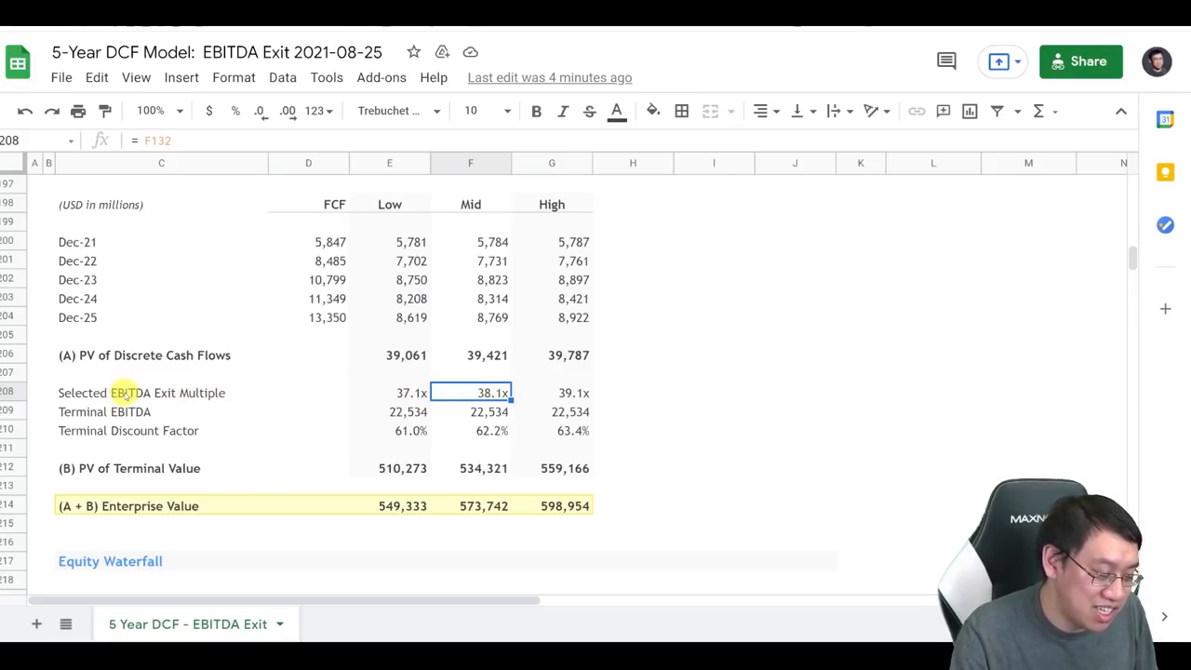
pyautogui.moveTo(238, 395)
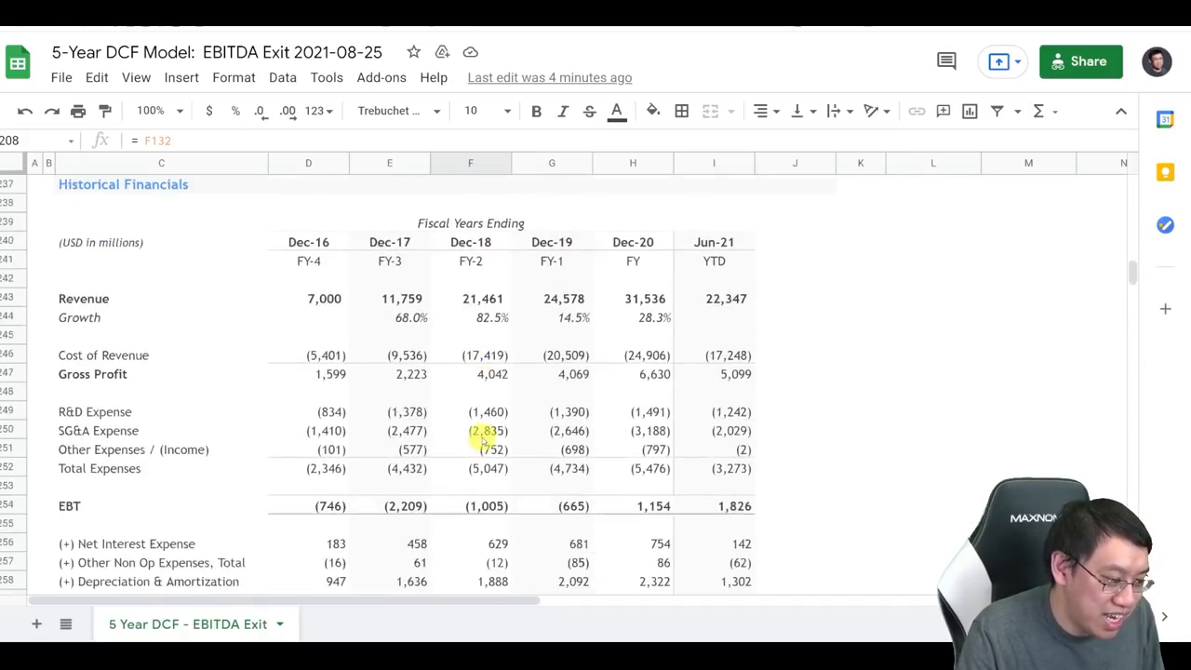
pyautogui.scroll(-3)
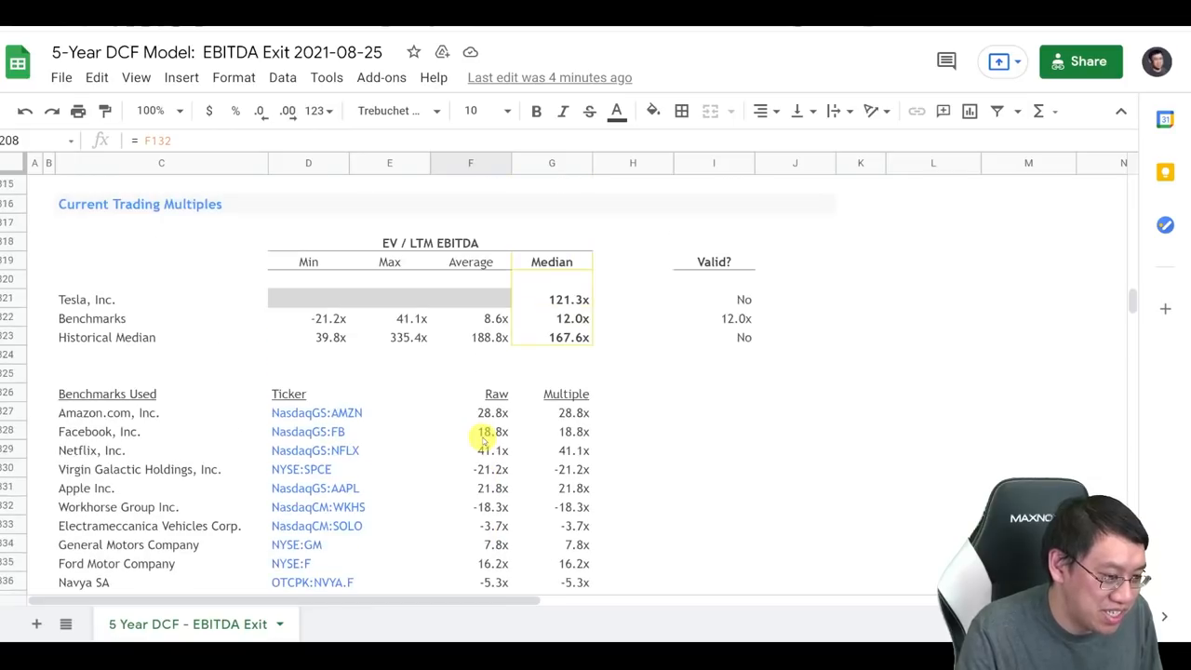
pyautogui.scroll(-3)
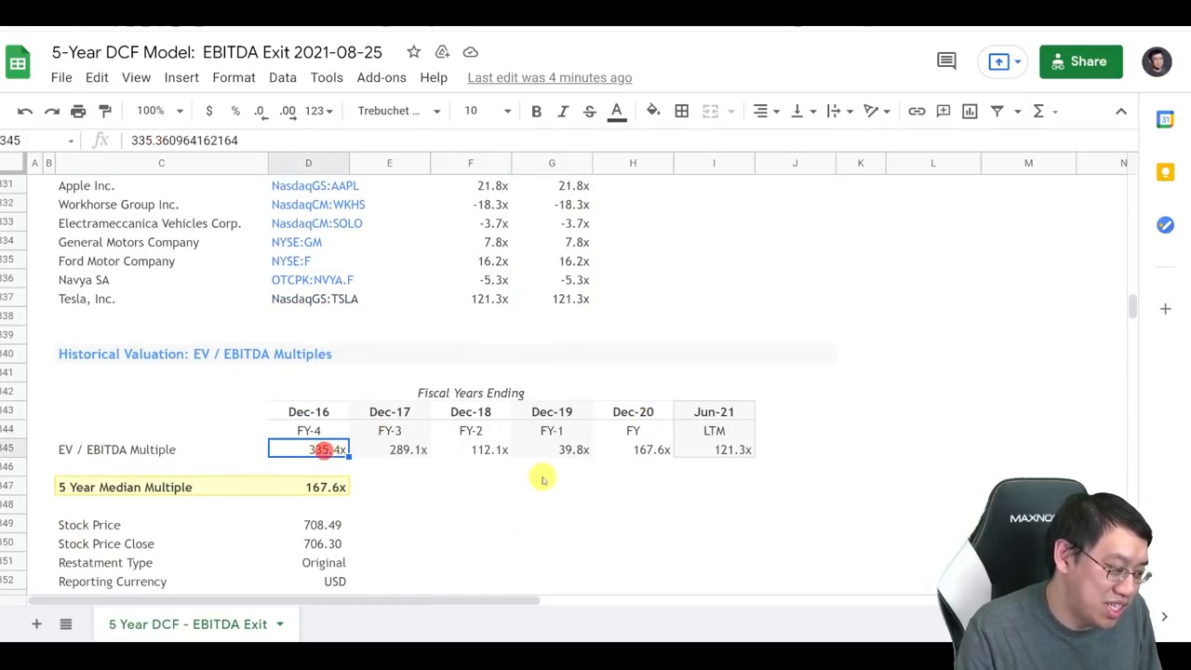
pyautogui.scroll(-3)
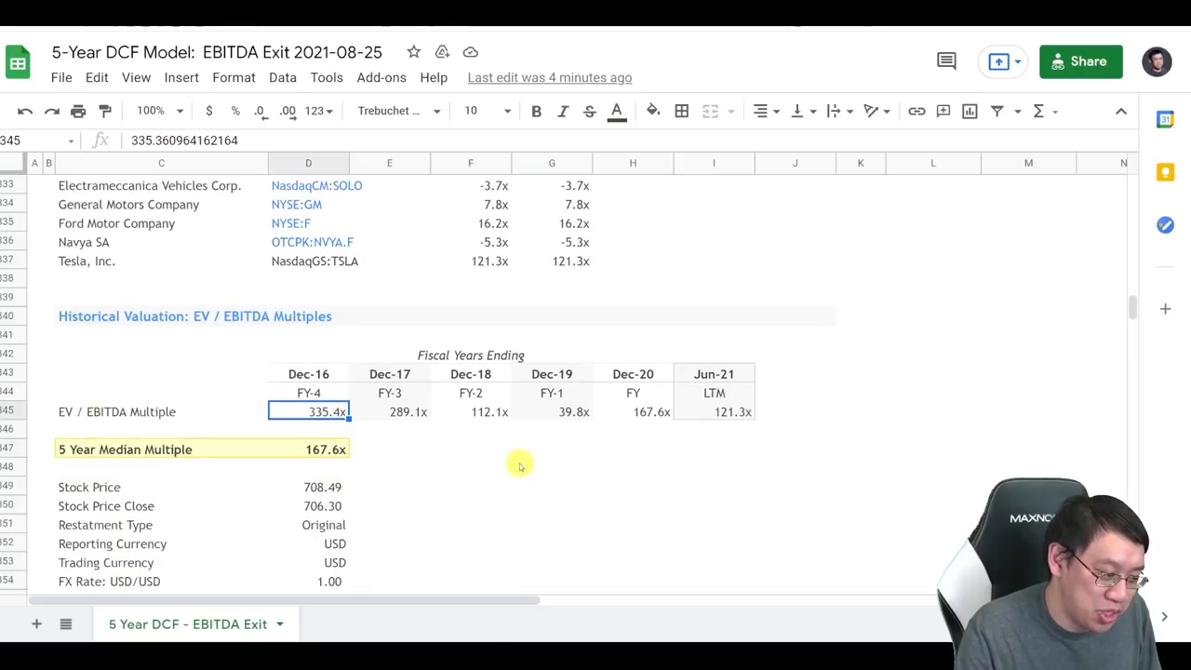
pyautogui.click(389, 412)
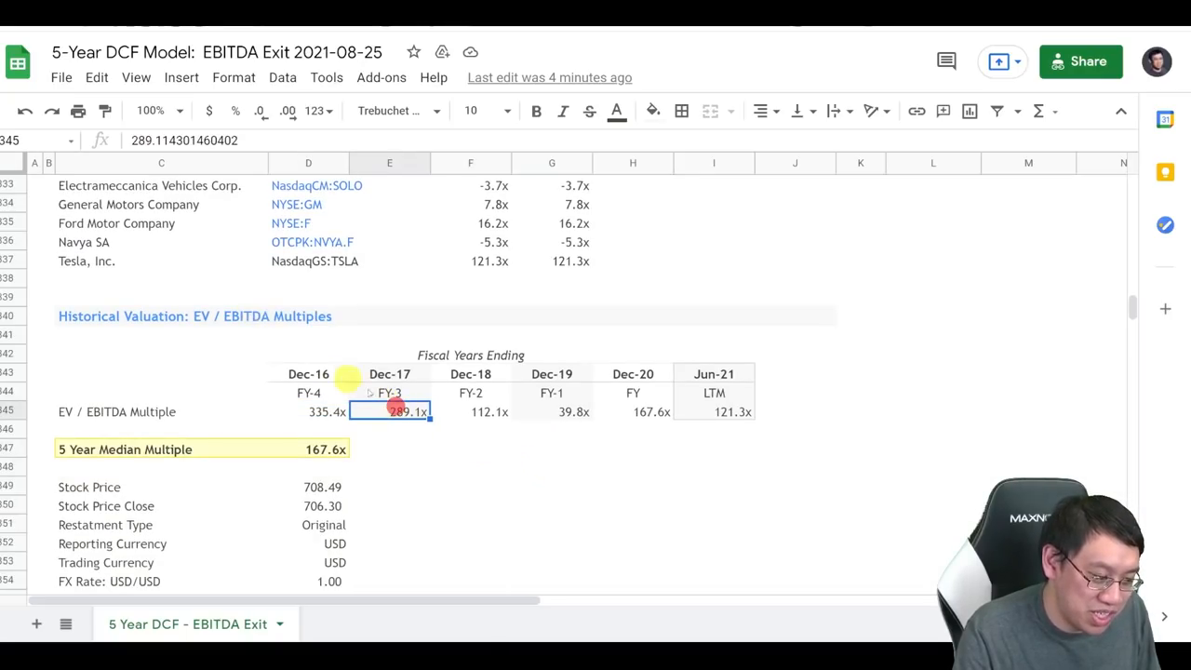
pyautogui.click(469, 412)
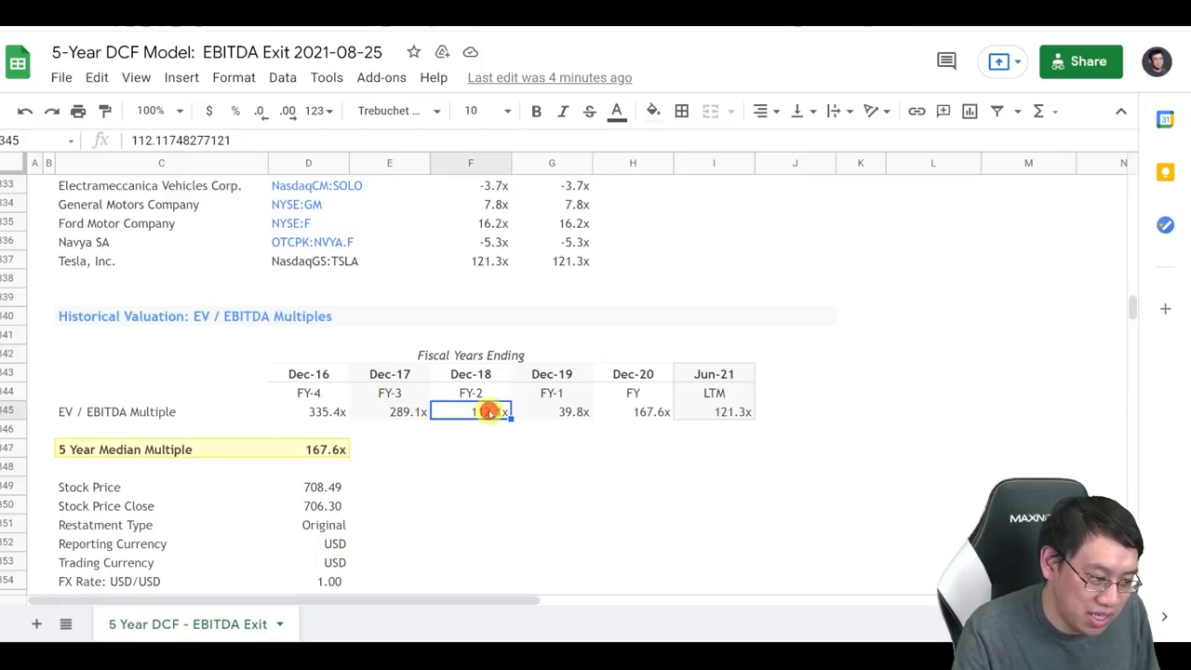
pyautogui.click(551, 412)
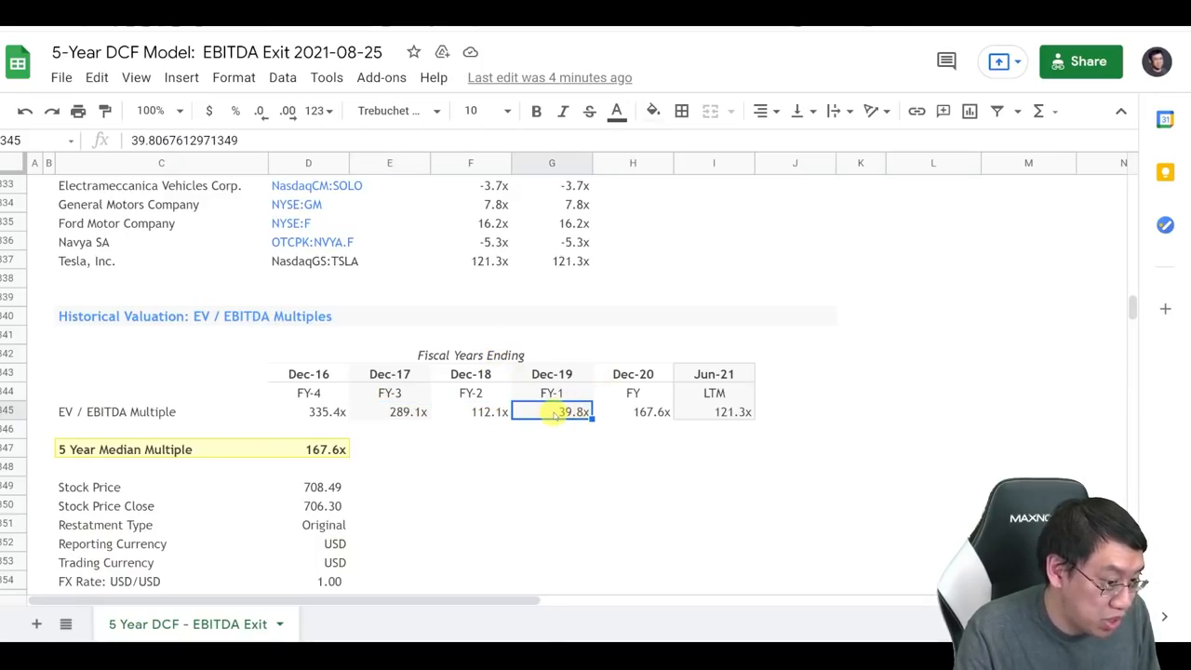
pyautogui.click(633, 412)
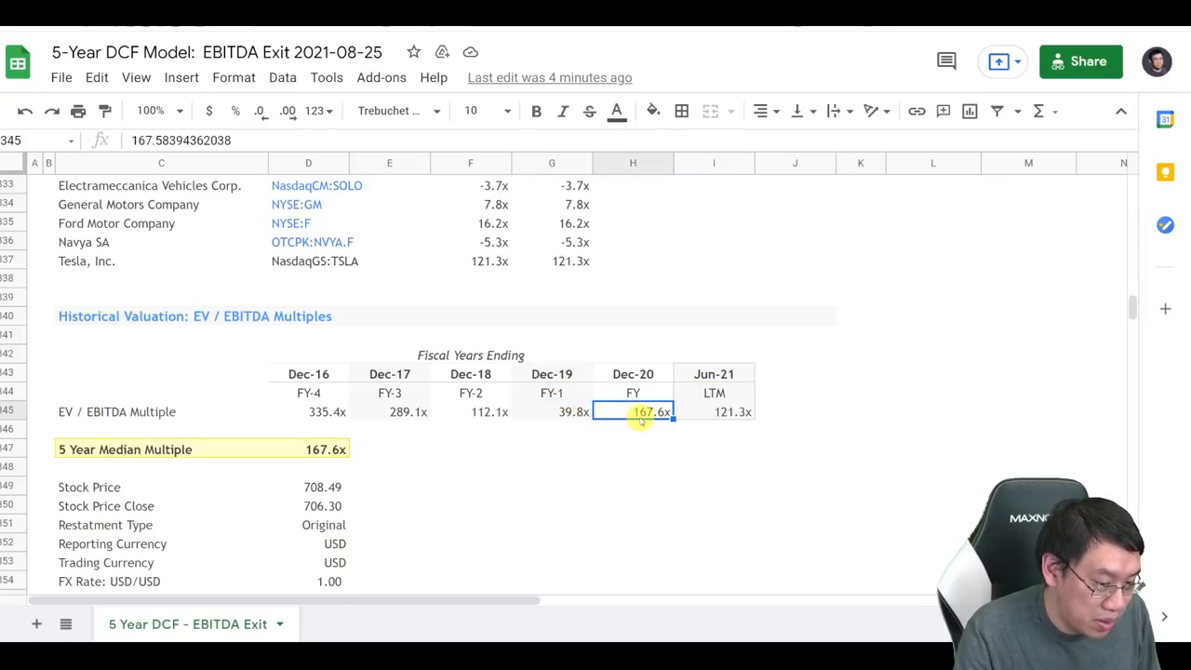
pyautogui.click(714, 412)
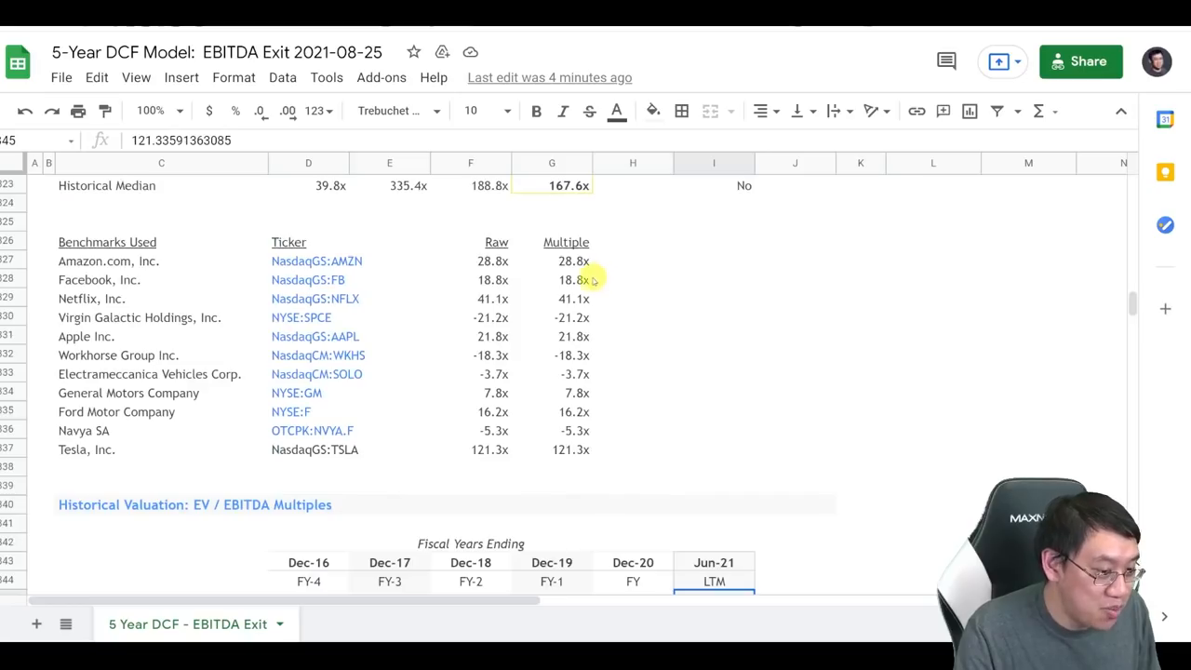
pyautogui.moveTo(625, 376)
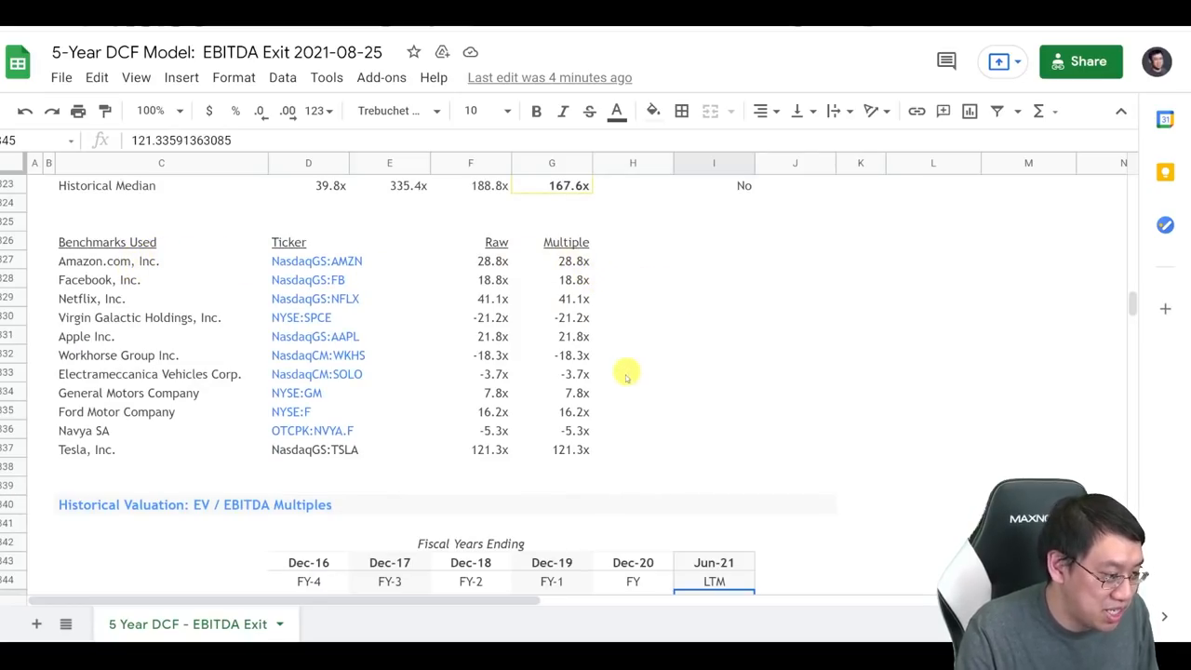
pyautogui.moveTo(615, 398)
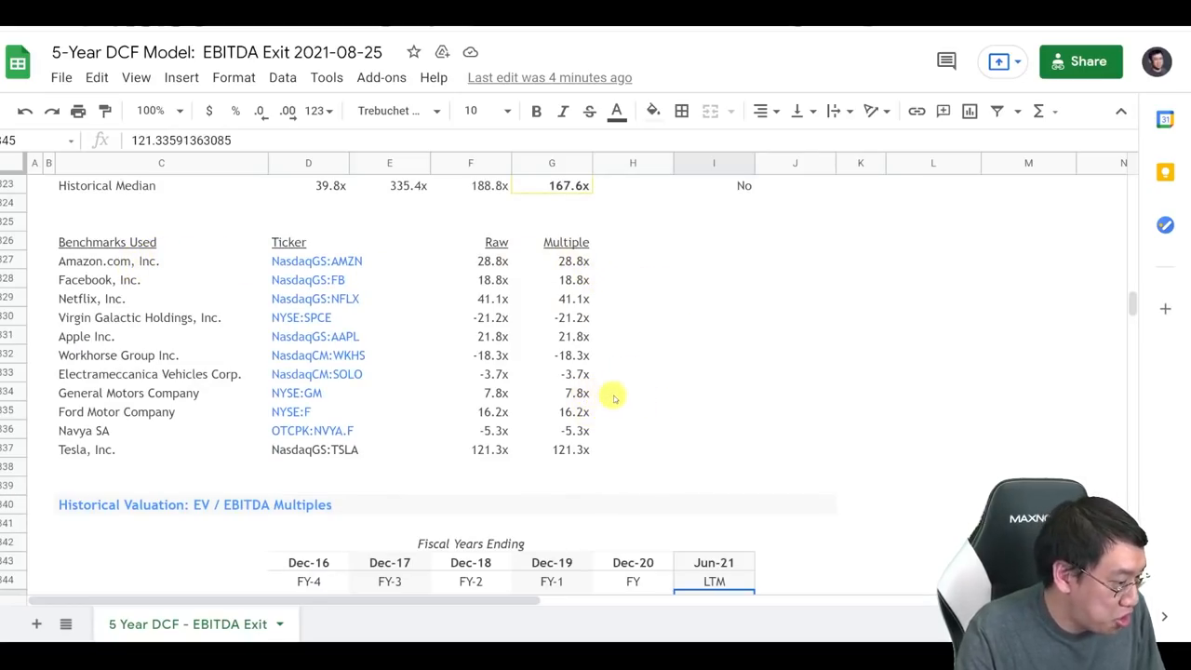
pyautogui.click(551, 391)
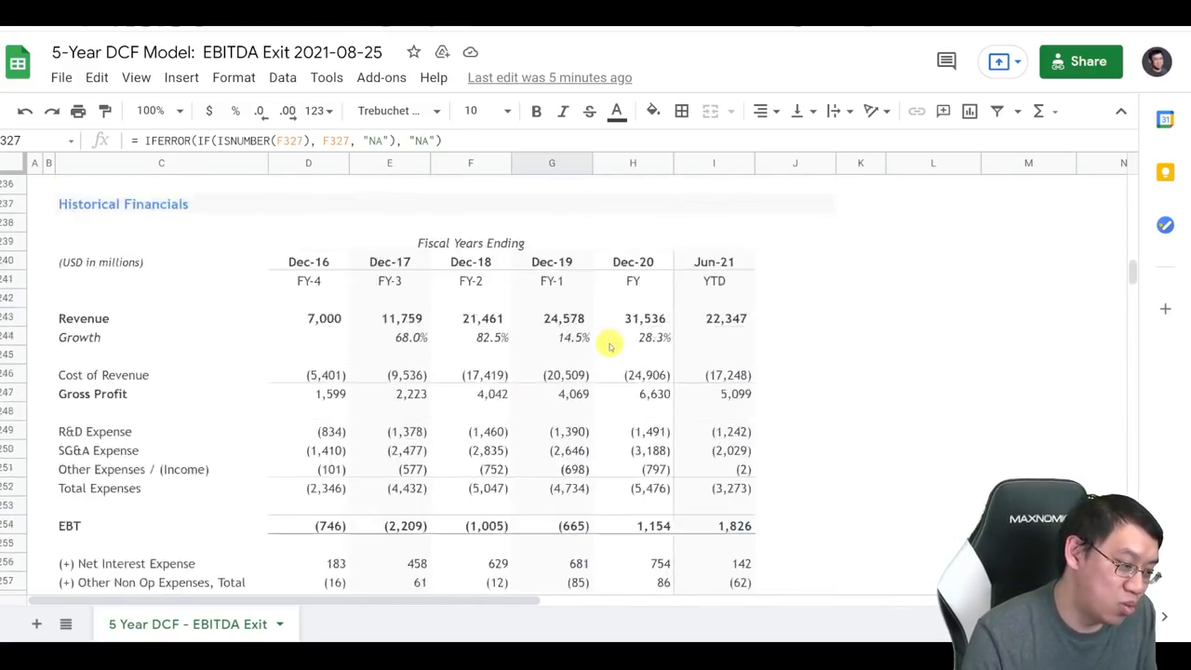
# Step: Inspect the mid EBITDA exit multiple and land on the enterprise value calculation with 534,321 mid-case terminal value
pyautogui.scroll(-3)
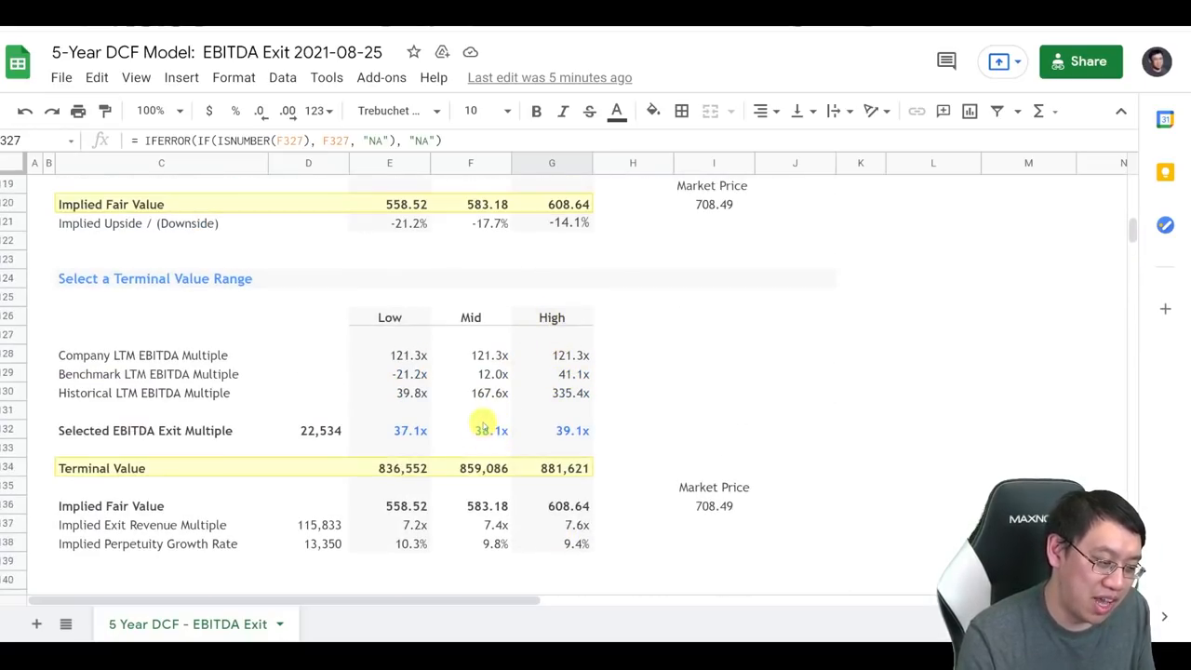
pyautogui.click(491, 430)
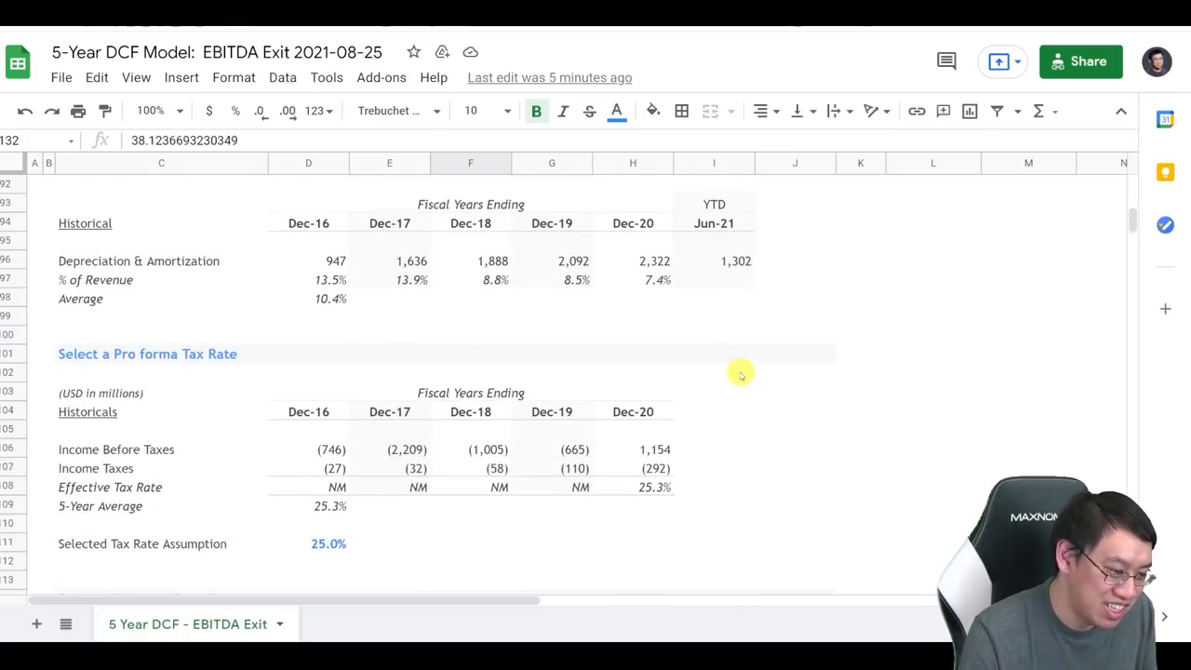
pyautogui.scroll(3)
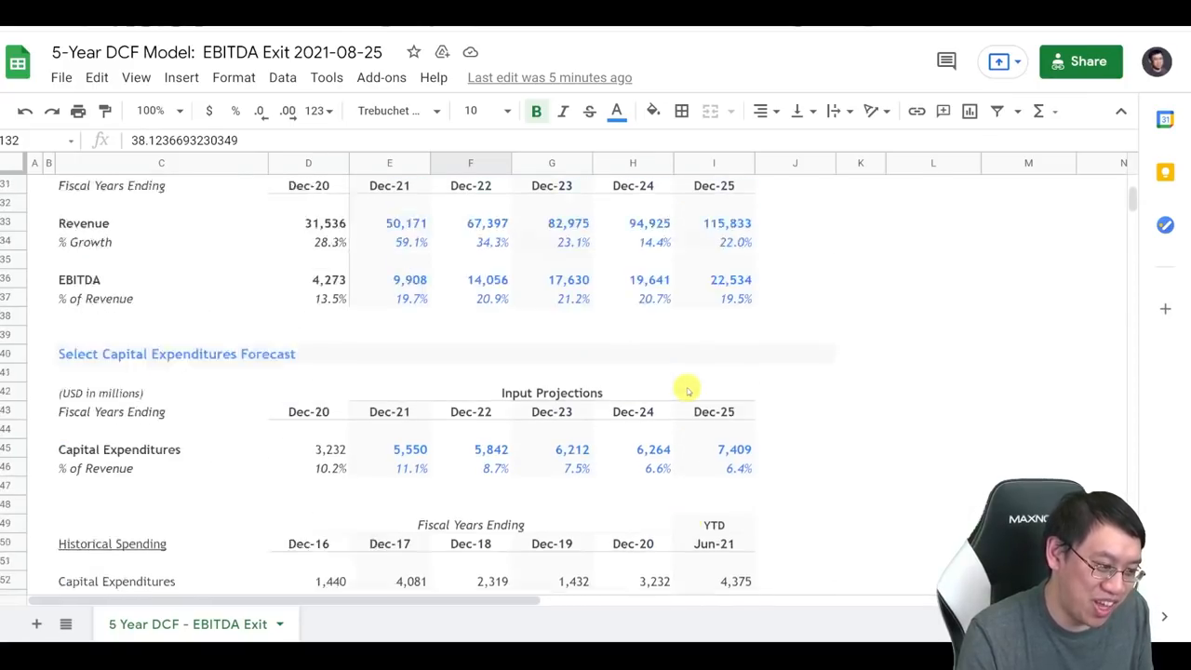
pyautogui.scroll(-3)
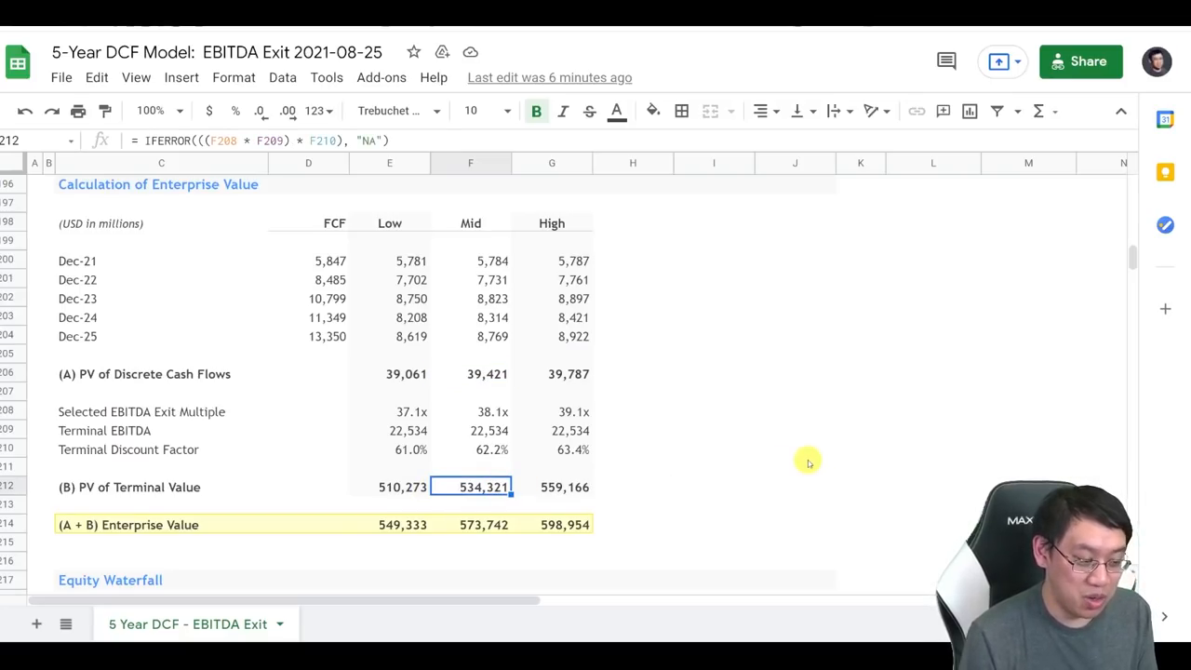
pyautogui.moveTo(808, 447)
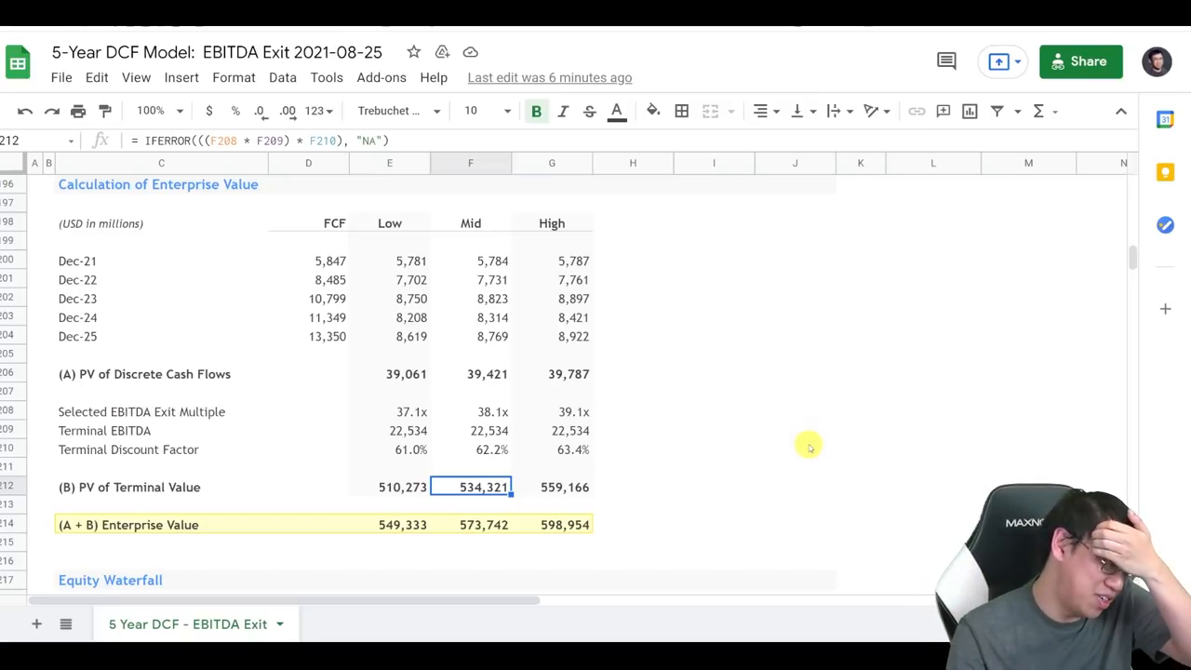
# Step: Check the mid-case exit multiple, PV of terminal value and enterprise value formulas in F208, F212 and F214
pyautogui.click(492, 412)
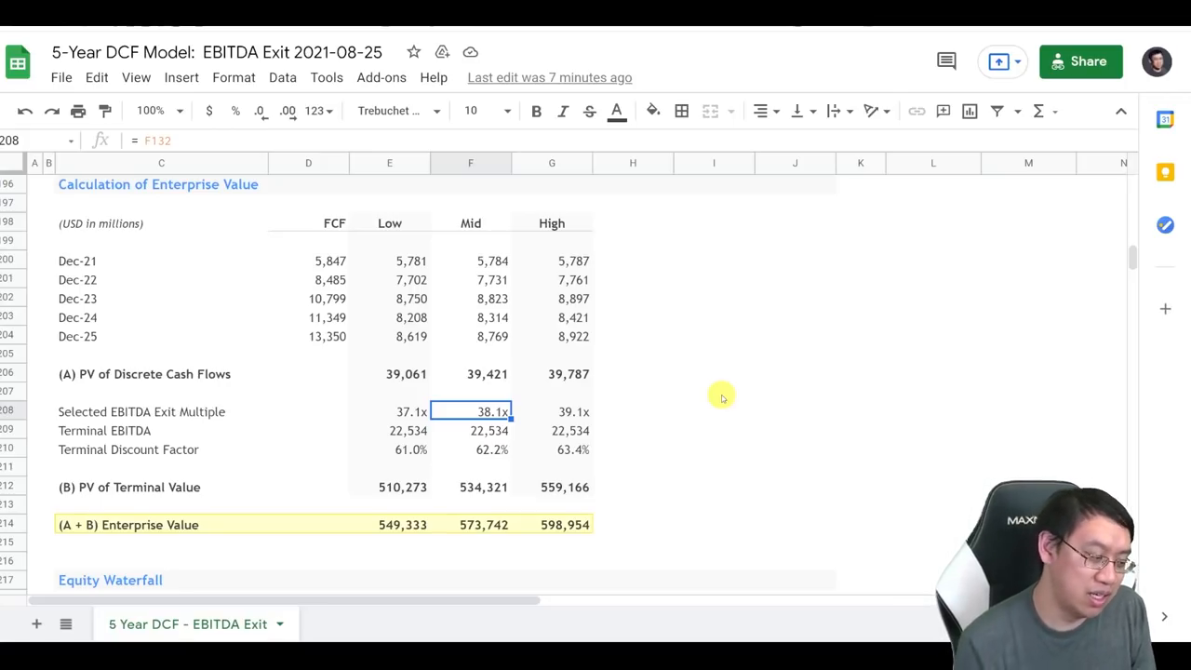
pyautogui.click(484, 488)
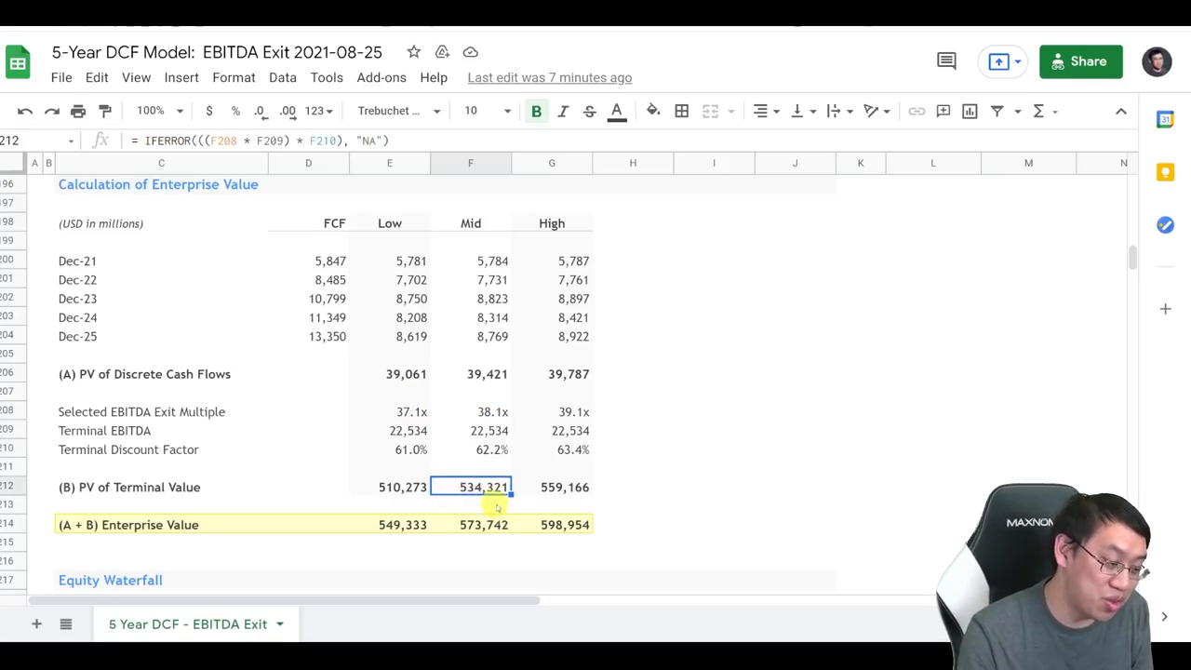
pyautogui.moveTo(523, 488)
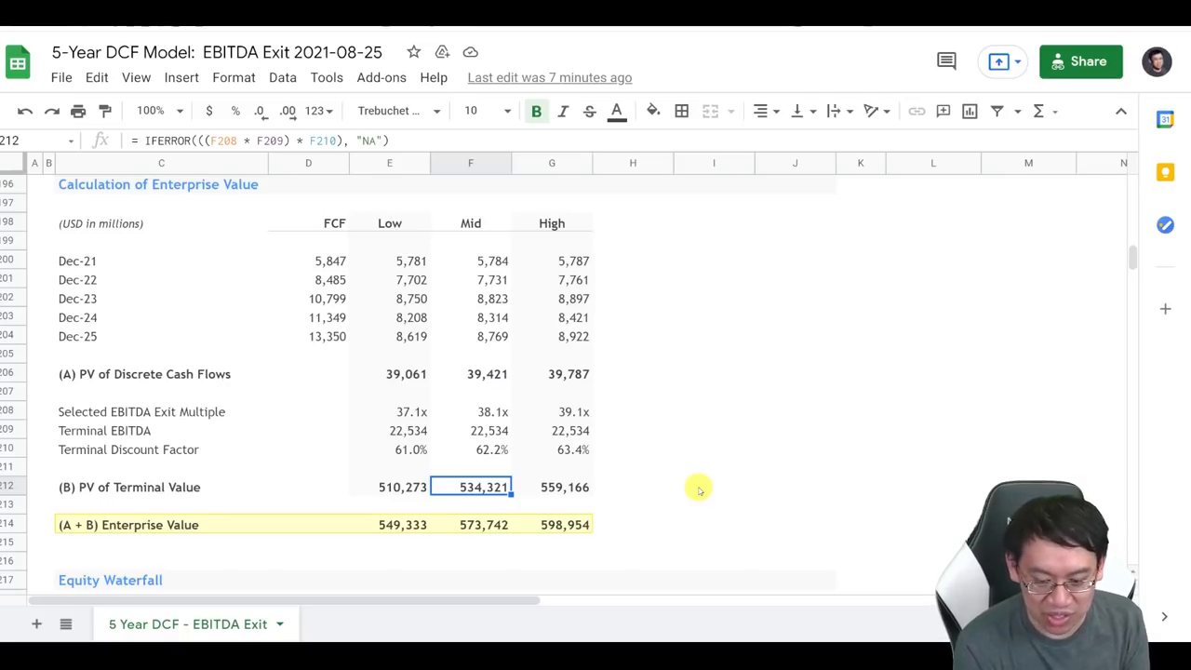
pyautogui.click(484, 525)
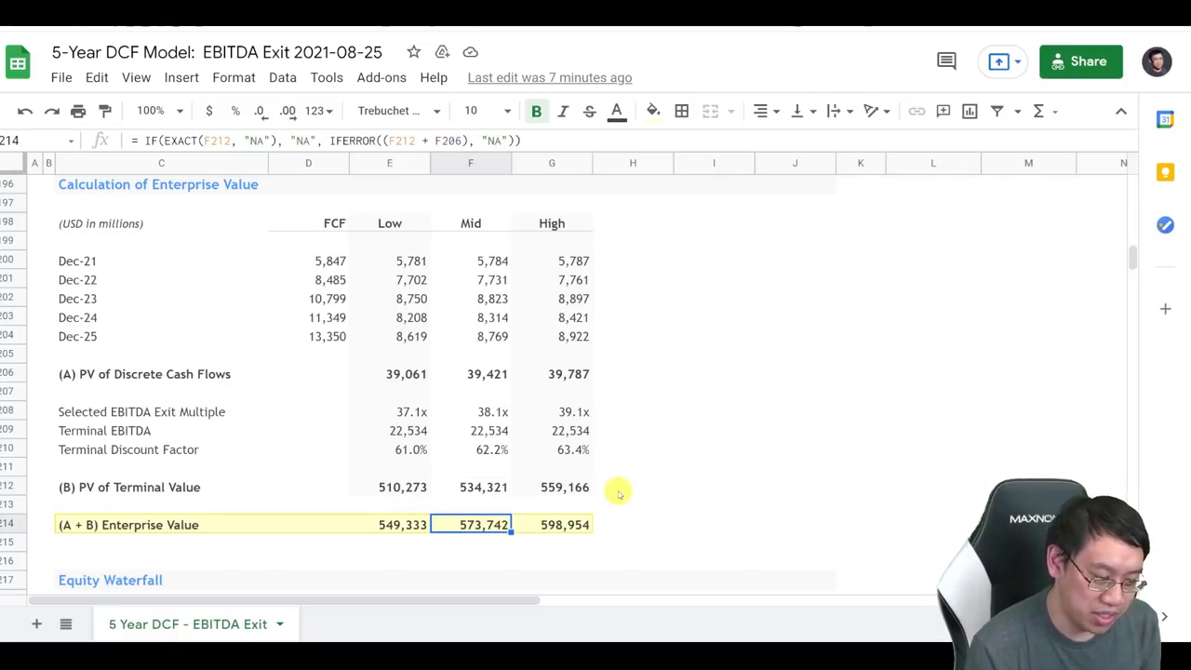
pyautogui.click(469, 412)
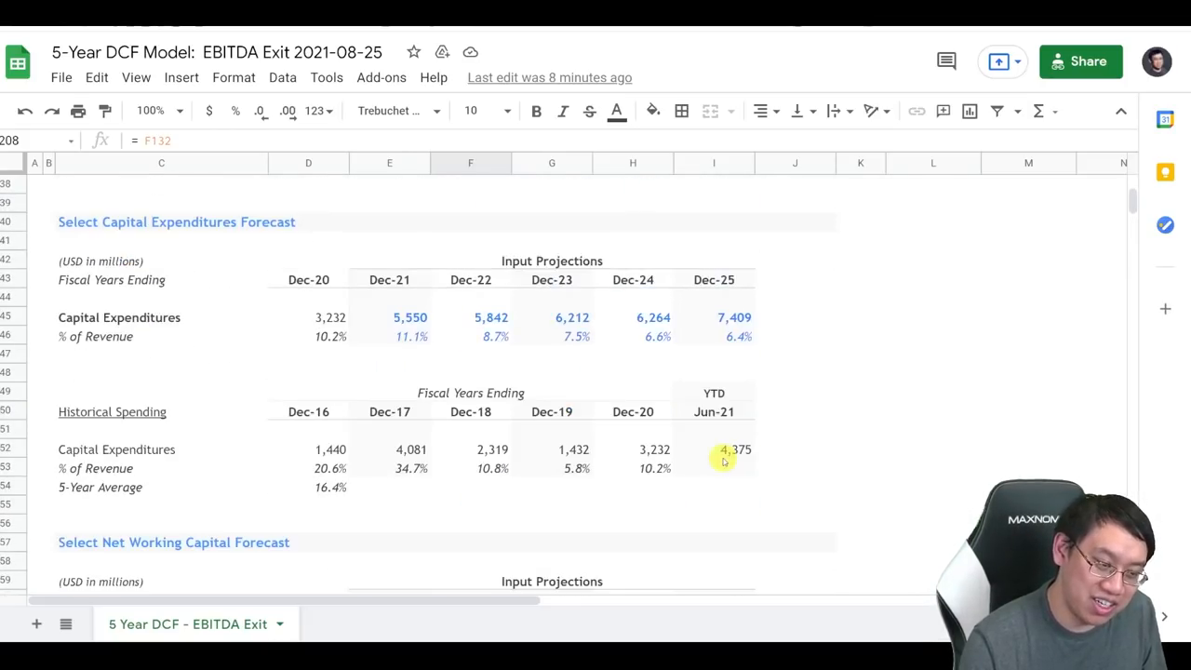
# Step: Scroll to the Model Summary showing the 583.18 fair value at 11.53% discount rate
pyautogui.scroll(3)
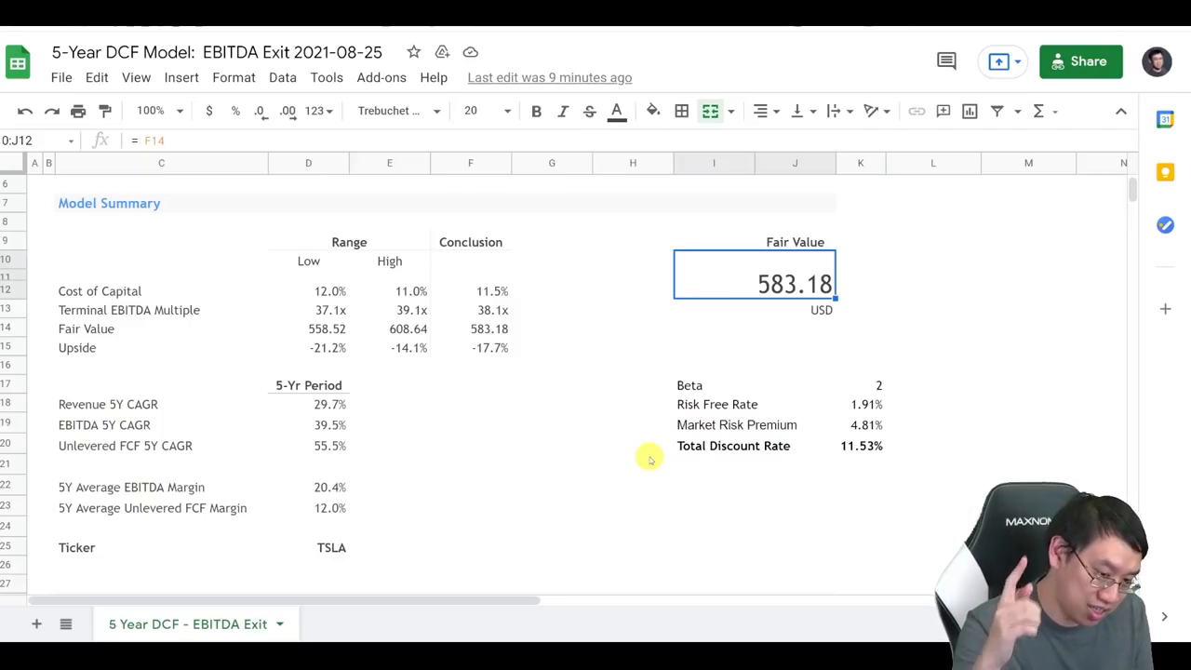
pyautogui.click(860, 445)
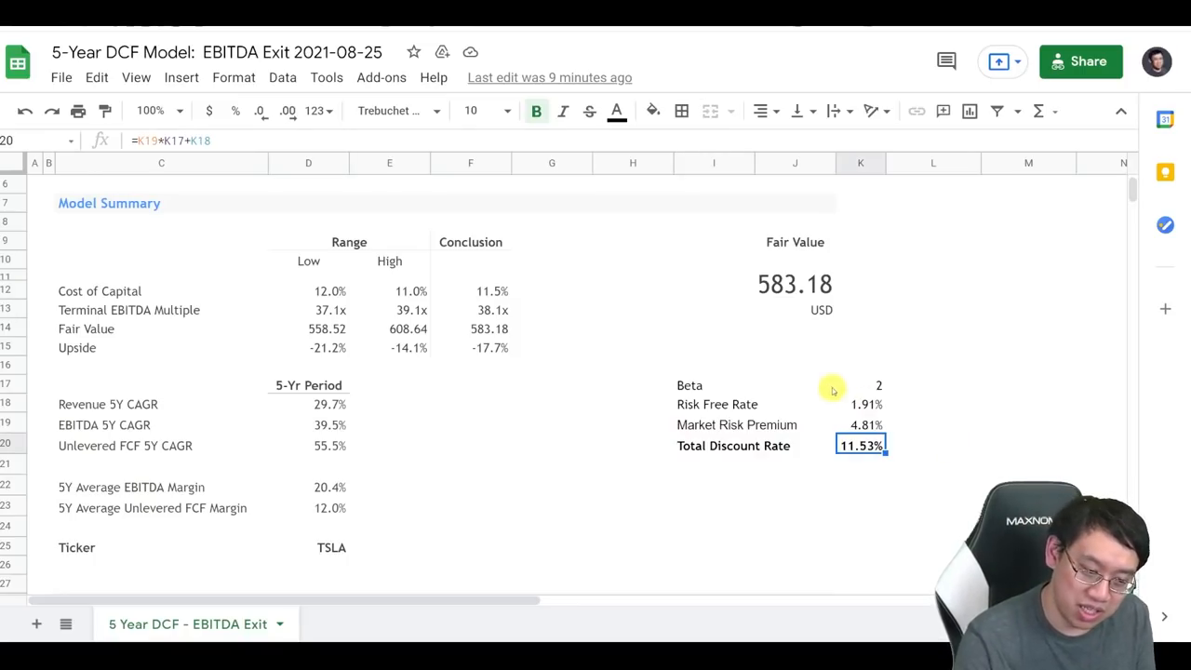
pyautogui.click(859, 384)
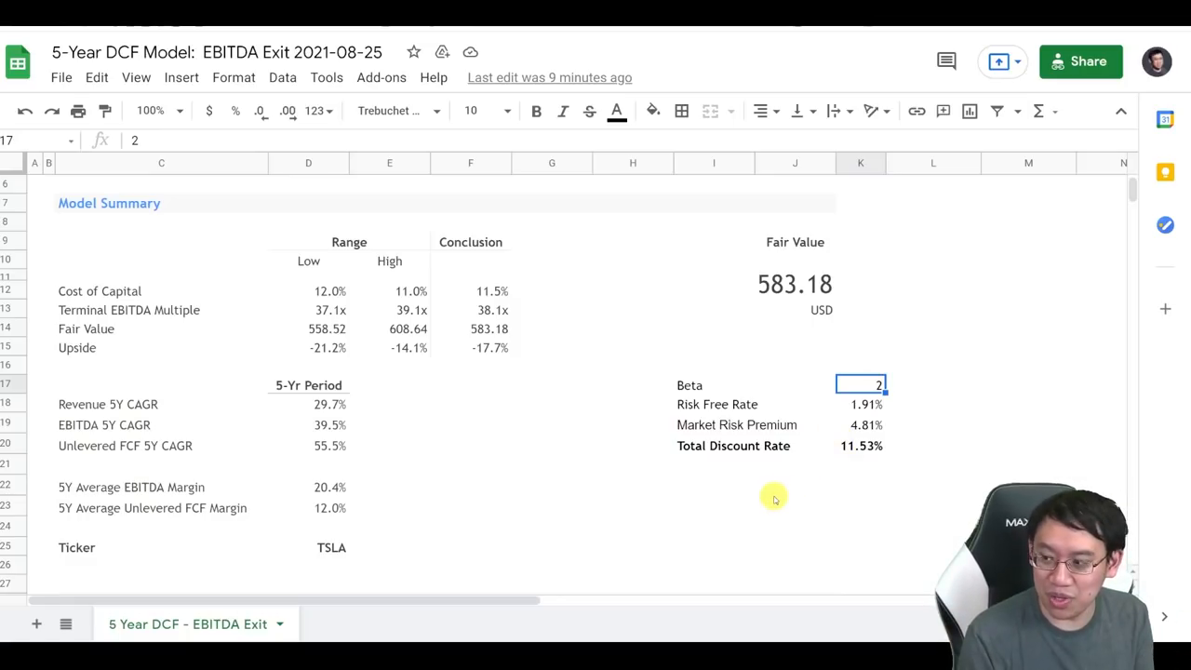
pyautogui.write('1.5')
pyautogui.click(860, 444)
pyautogui.write('7')
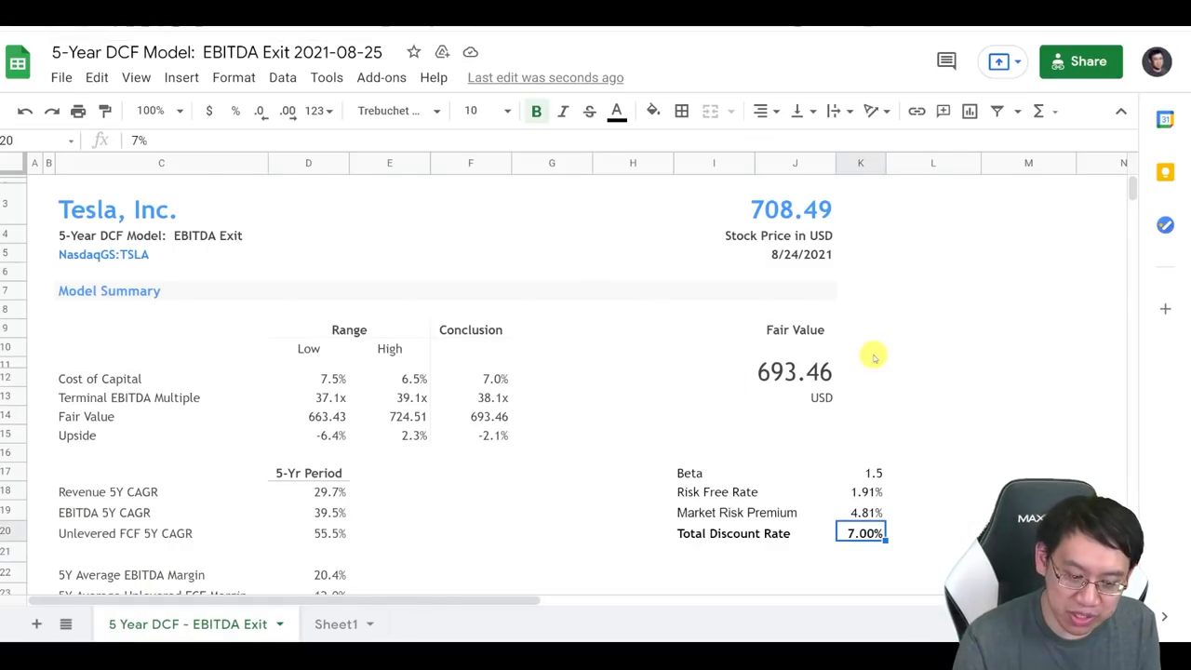
pyautogui.write('6.72%')
pyautogui.click(860, 473)
pyautogui.write('1')
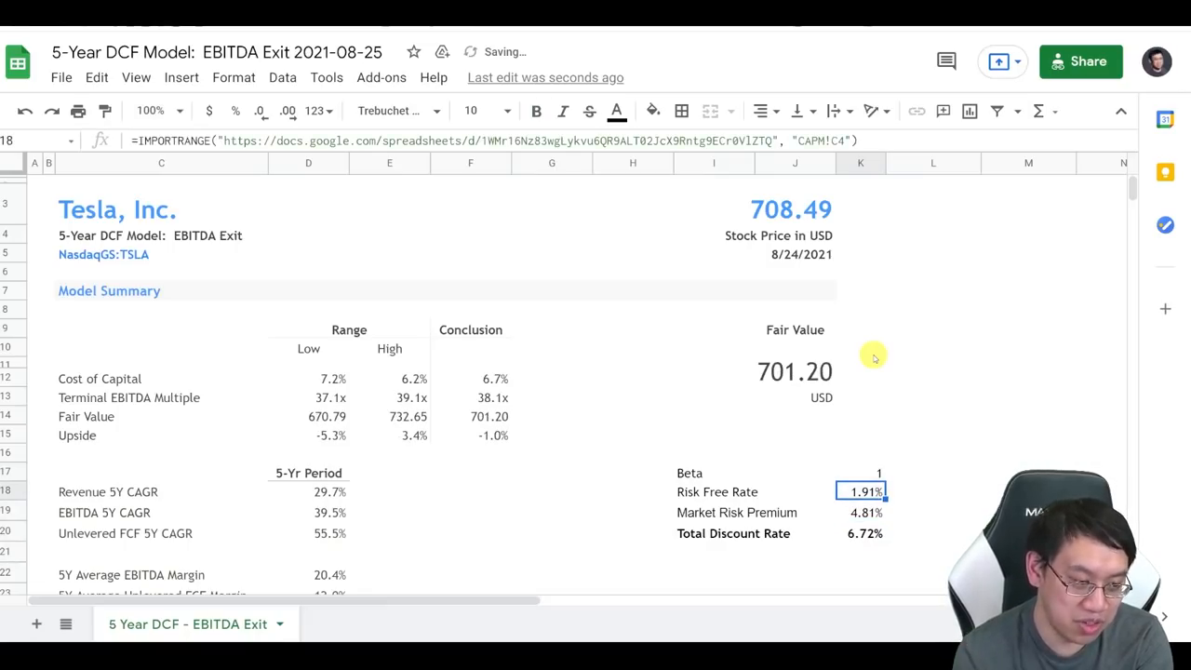
pyautogui.write('2')
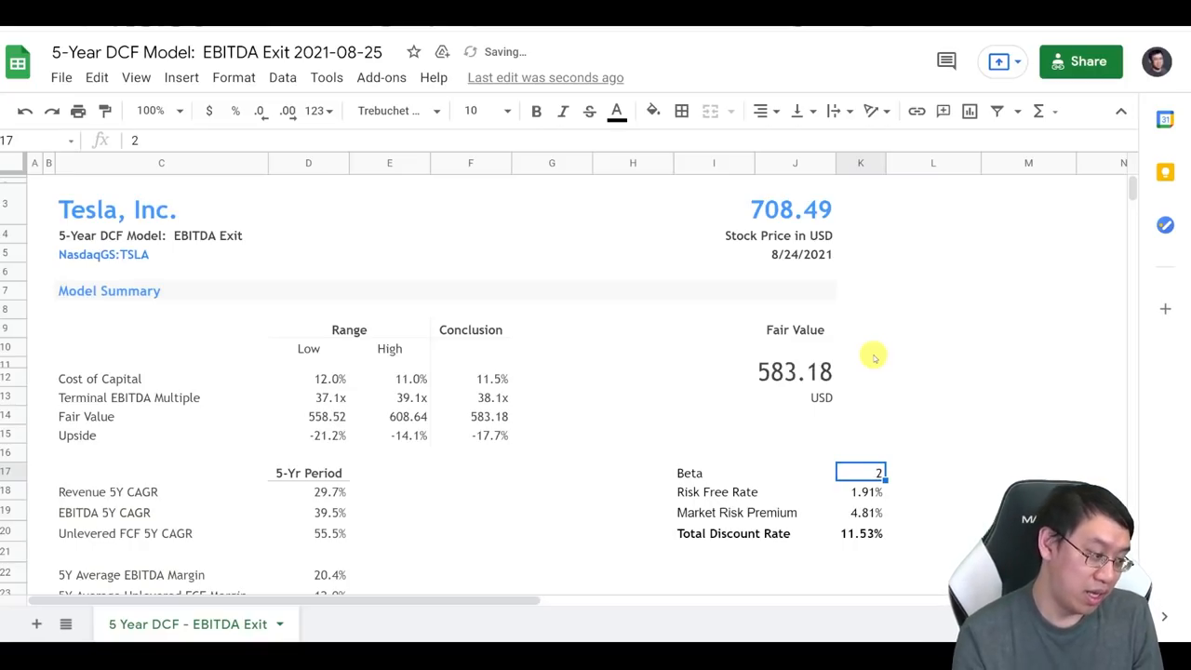
pyautogui.scroll(-3)
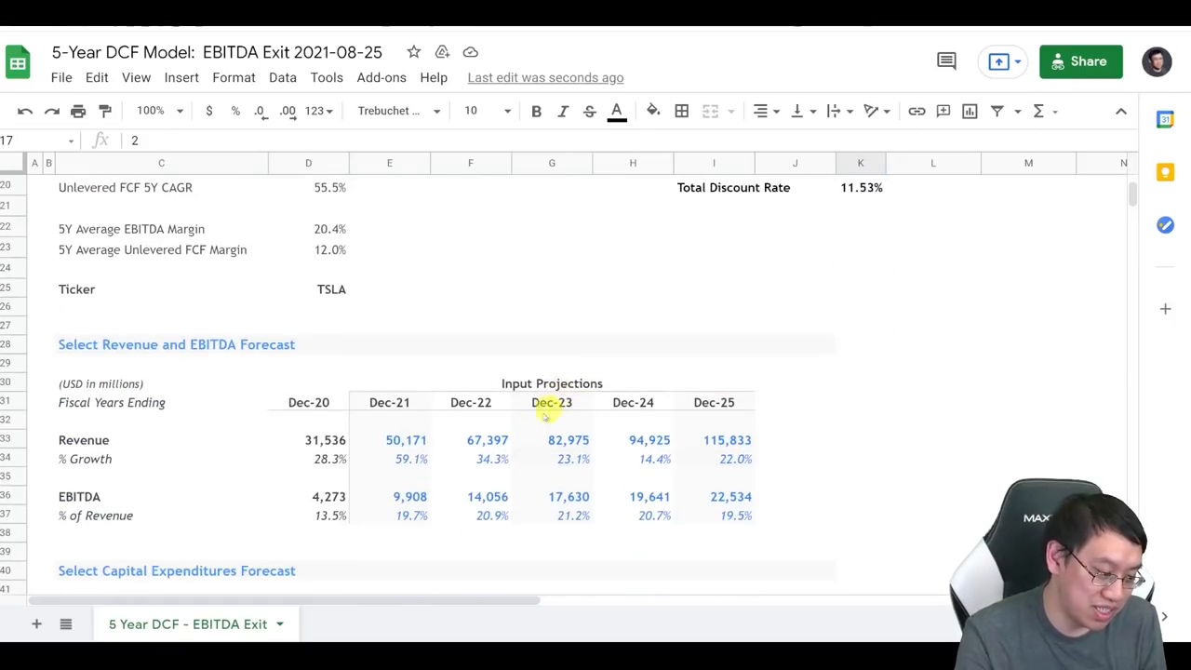
# Step: Select the Dec-21 to Dec-25 revenue growth rates in E34:I34 and check the Dec-22 formula
pyautogui.moveTo(406, 458); pyautogui.dragTo(735, 458)
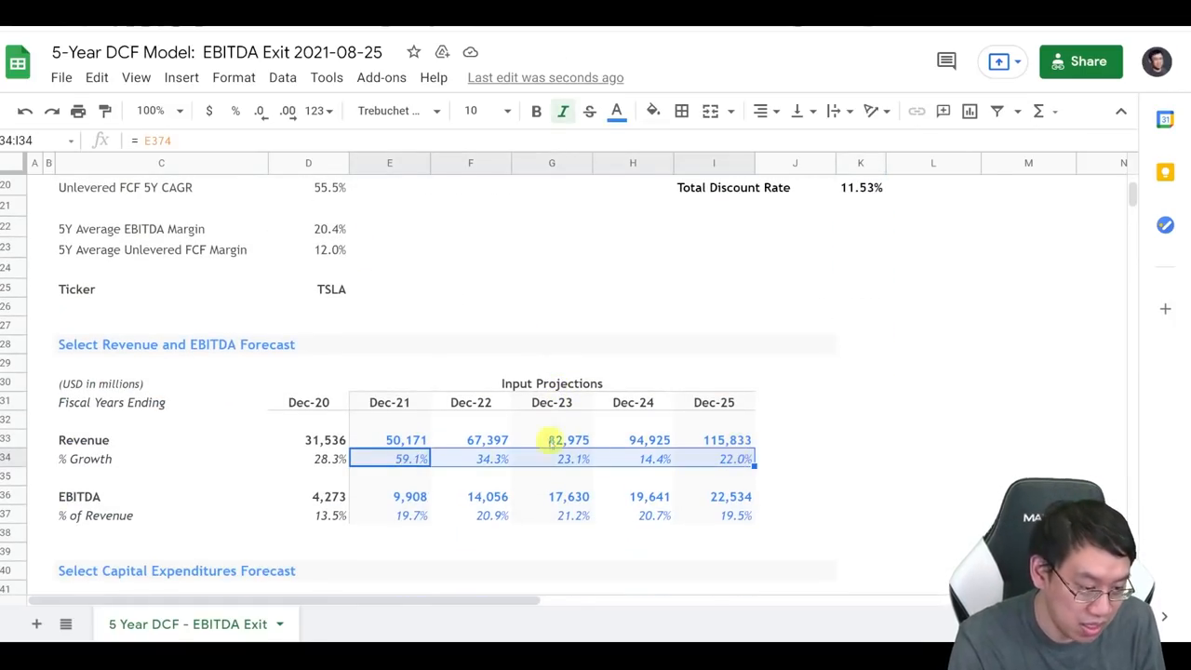
pyautogui.click(487, 458)
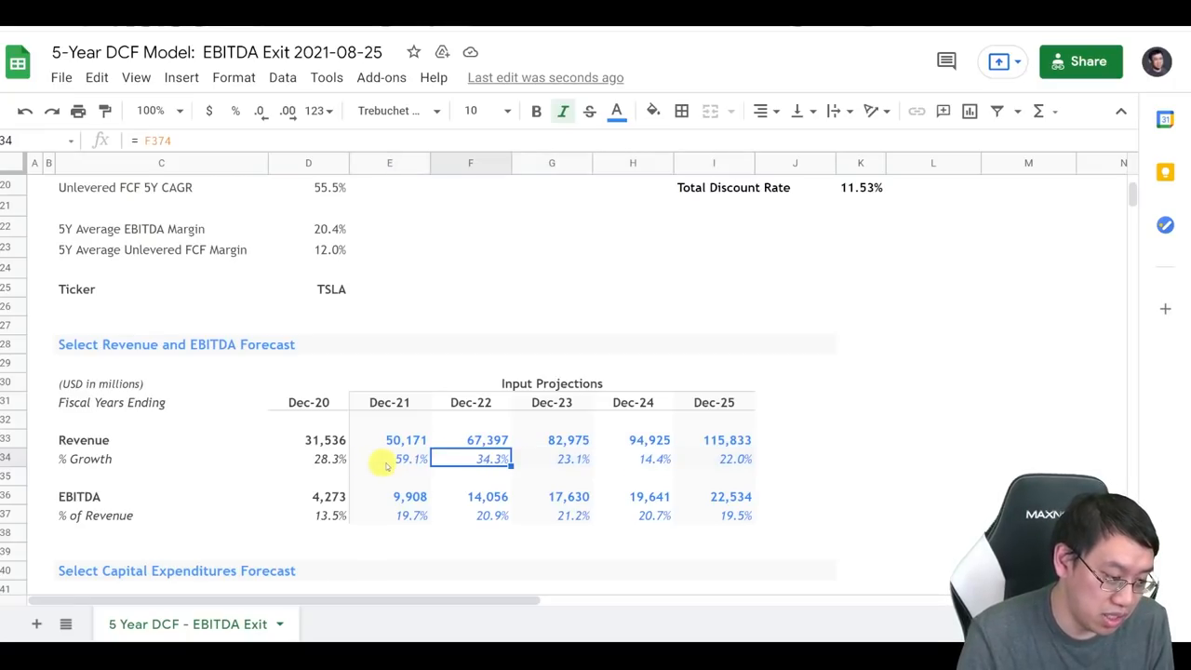
pyautogui.moveTo(405, 458); pyautogui.dragTo(735, 458)
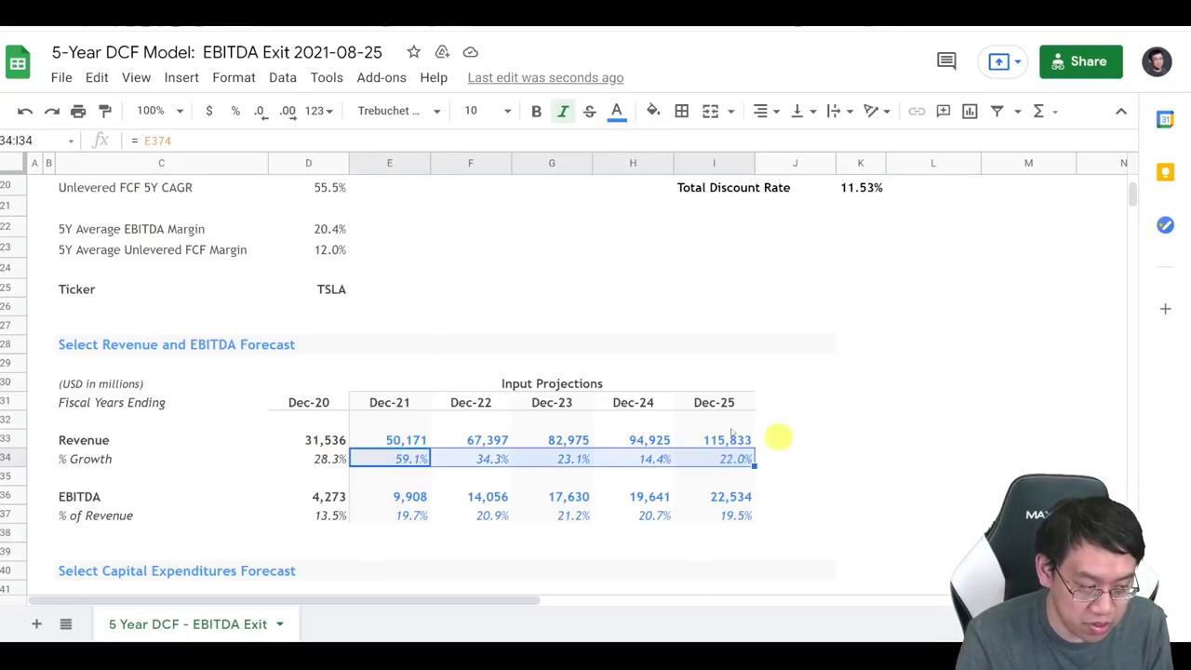
# Step: Scroll down through the terminal value and enterprise value range sections
pyautogui.scroll(-3)
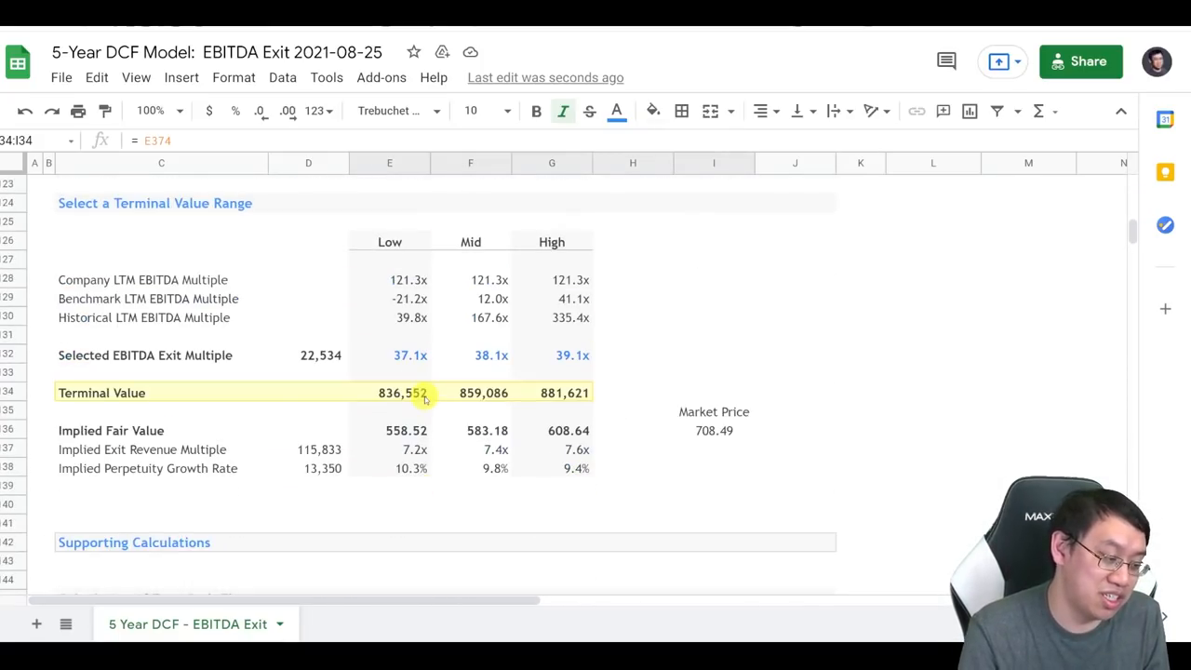
pyautogui.scroll(-3)
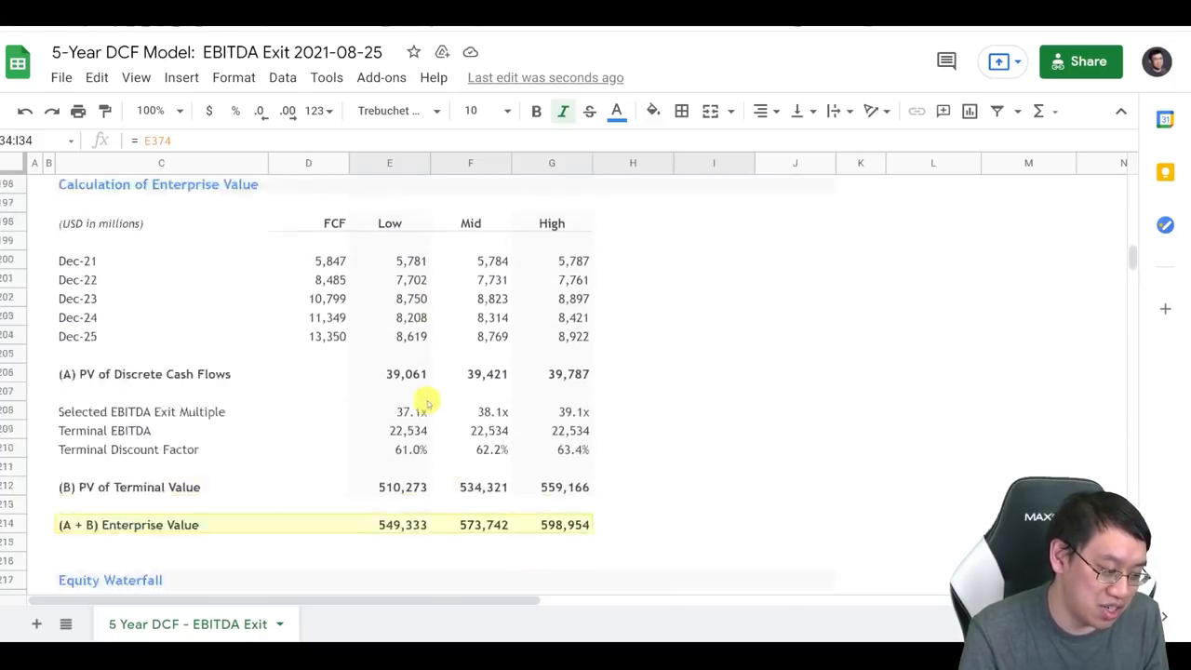
pyautogui.scroll(-3)
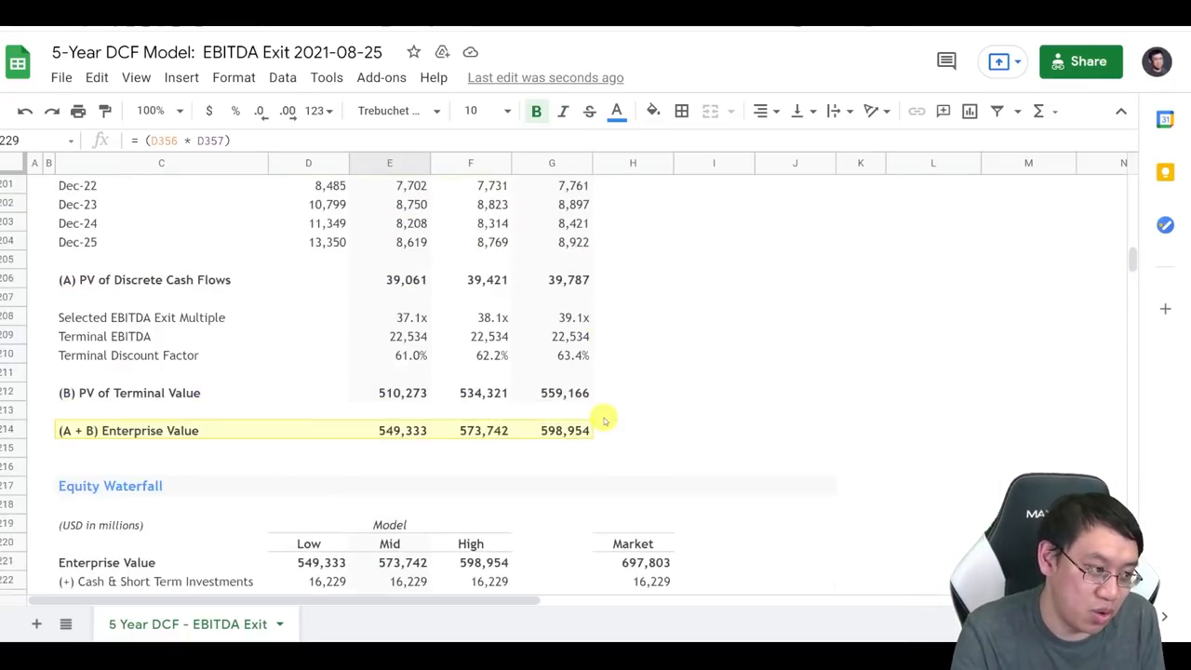
pyautogui.scroll(-3)
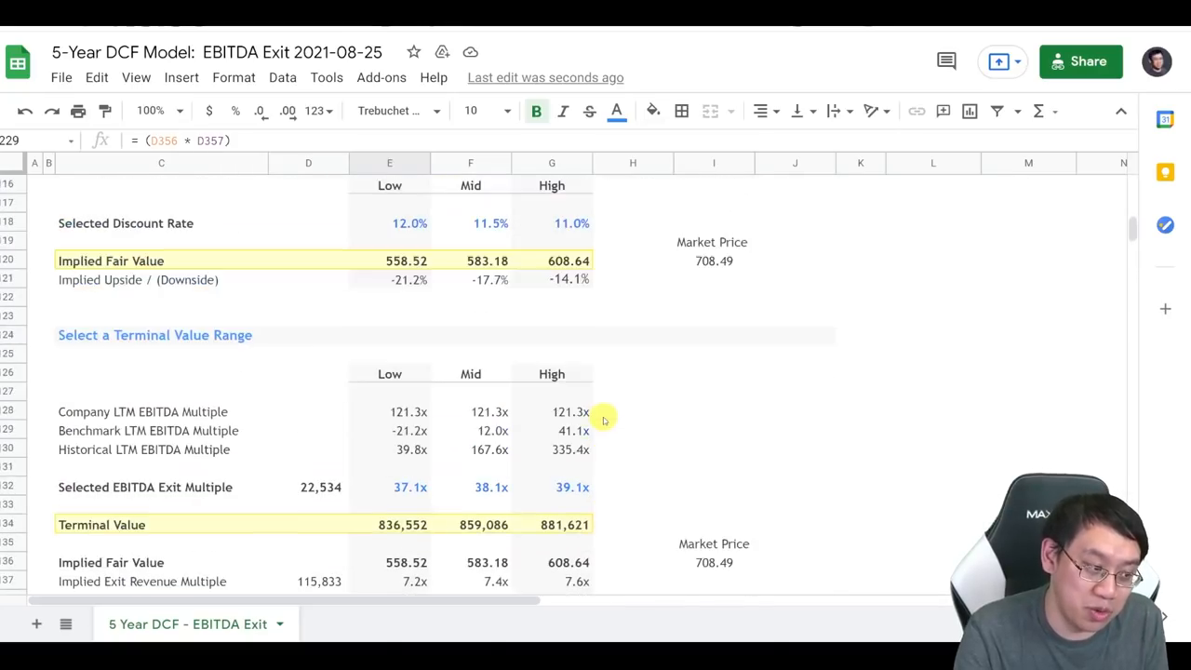
pyautogui.scroll(-3)
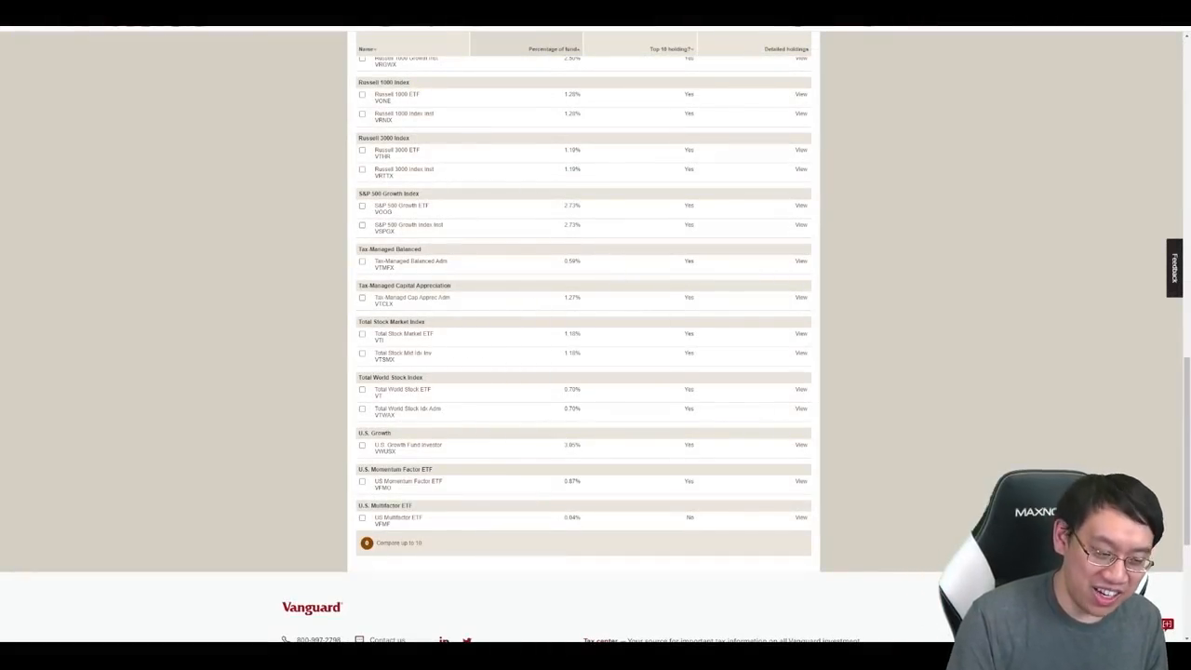
pyautogui.moveTo(897, 427)
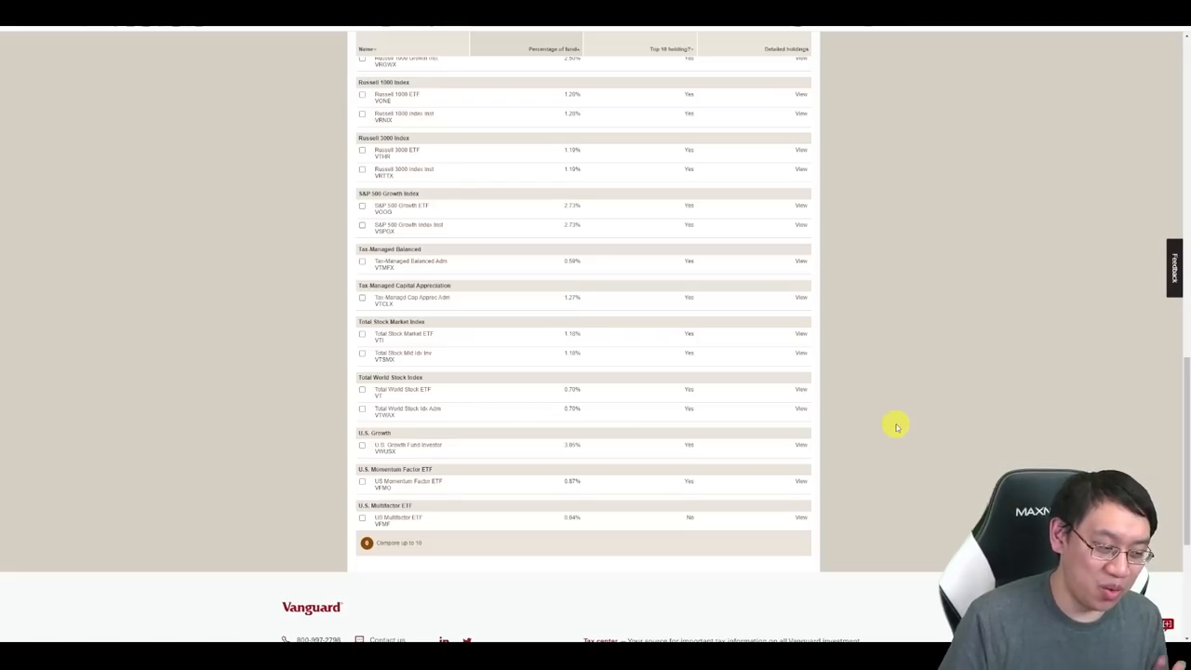